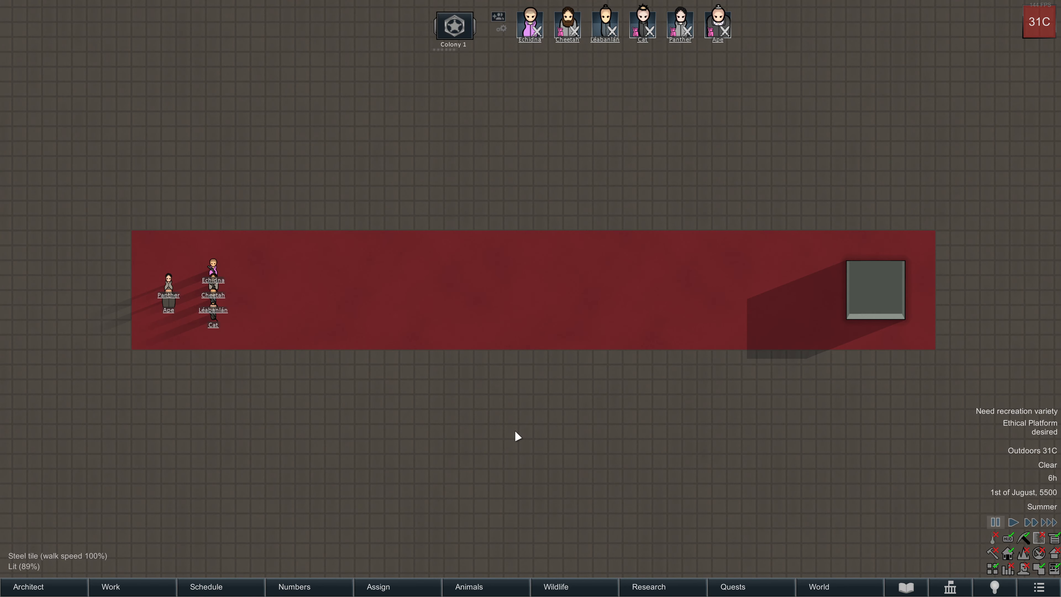
mouse_move(524, 428)
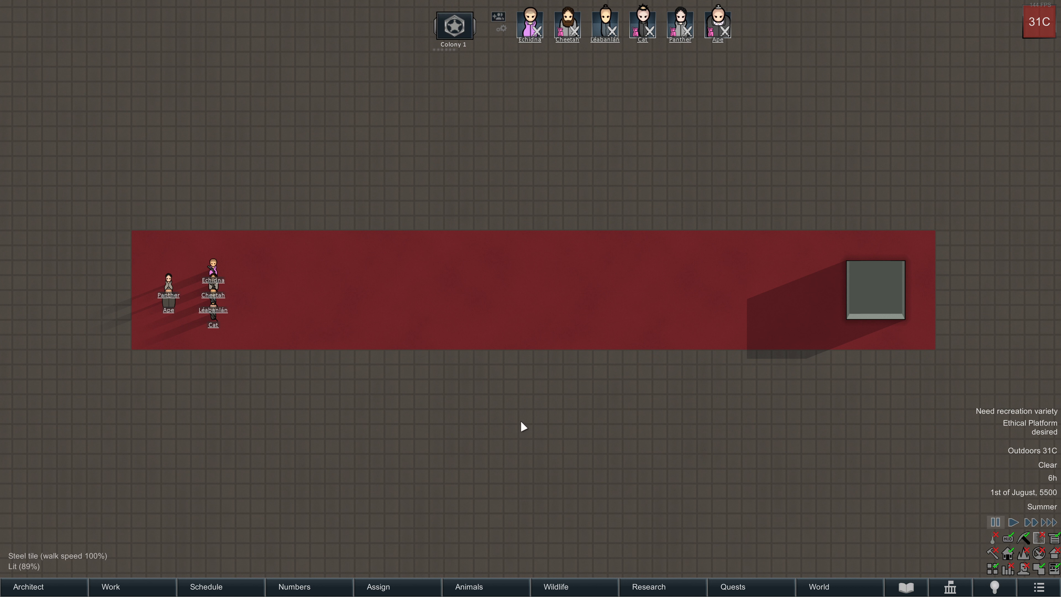
mouse_move(533, 409)
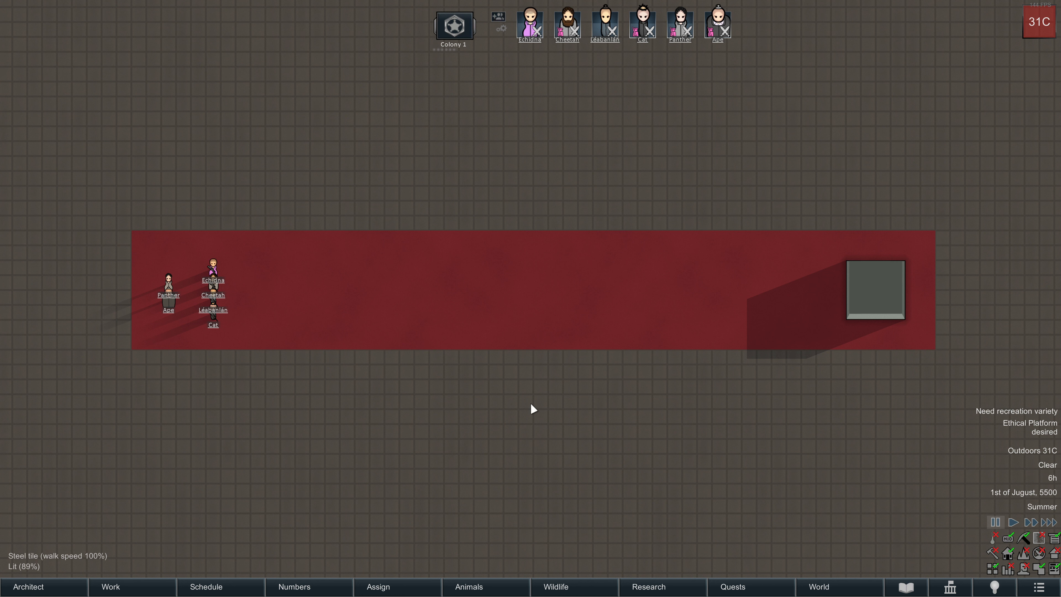
mouse_move(403, 404)
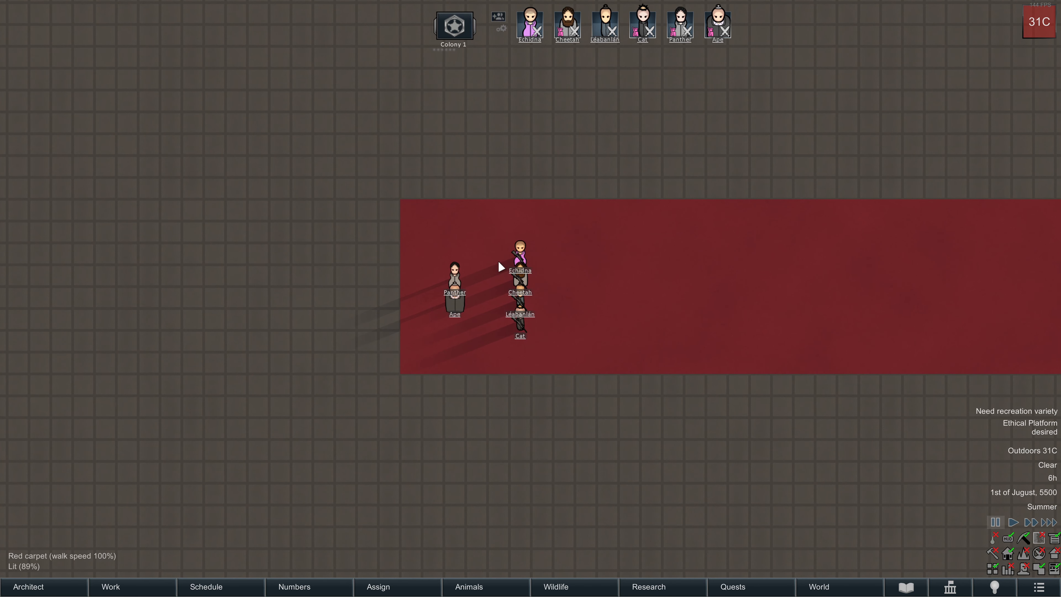
Review Cat's and Emca's character details, then bring up Red Echidna's character sheet.
left_click(519, 254)
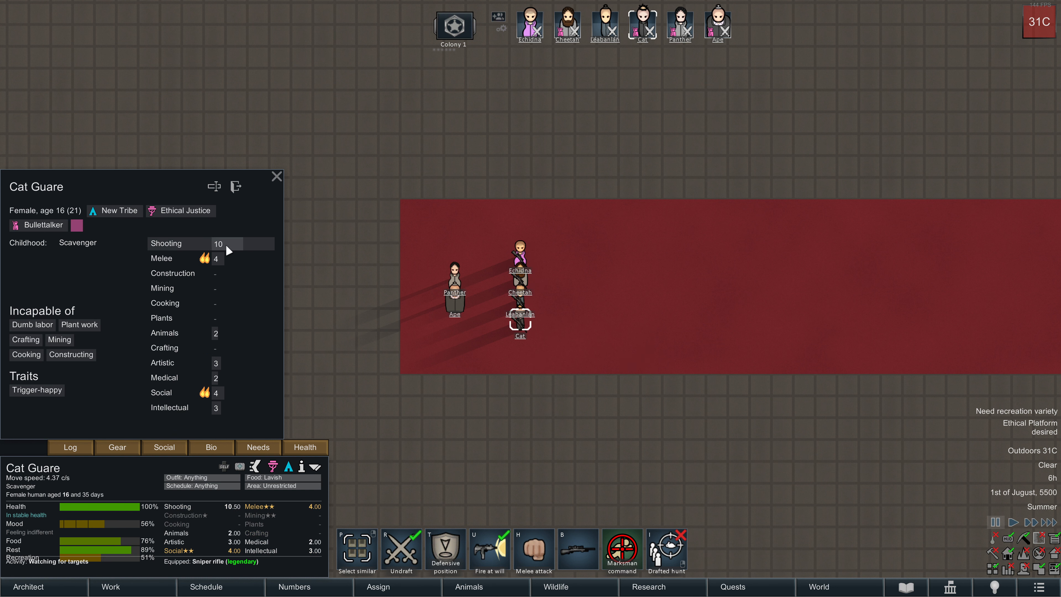
mouse_move(225, 250)
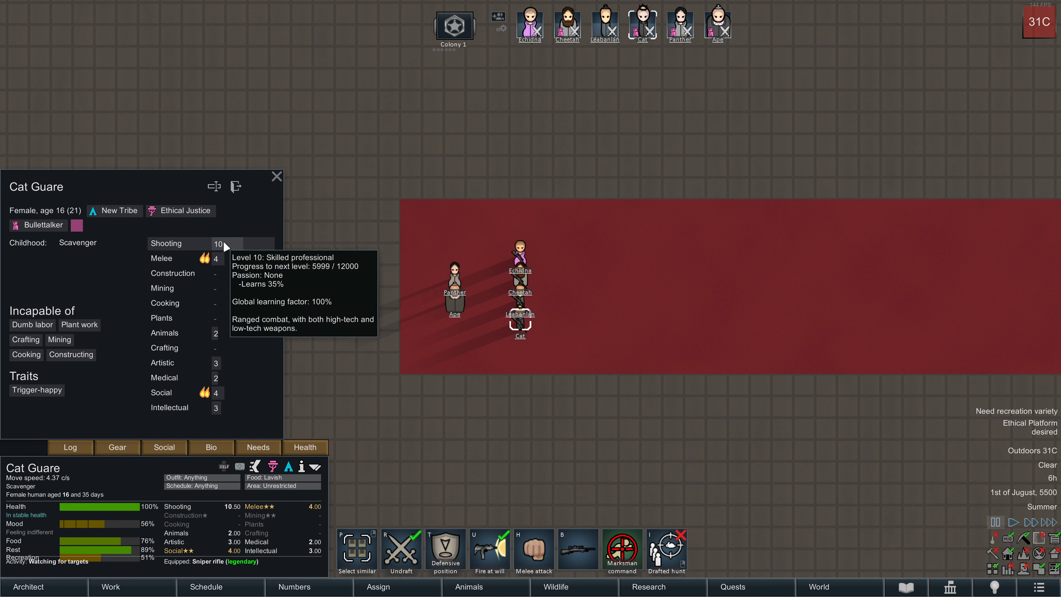
mouse_move(449, 325)
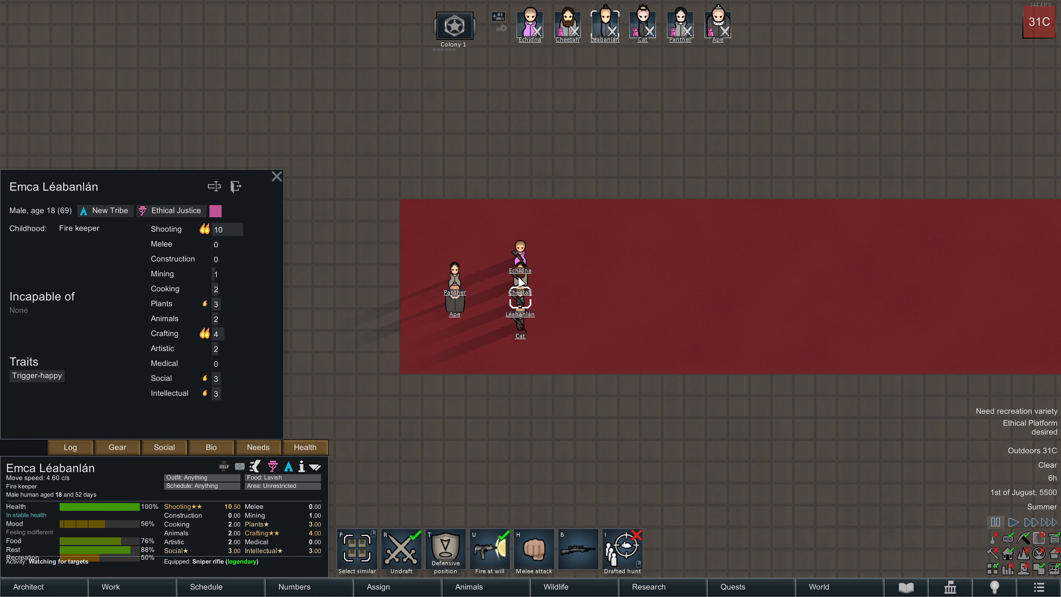
left_click(519, 253)
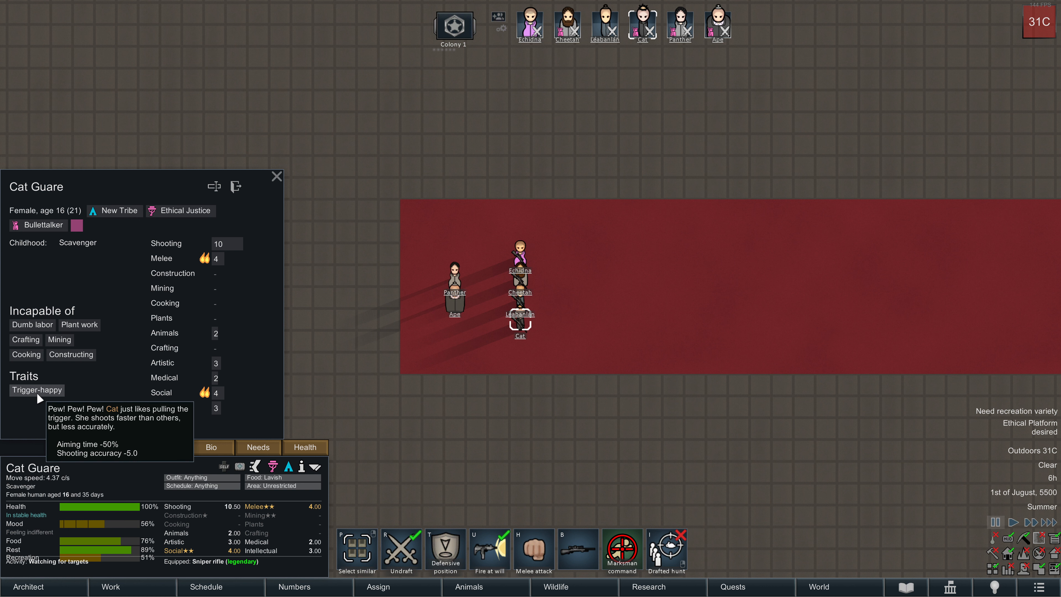
mouse_move(39, 225)
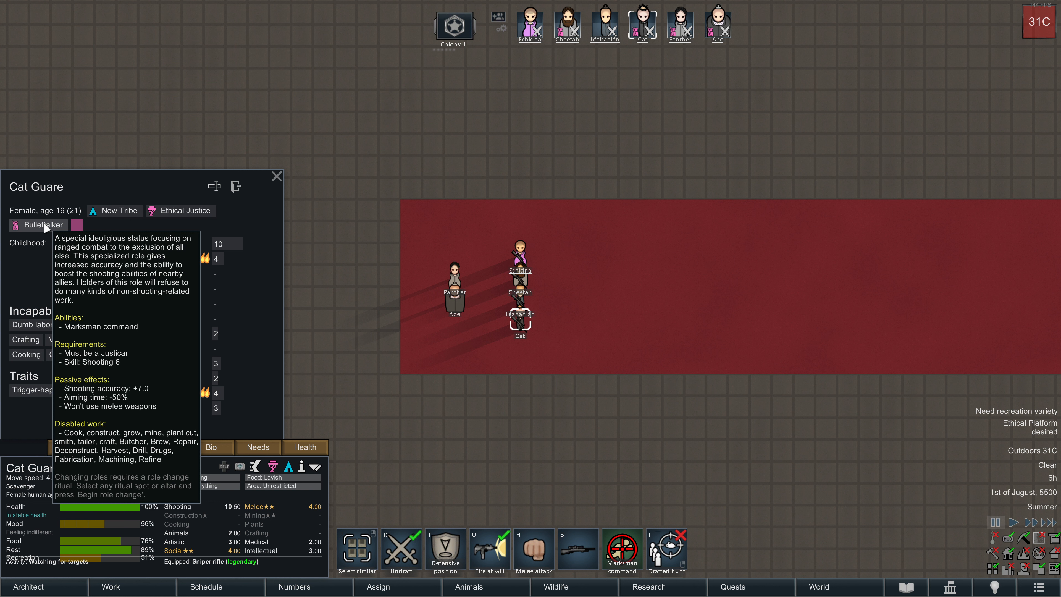
left_click(529, 22)
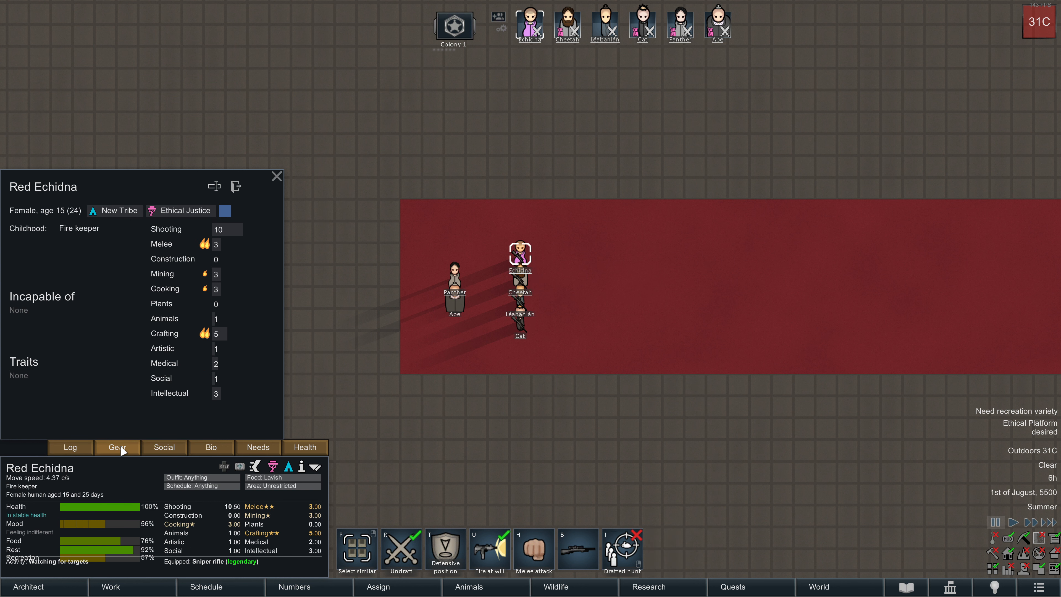
Show Echidna's gear and bring up her legendary sniper rifle's full stats (2.30 s cooldown, 3.5 s warmup).
left_click(117, 447)
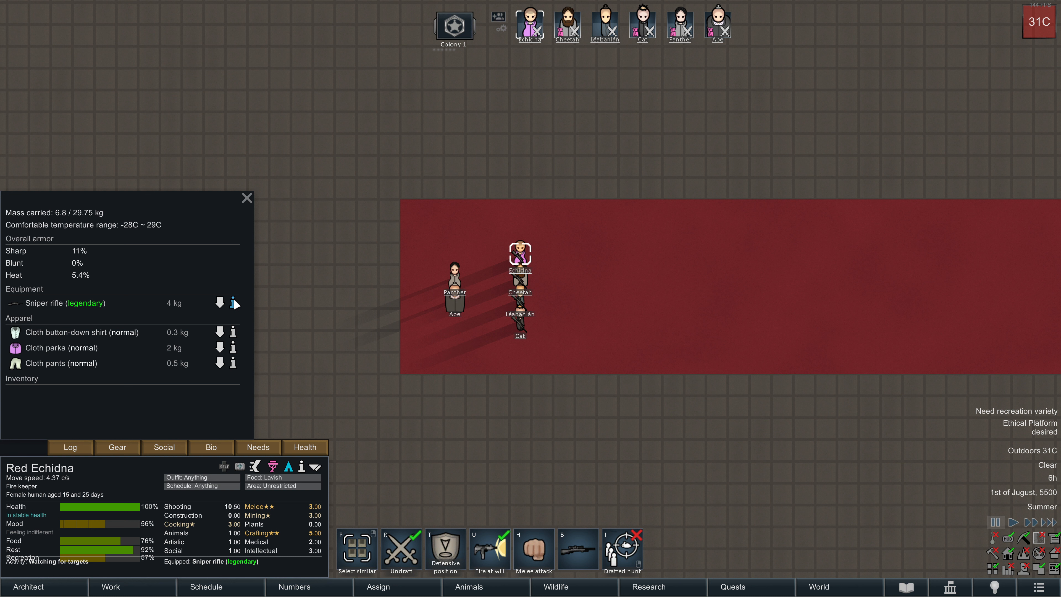
left_click(233, 302)
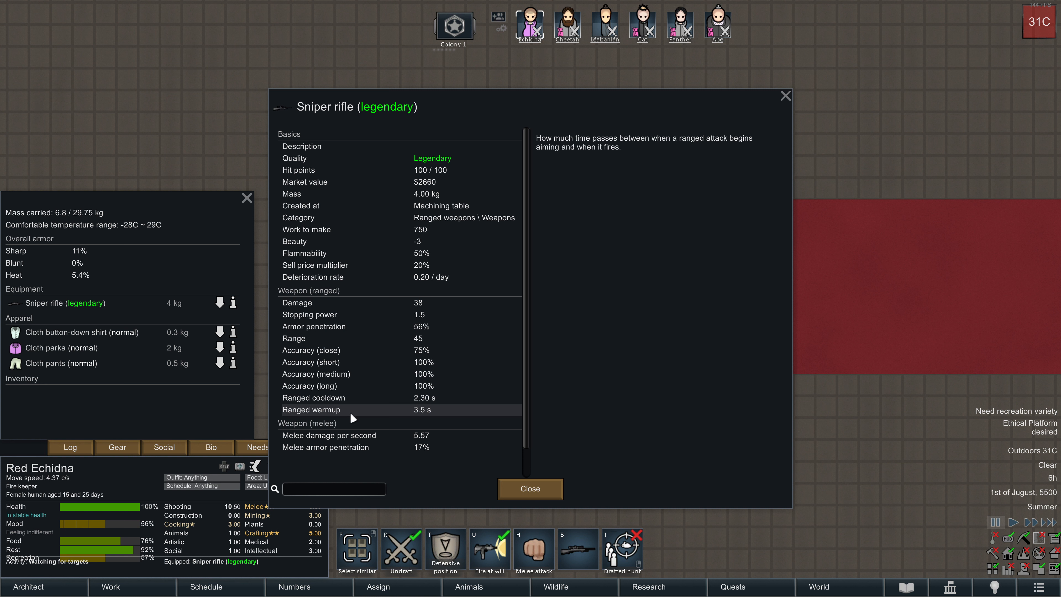
mouse_move(436, 418)
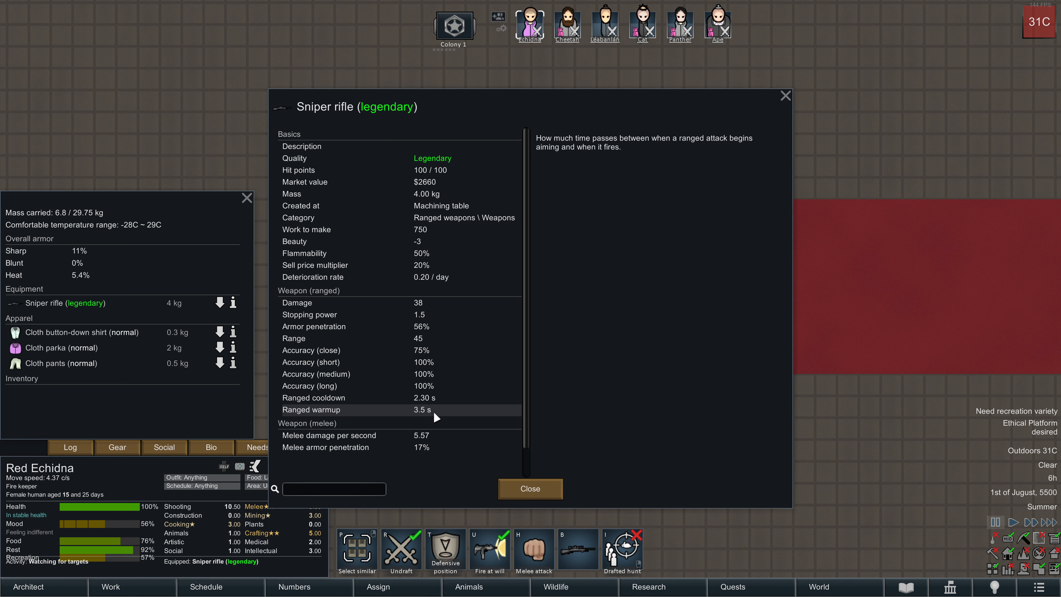
mouse_move(440, 416)
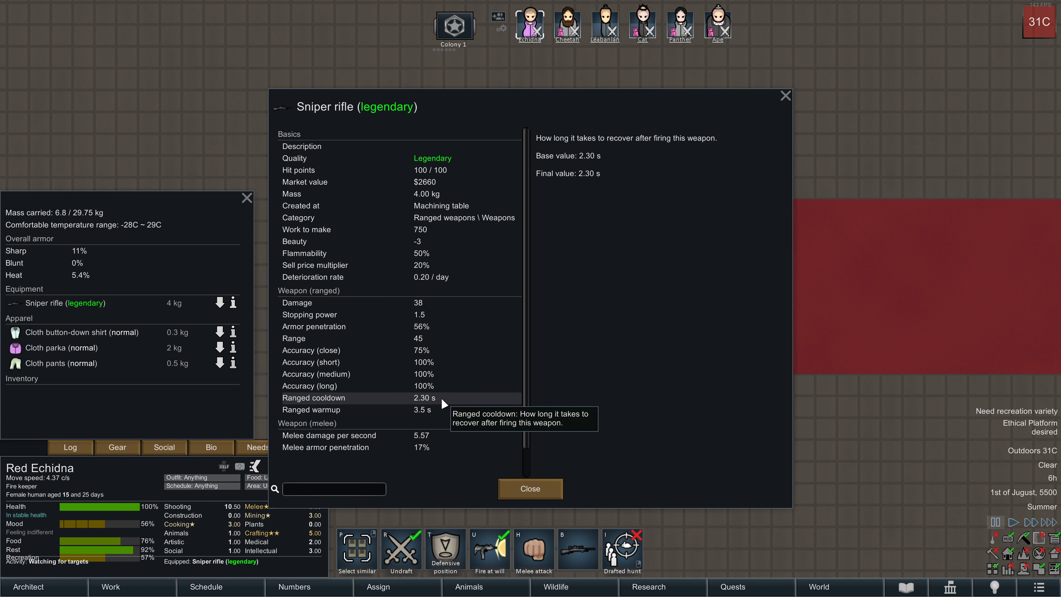
mouse_move(445, 405)
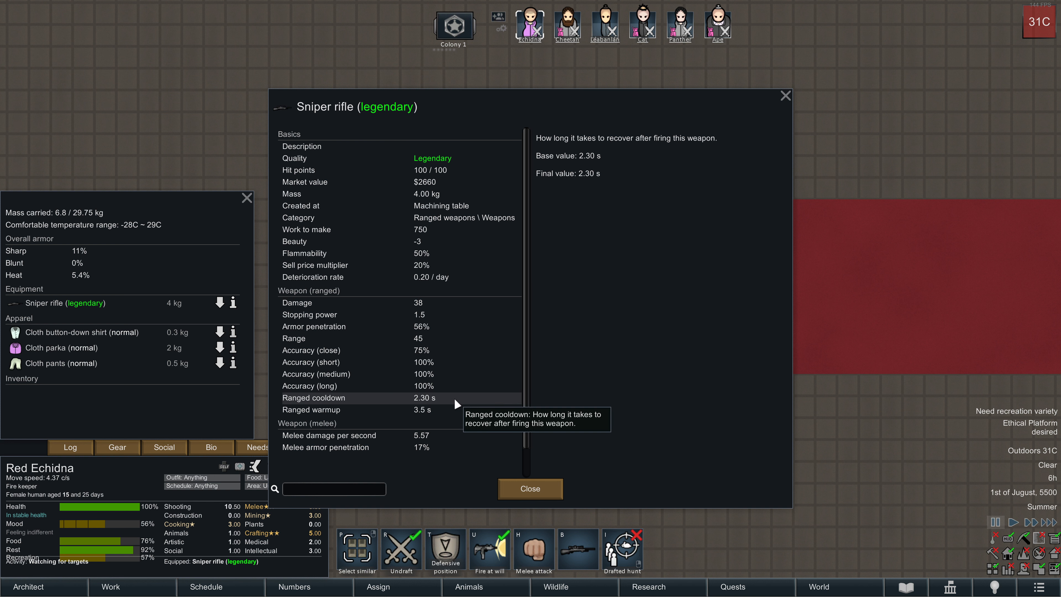
mouse_move(443, 403)
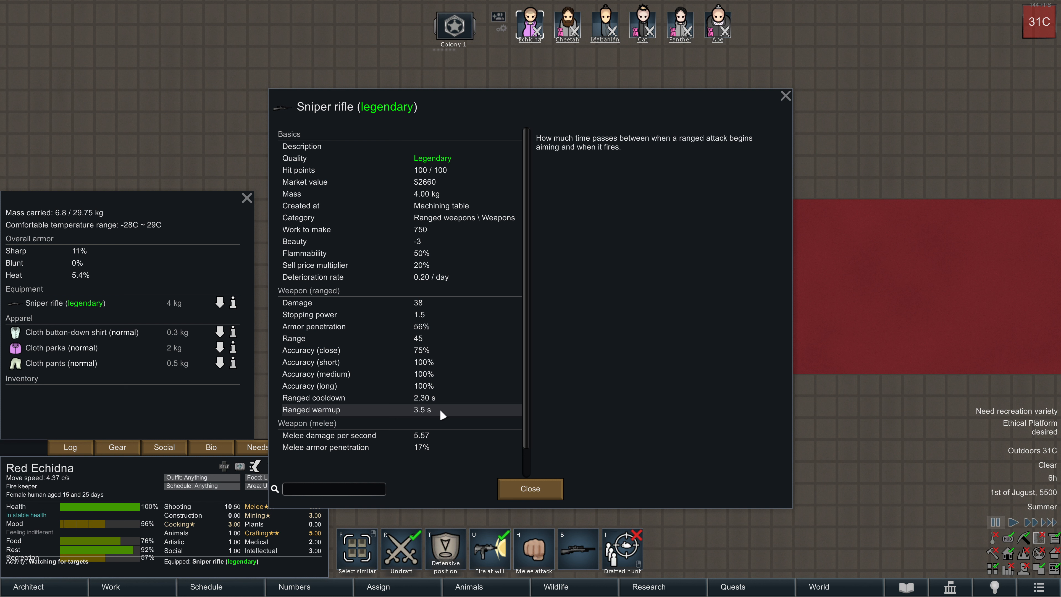
mouse_move(424, 414)
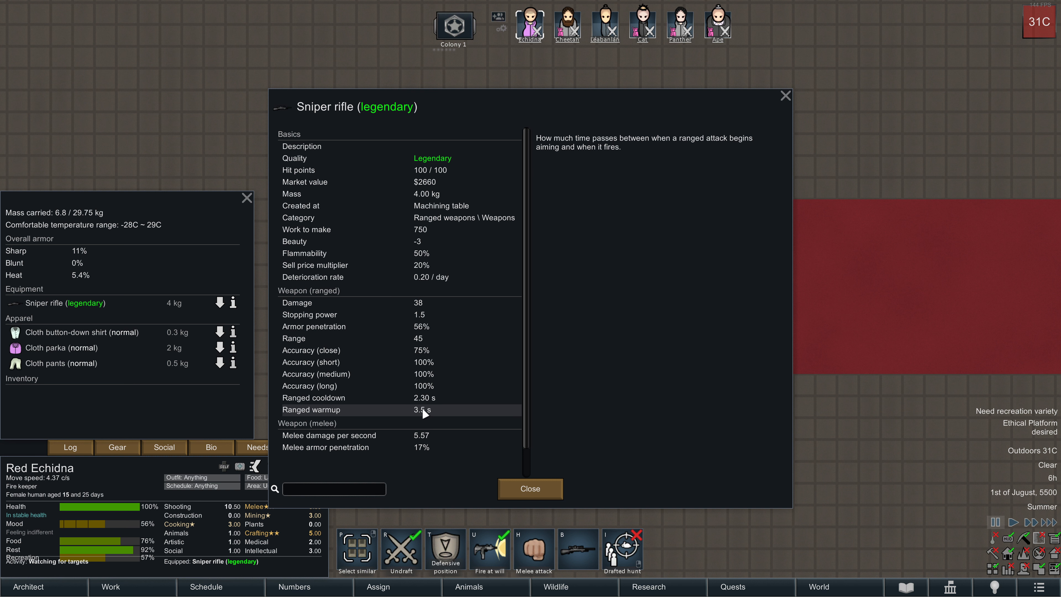
mouse_move(450, 413)
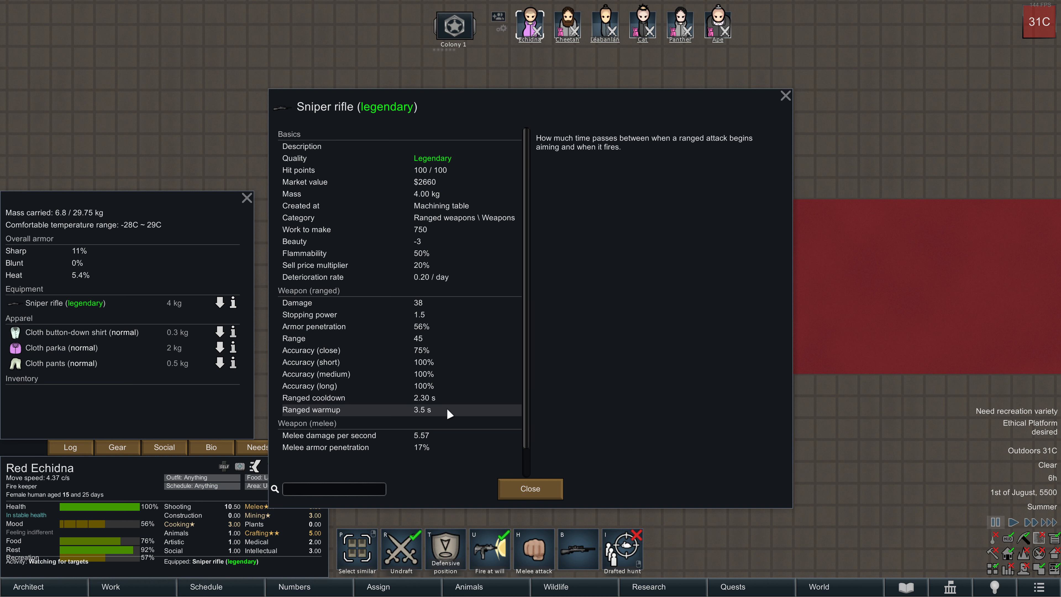
mouse_move(461, 420)
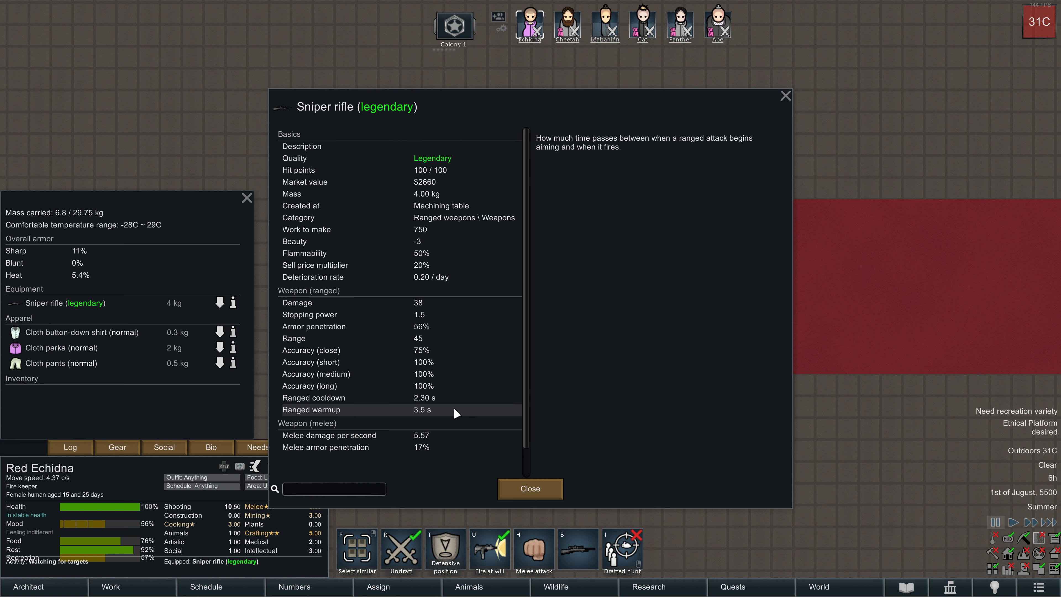
mouse_move(445, 414)
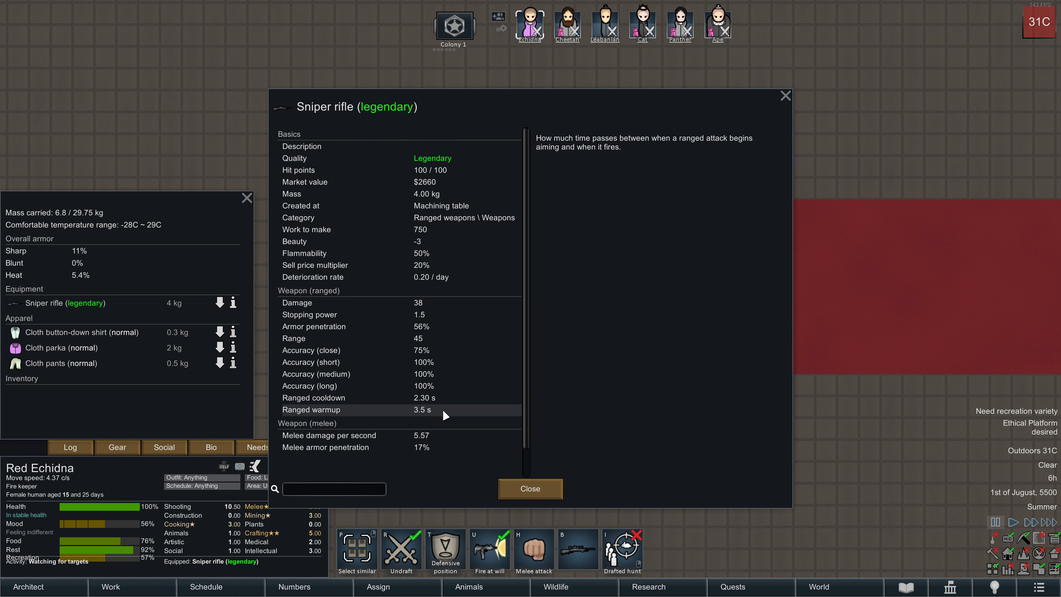
mouse_move(462, 412)
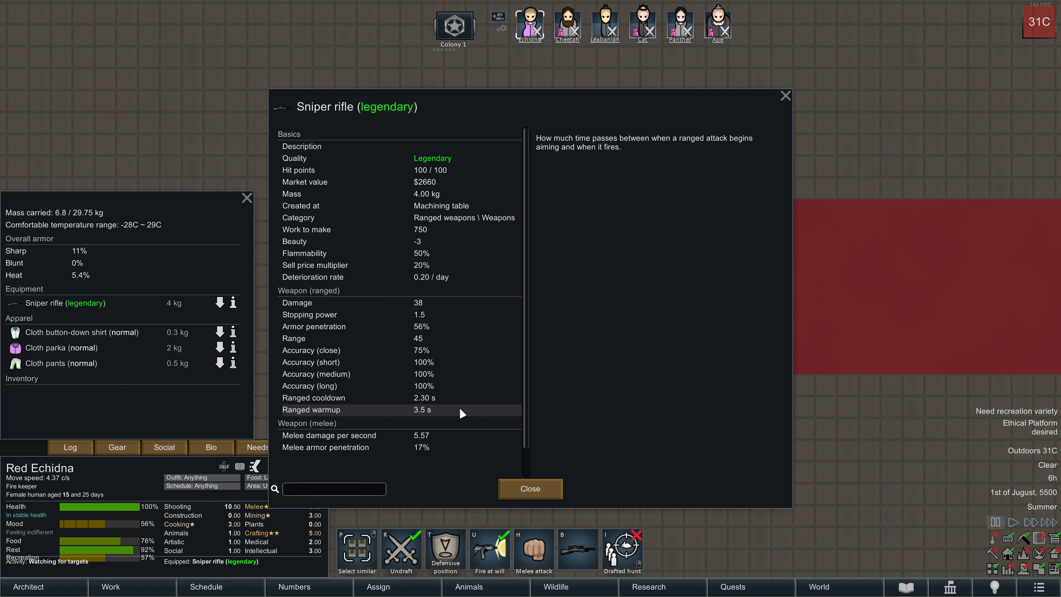
mouse_move(466, 416)
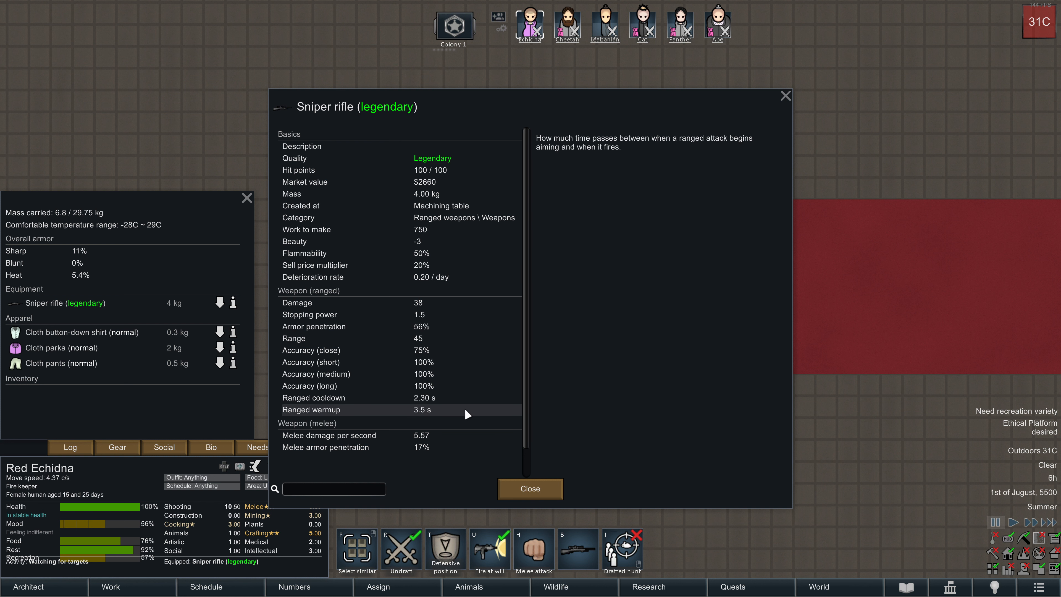
mouse_move(473, 418)
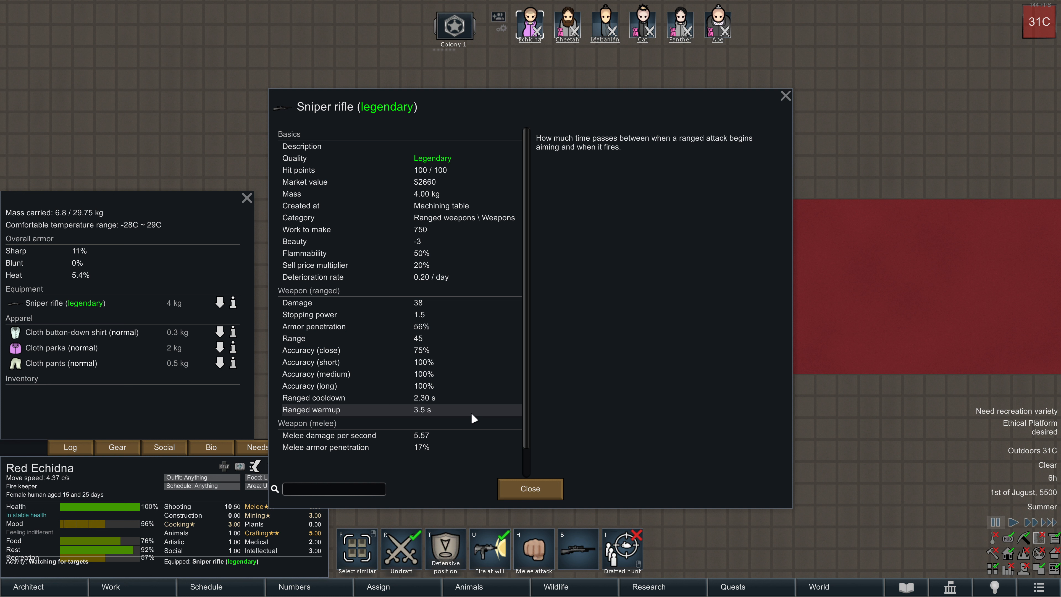
mouse_move(442, 415)
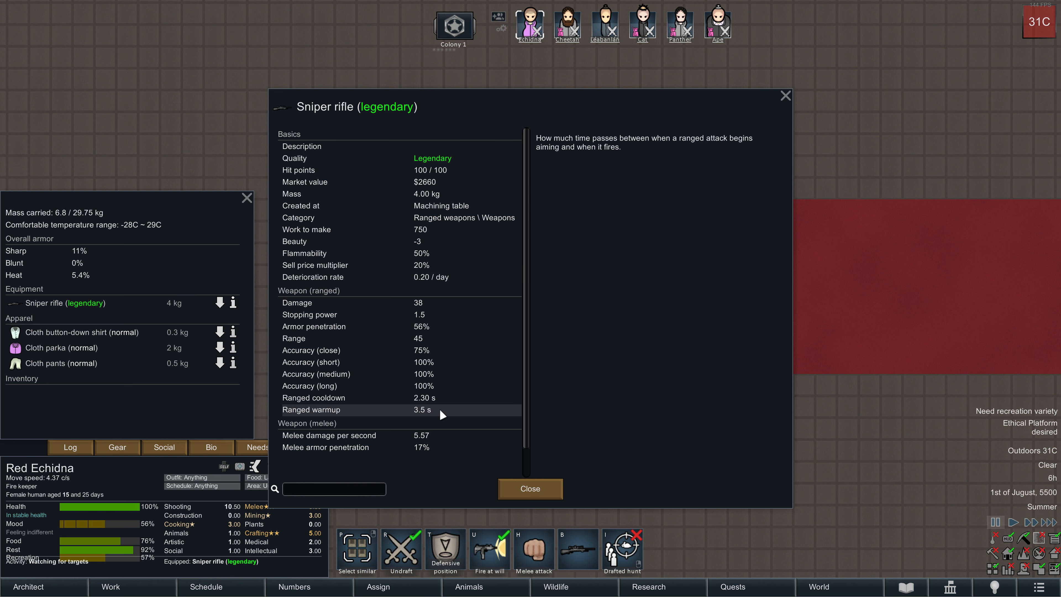
Close the rifle stats and bring up Emca Léabanlán's character details.
left_click(530, 489)
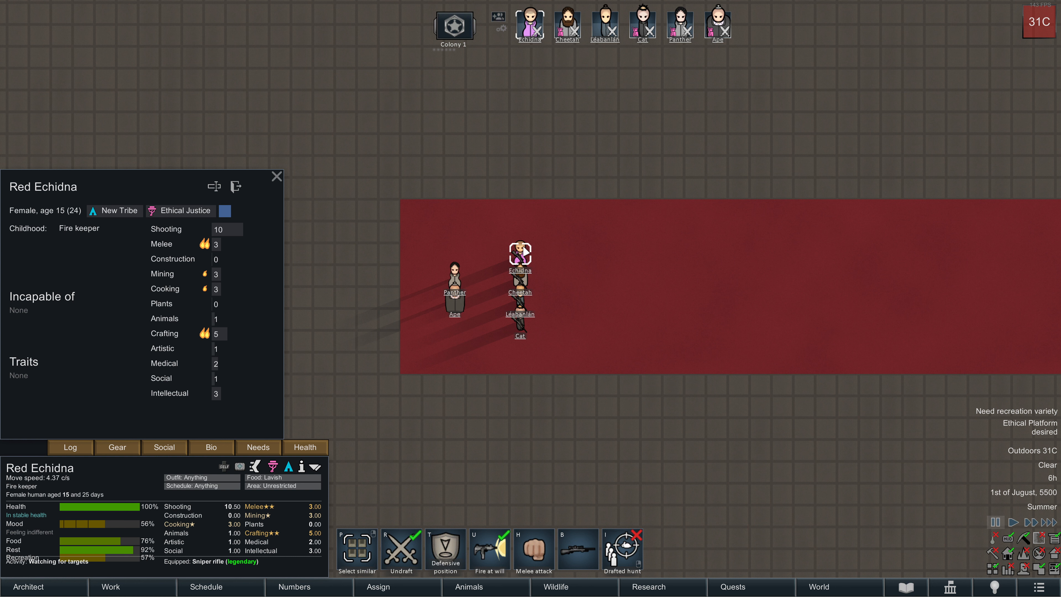
mouse_move(522, 254)
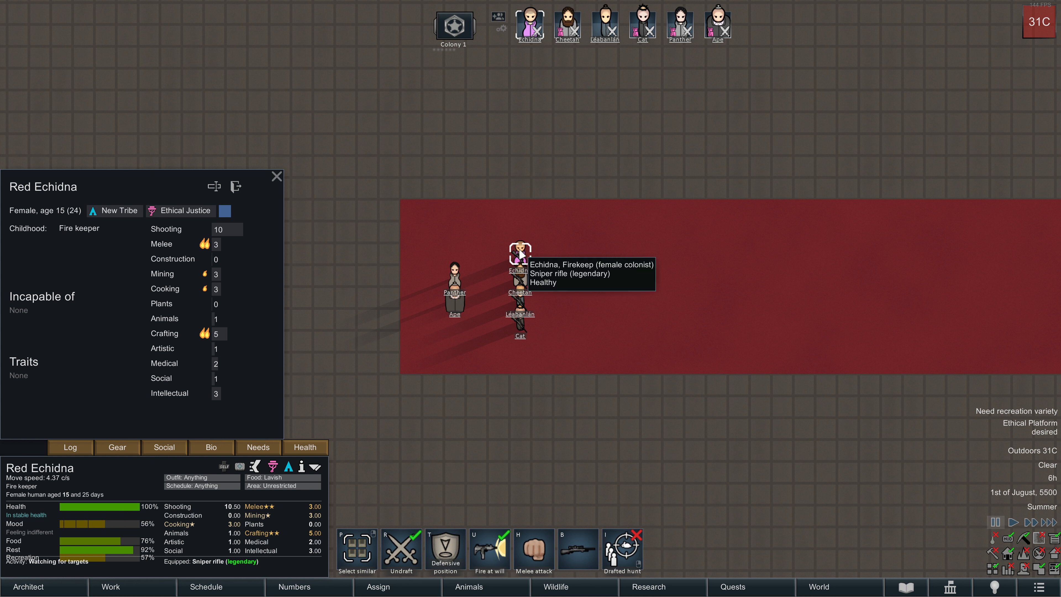
left_click(520, 305)
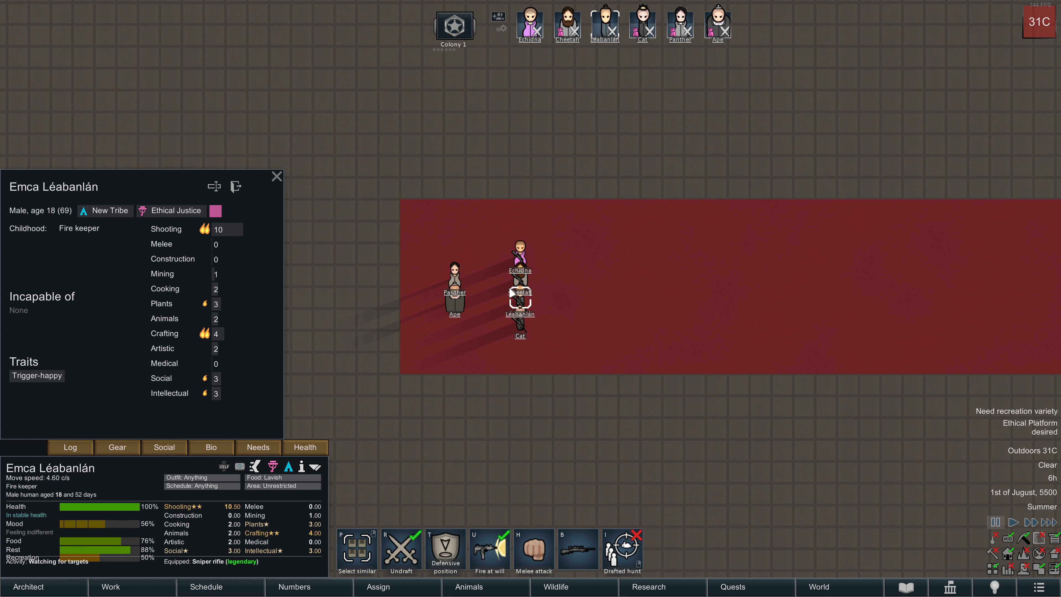
mouse_move(516, 312)
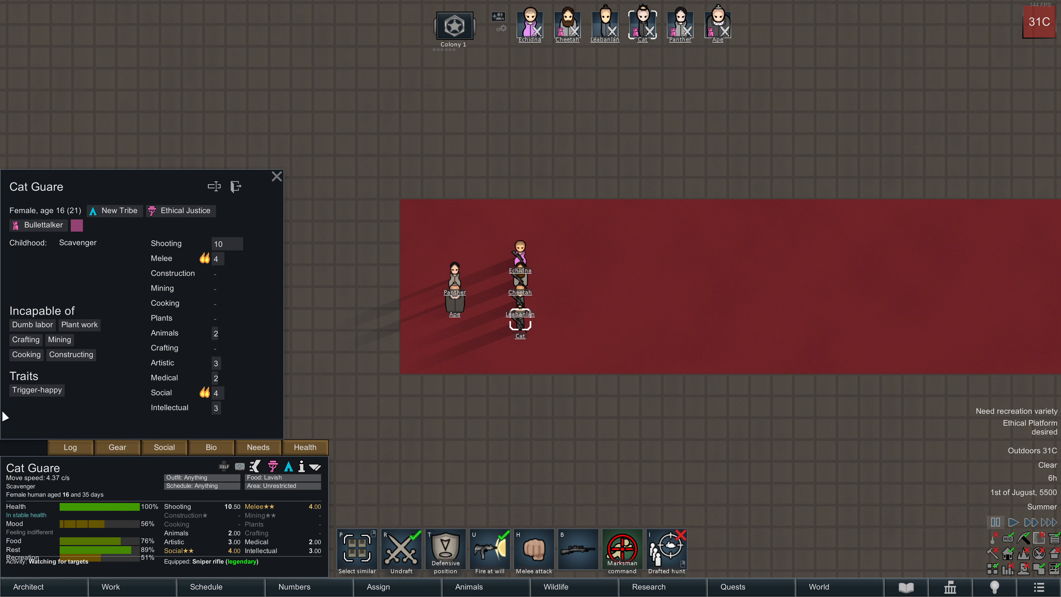
mouse_move(521, 322)
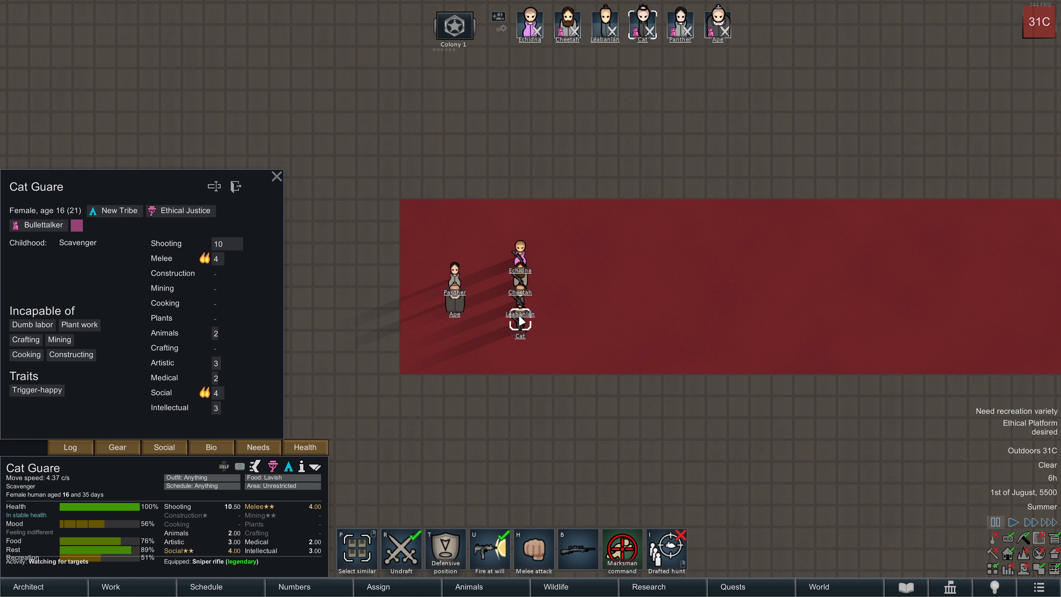
mouse_move(519, 324)
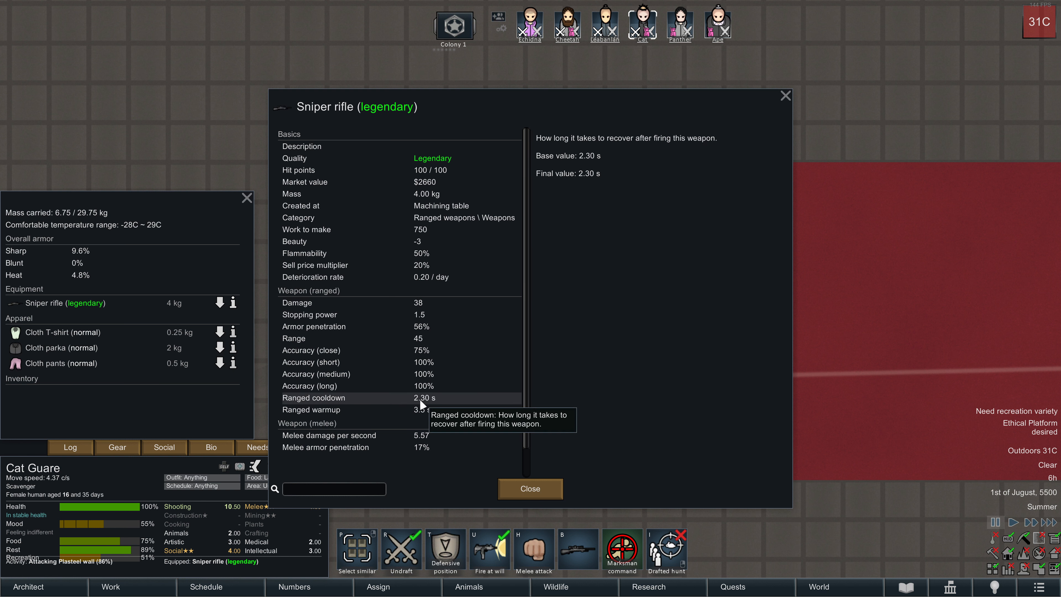
mouse_move(424, 399)
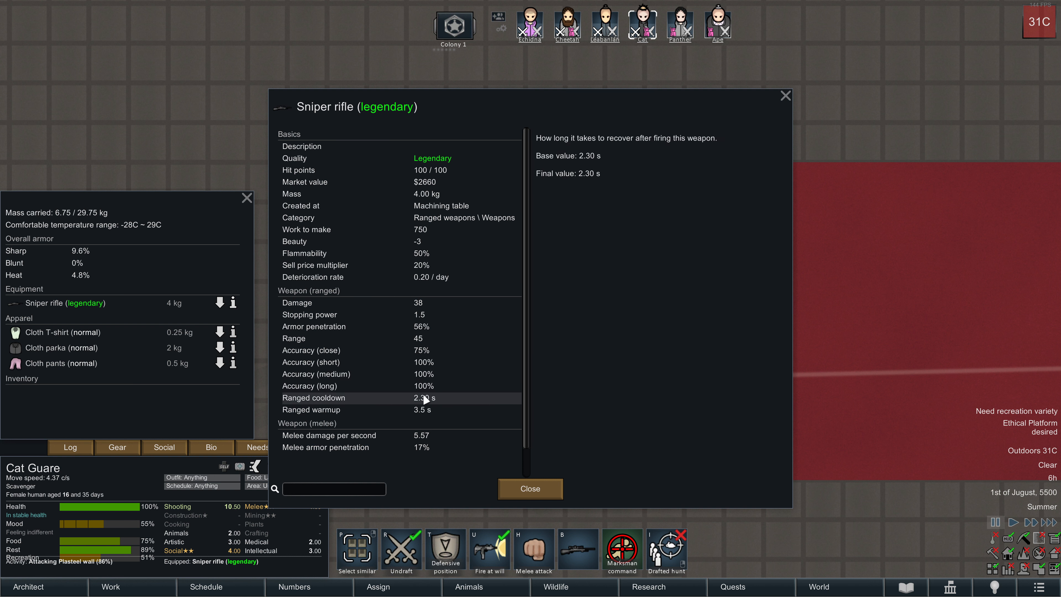
Reopen Cat's legendary sniper rifle stats to check damage and warmup, then close them.
left_click(530, 489)
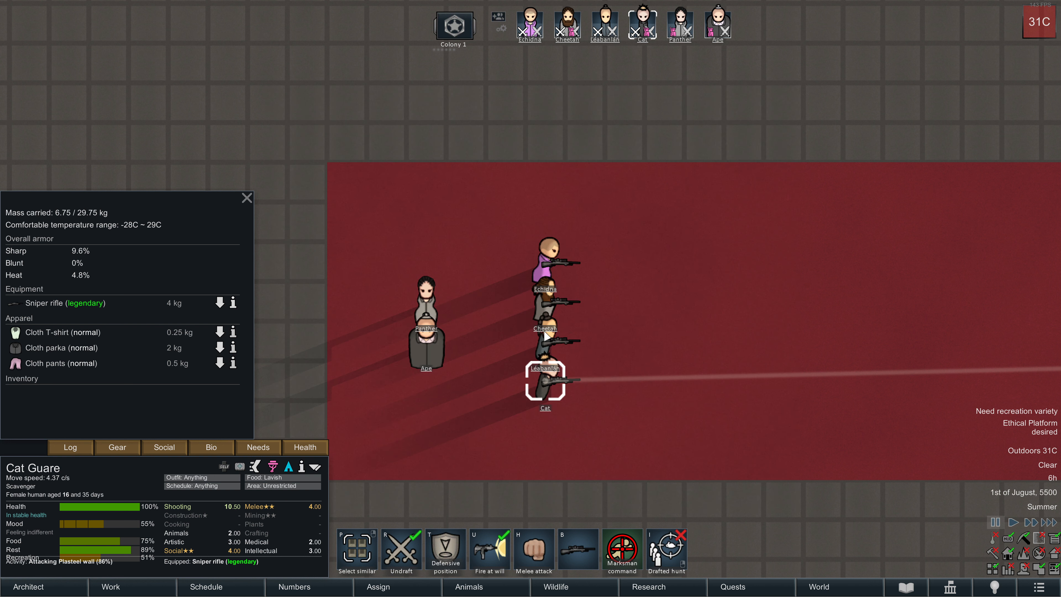
left_click(233, 303)
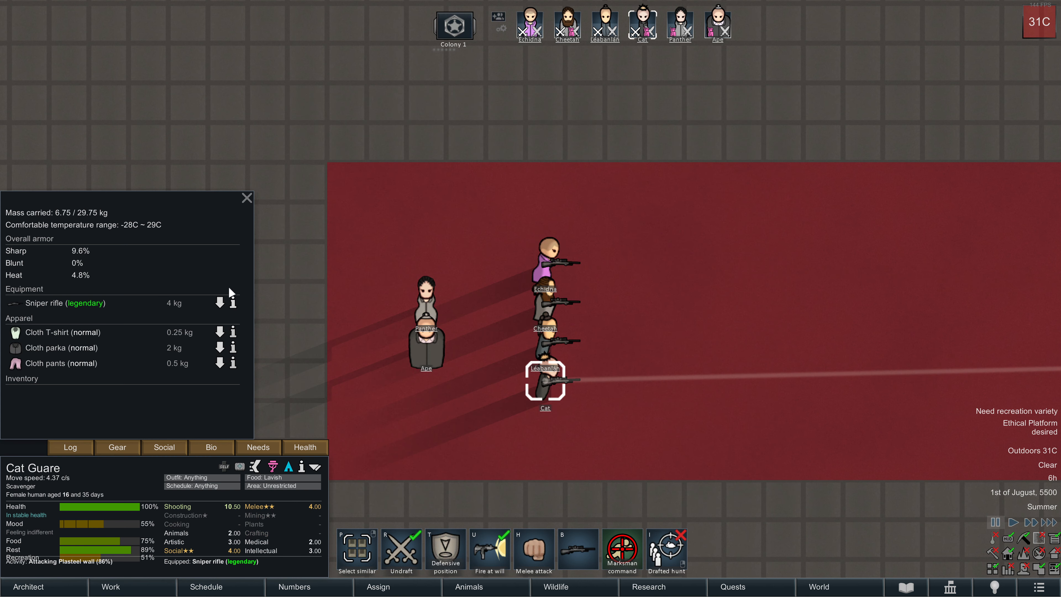
left_click(232, 303)
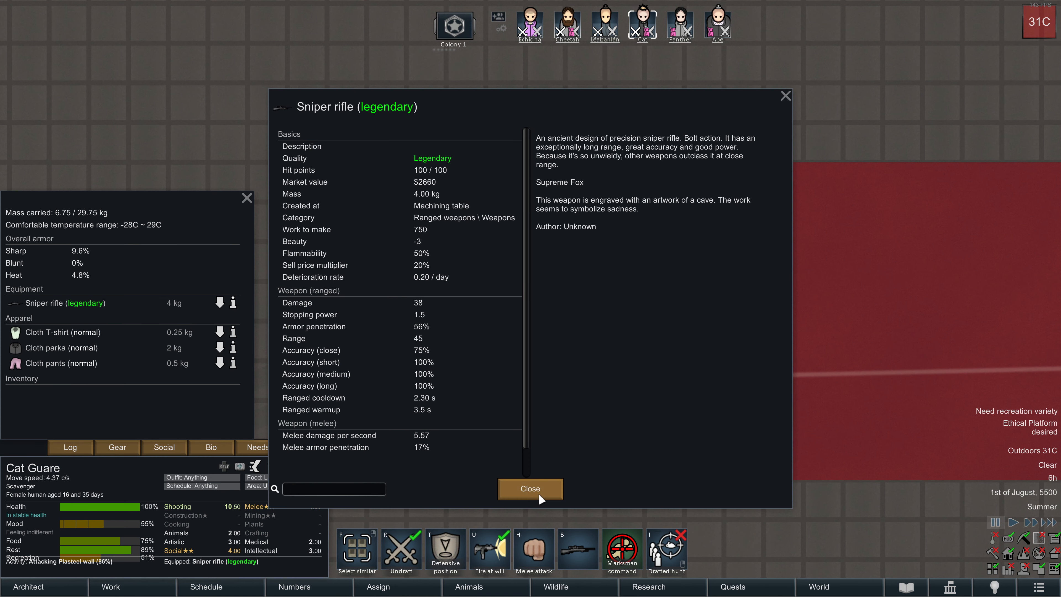
left_click(530, 488)
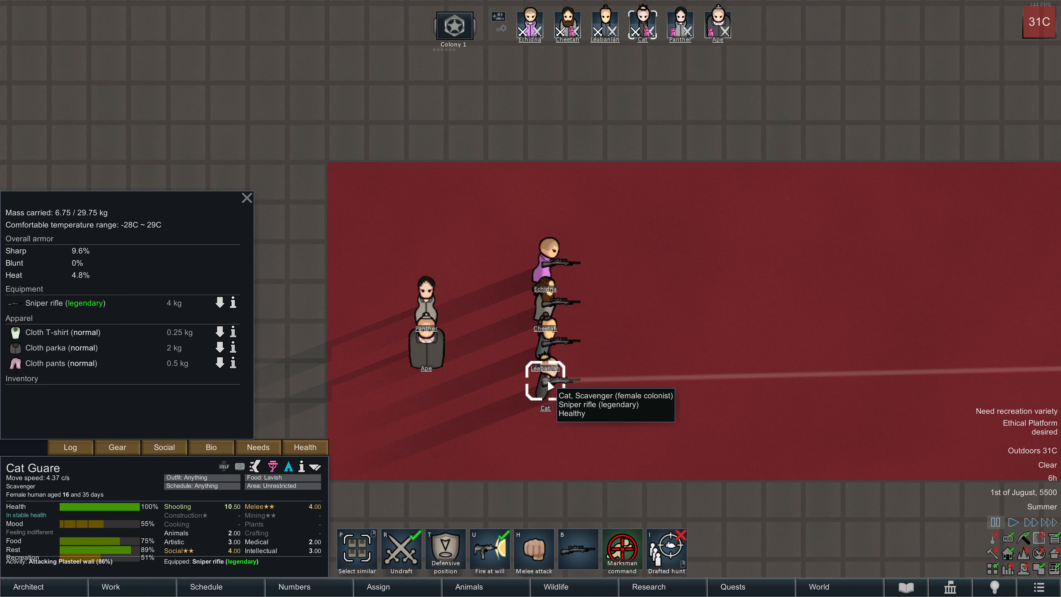
mouse_move(546, 259)
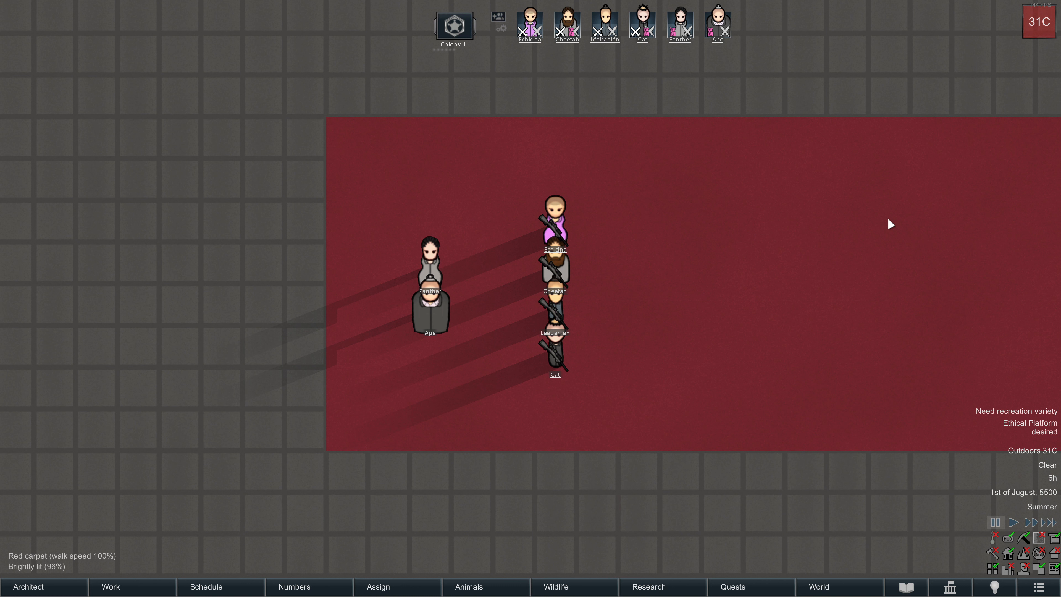
mouse_move(694, 419)
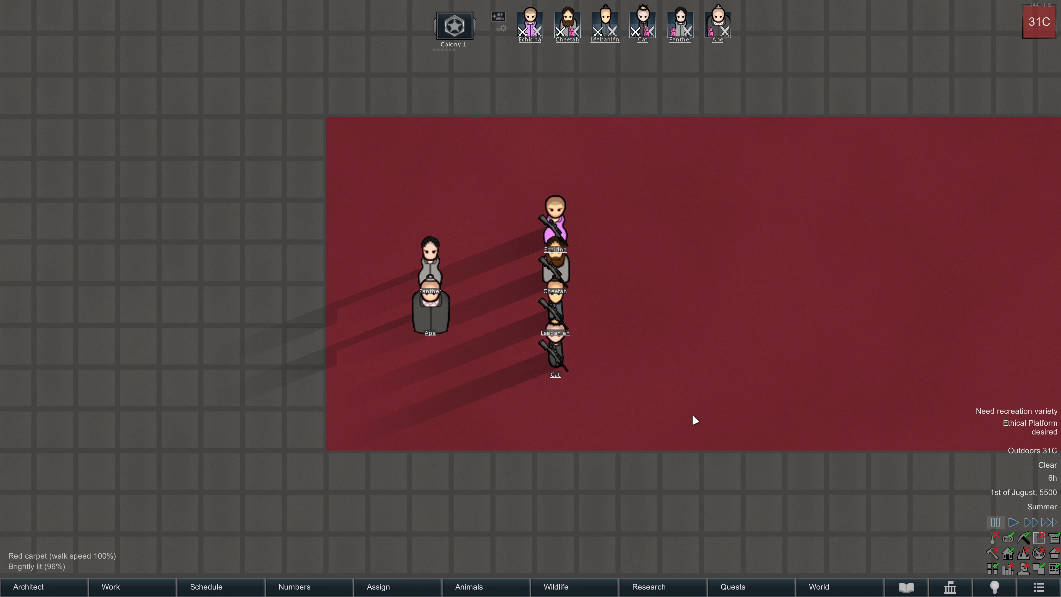
mouse_move(649, 461)
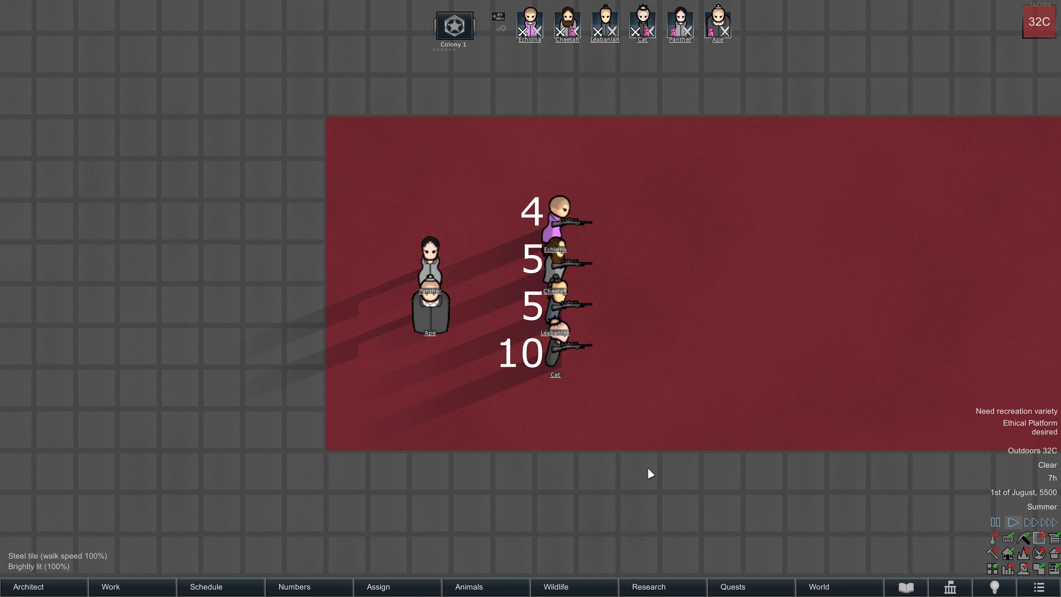
mouse_move(631, 416)
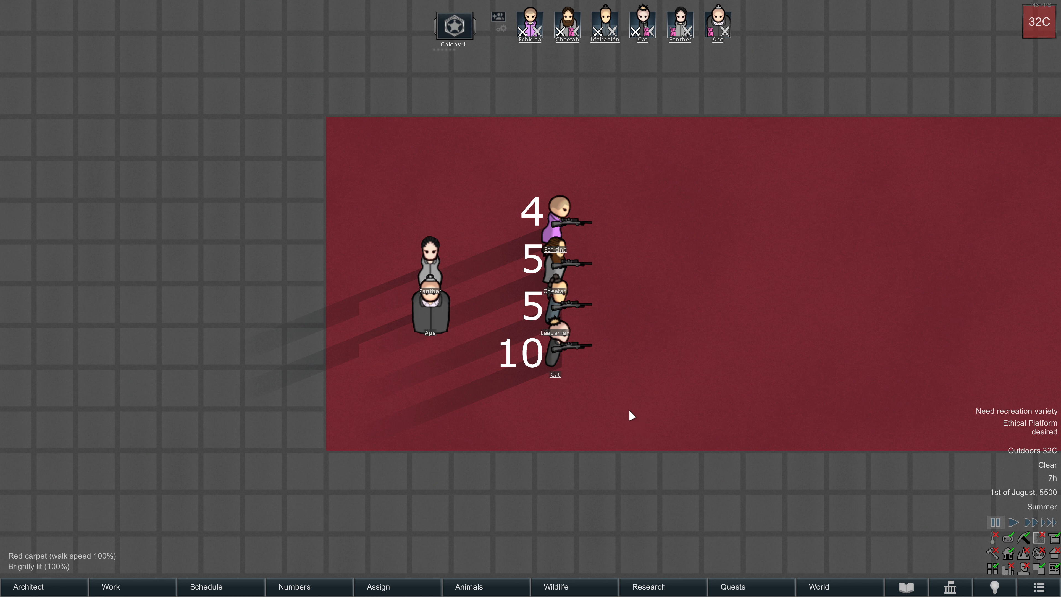
Select the left colonist and each rifleman in the firing line, ending with the top rifleman singled out.
left_click(430, 264)
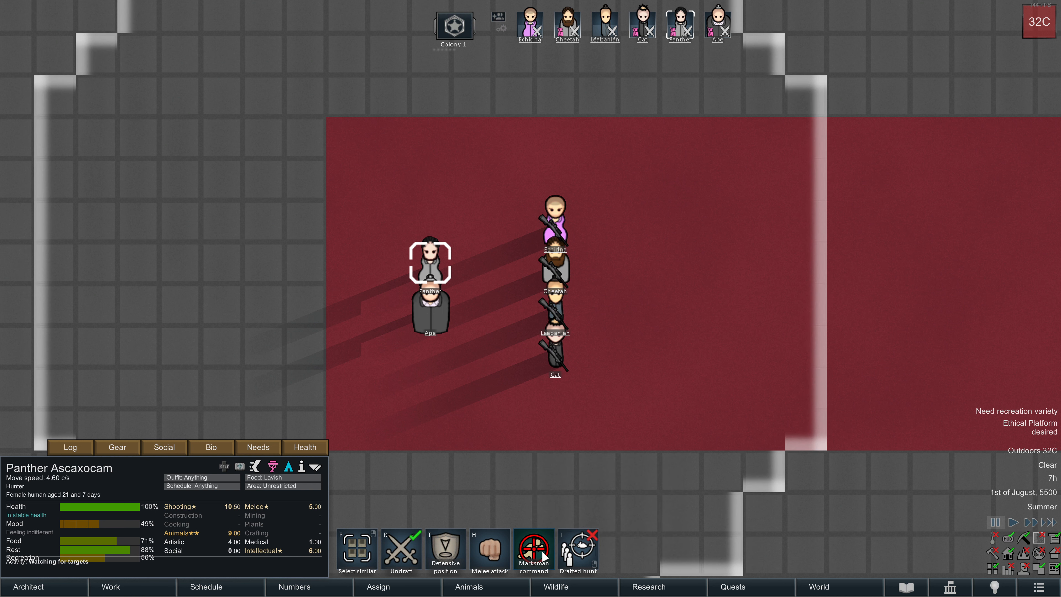
left_click(555, 264)
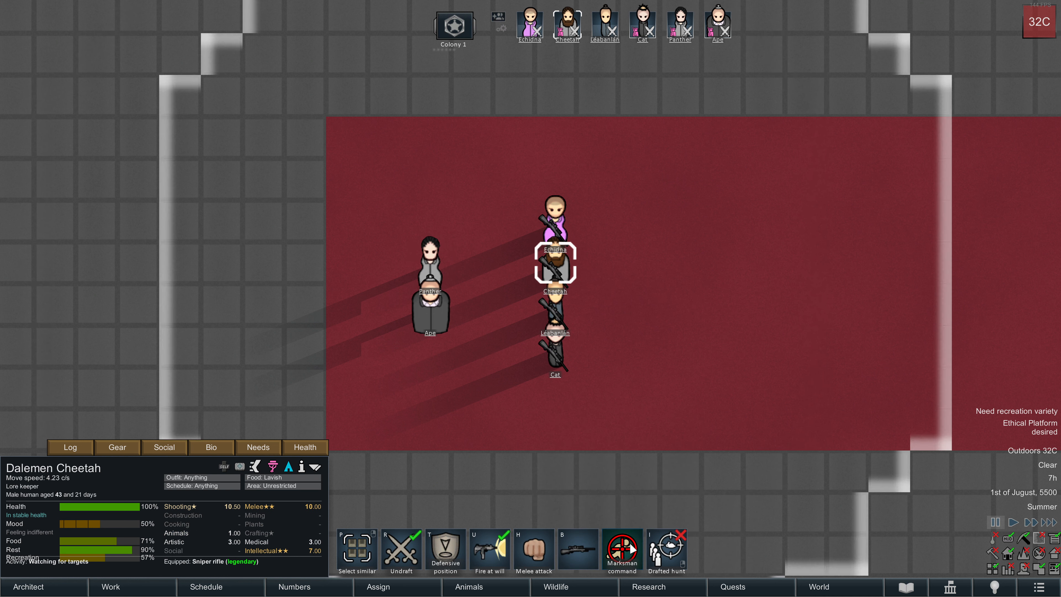
left_click(555, 221)
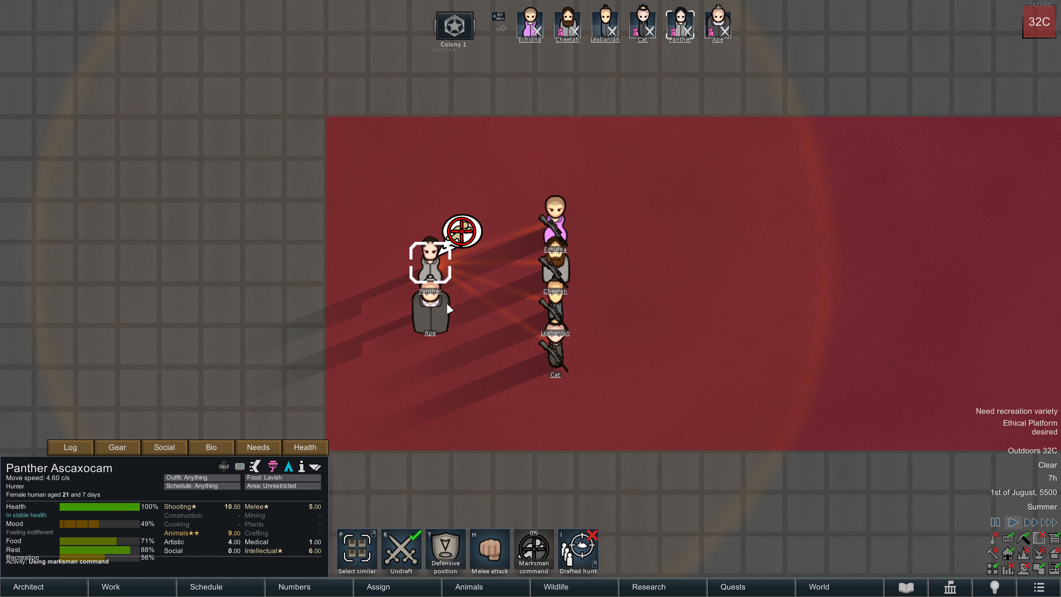
left_click(555, 349)
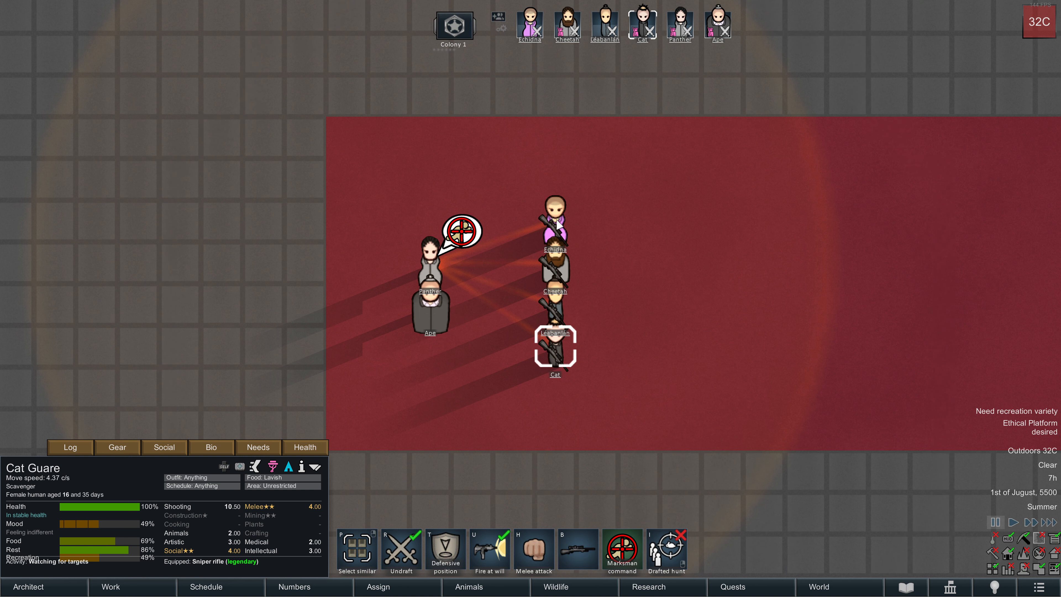
left_click(555, 308)
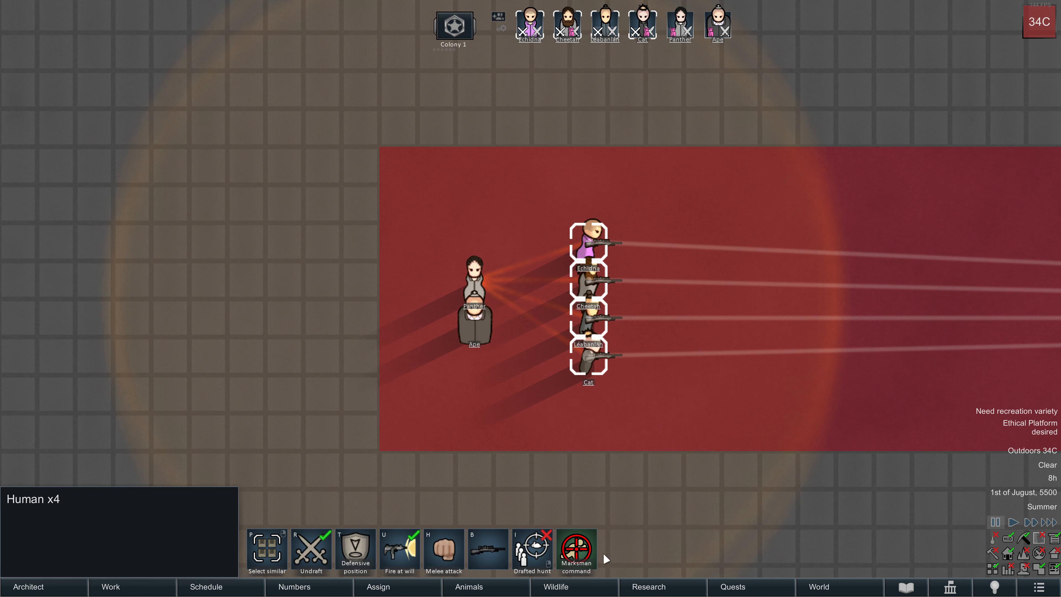
left_click(589, 244)
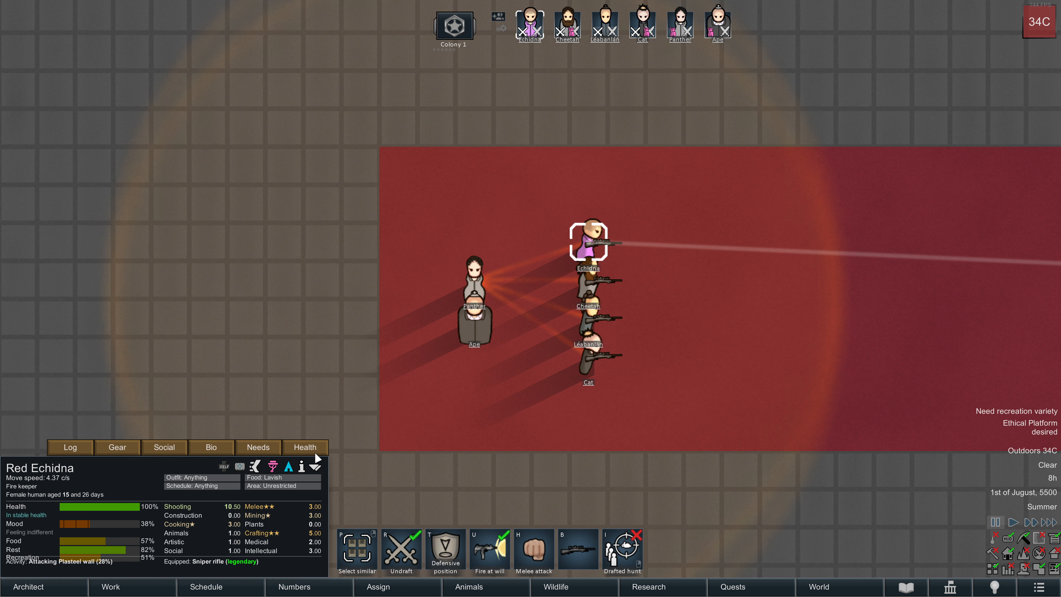
Bring up the top rifleman's equipment details to reach his legendary sniper rifle.
left_click(233, 310)
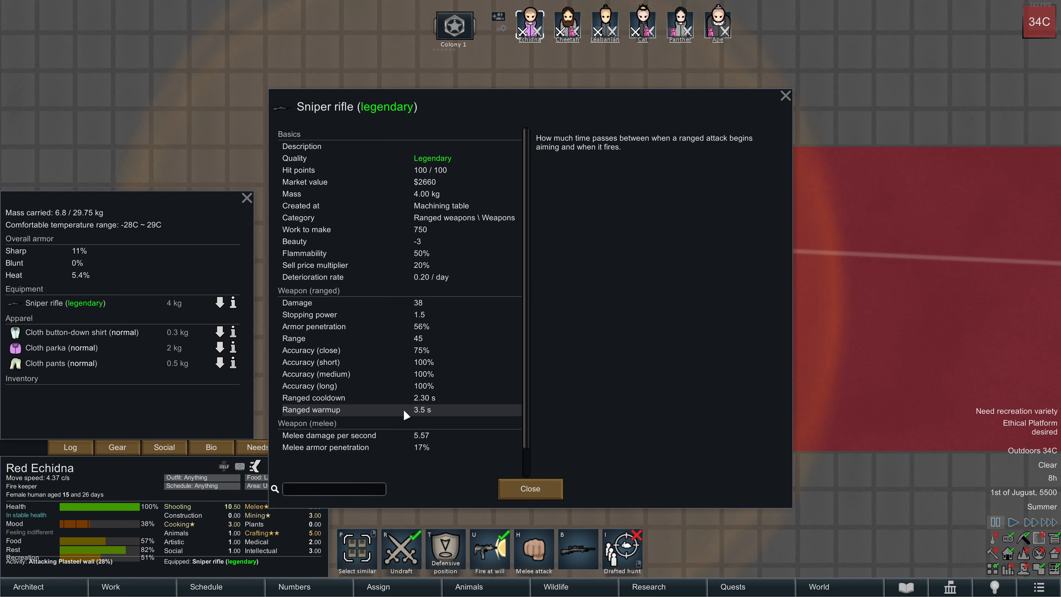
mouse_move(427, 415)
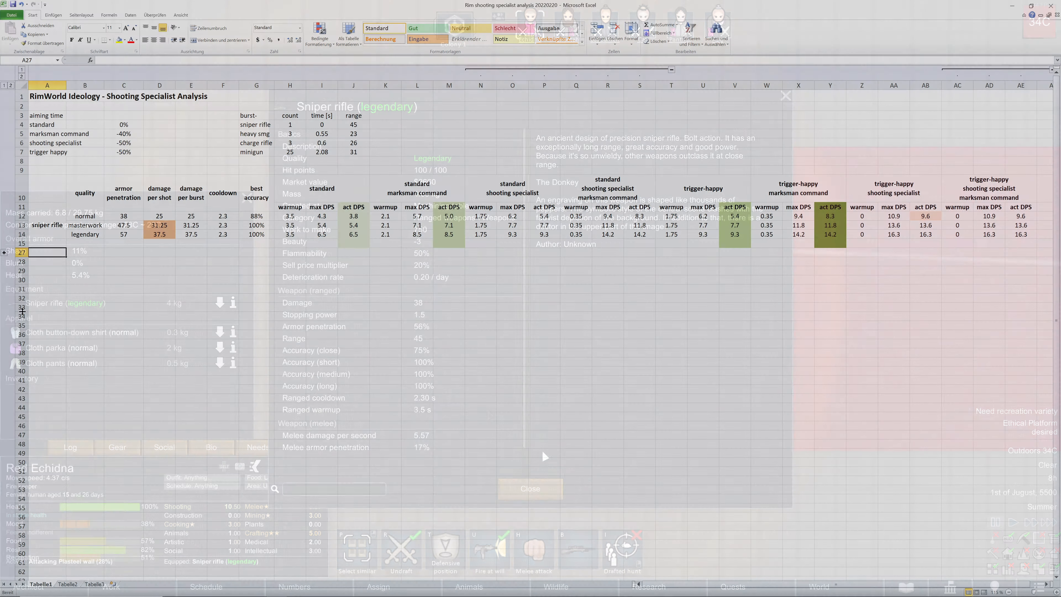
left_click(530, 488)
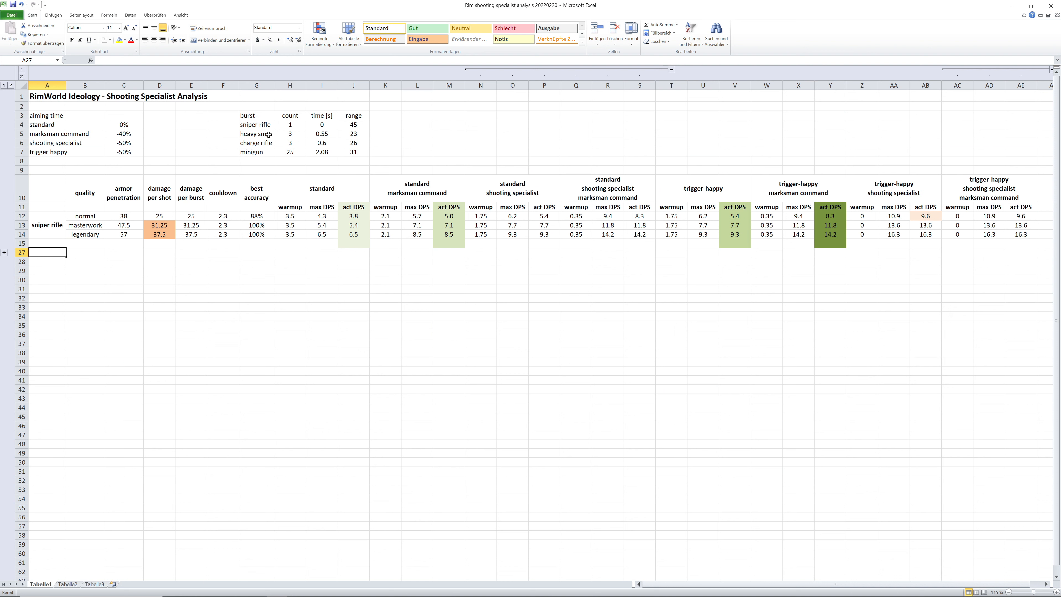
left_click(256, 133)
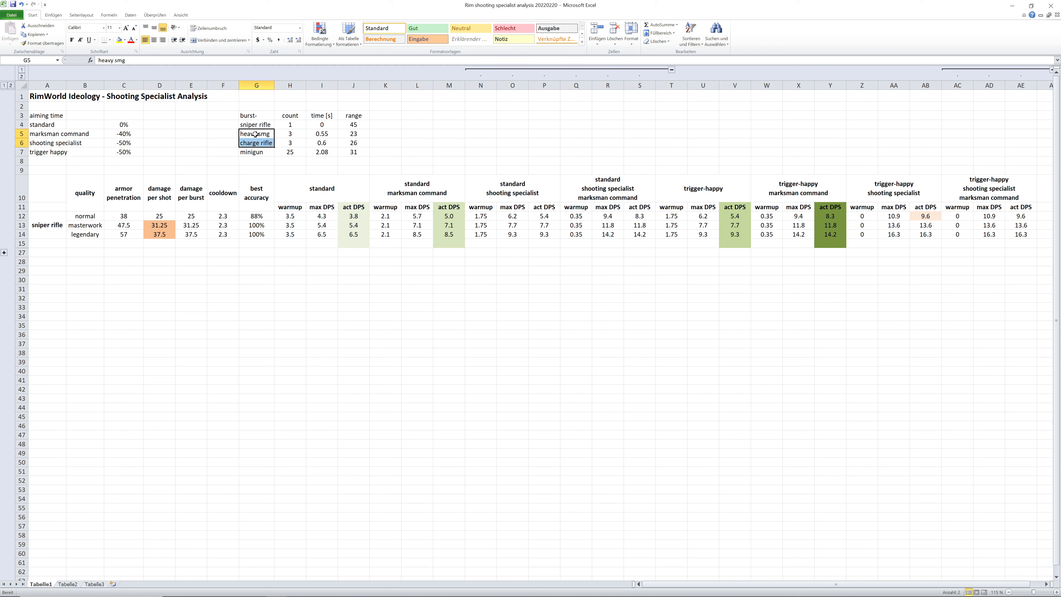
left_click(256, 152)
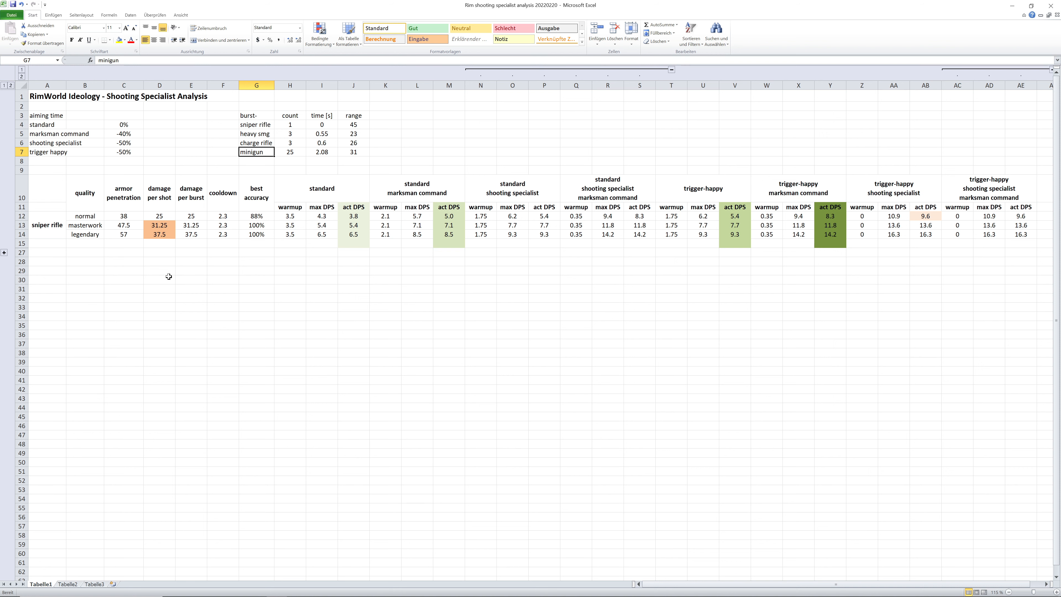
mouse_move(260, 124)
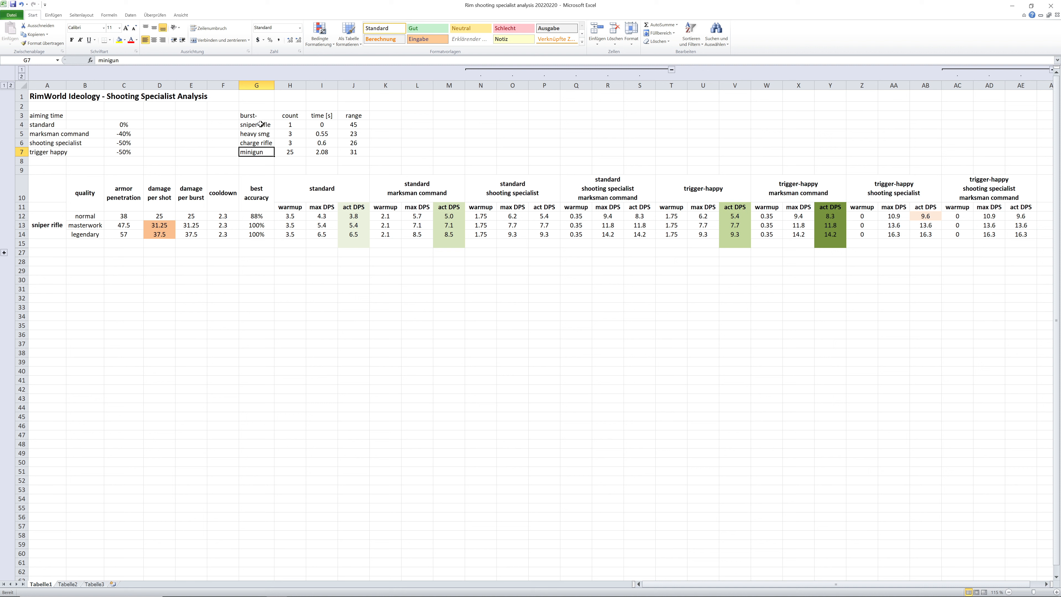
left_click_drag(256, 133, 289, 152)
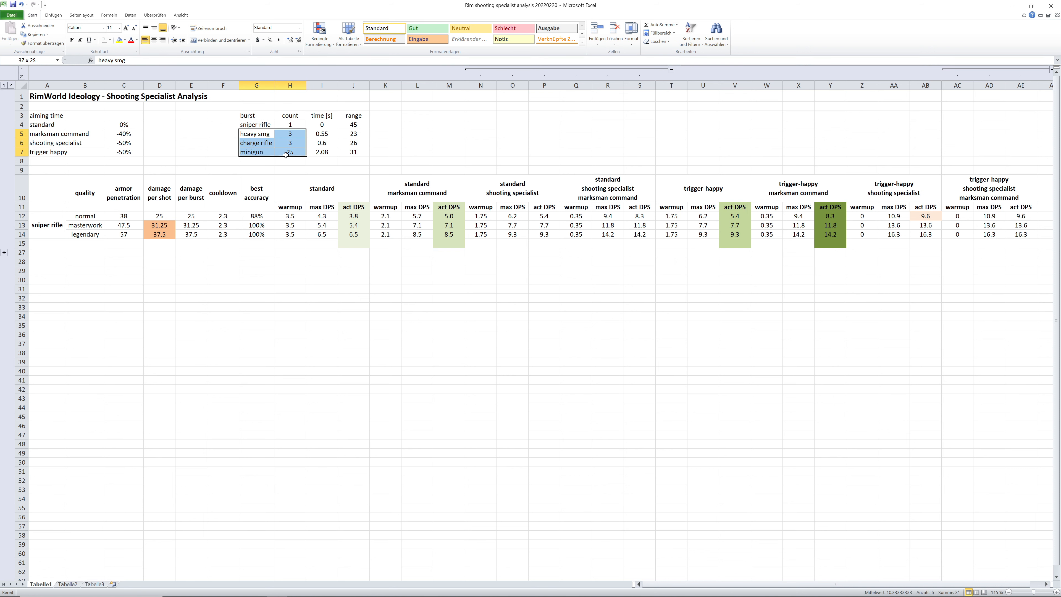
left_click(290, 133)
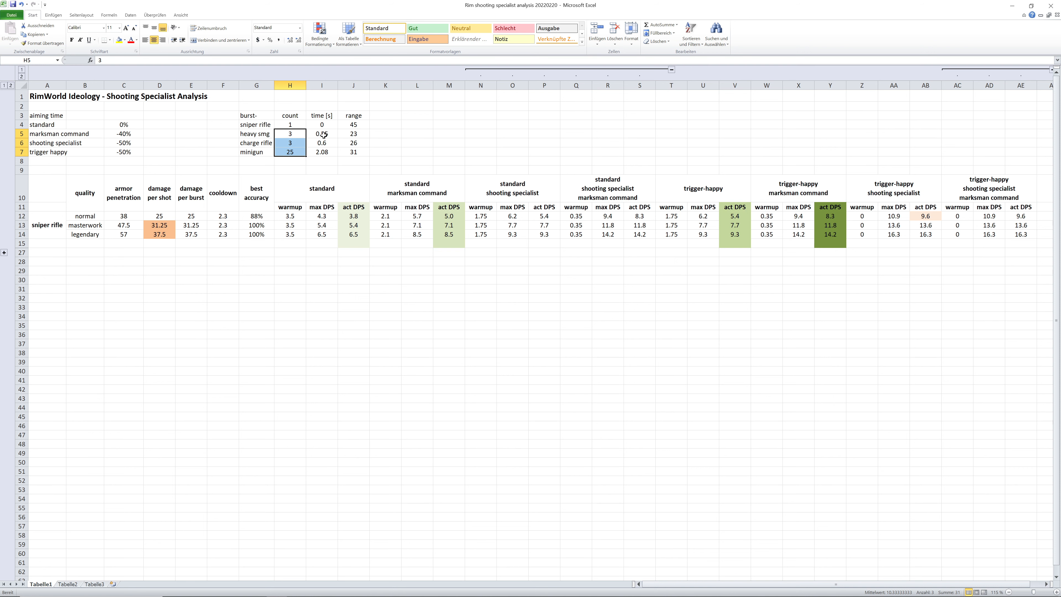
left_click(323, 133)
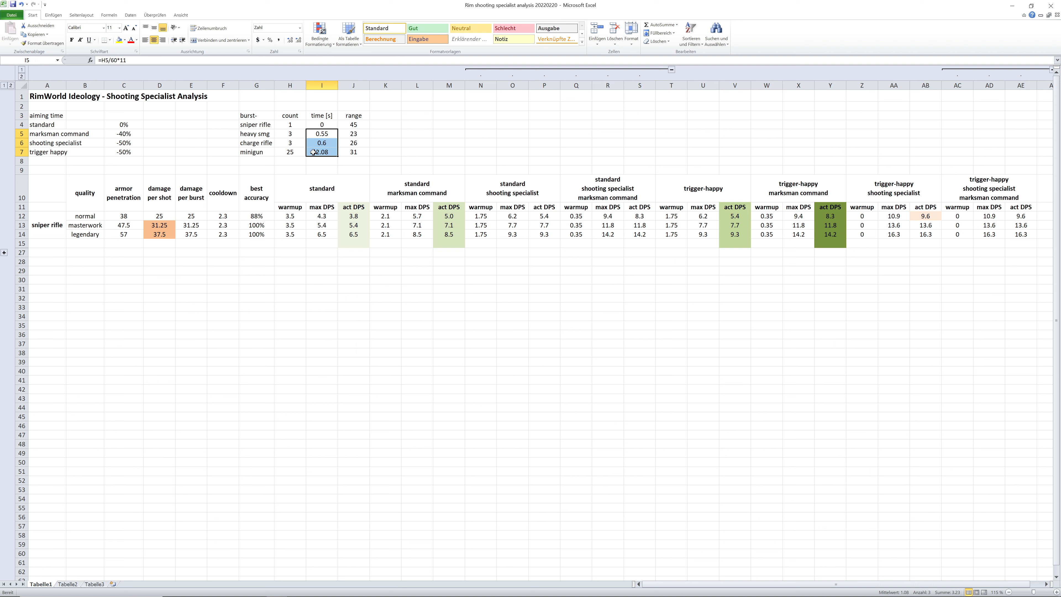
key("alt+tab")
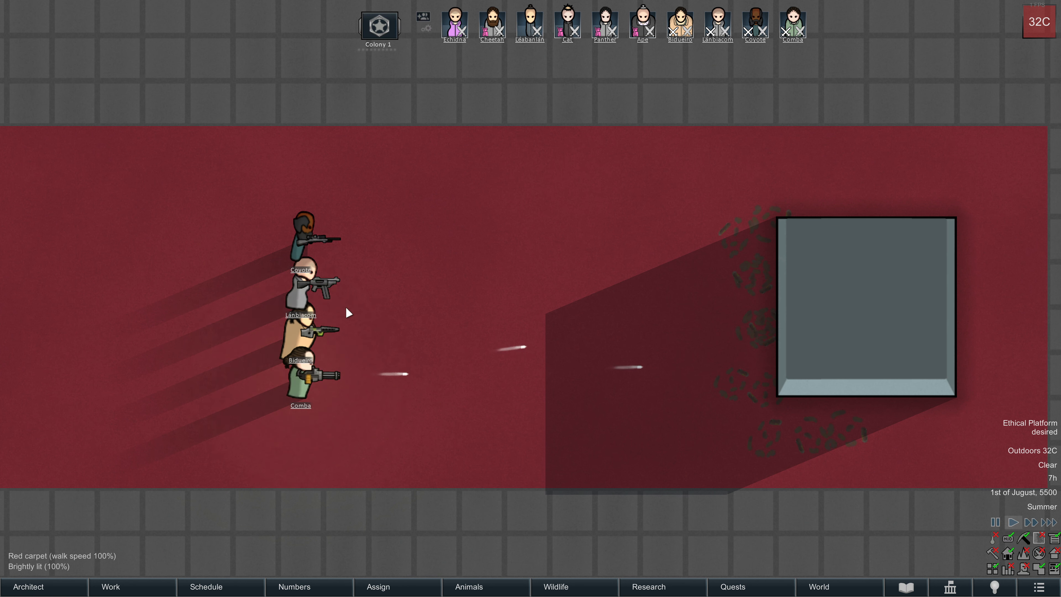
mouse_move(308, 344)
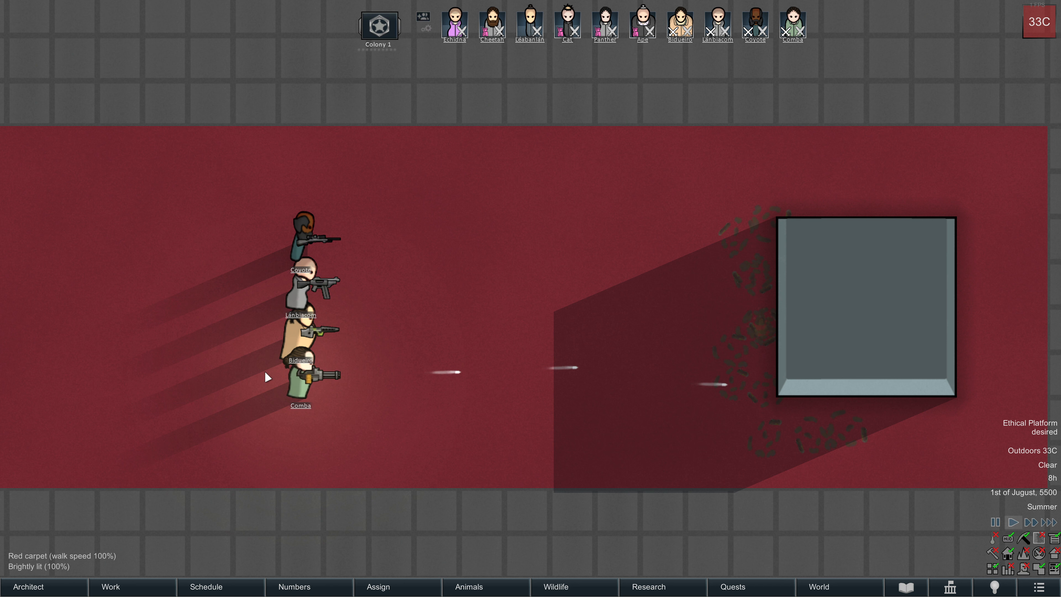
mouse_move(790, 400)
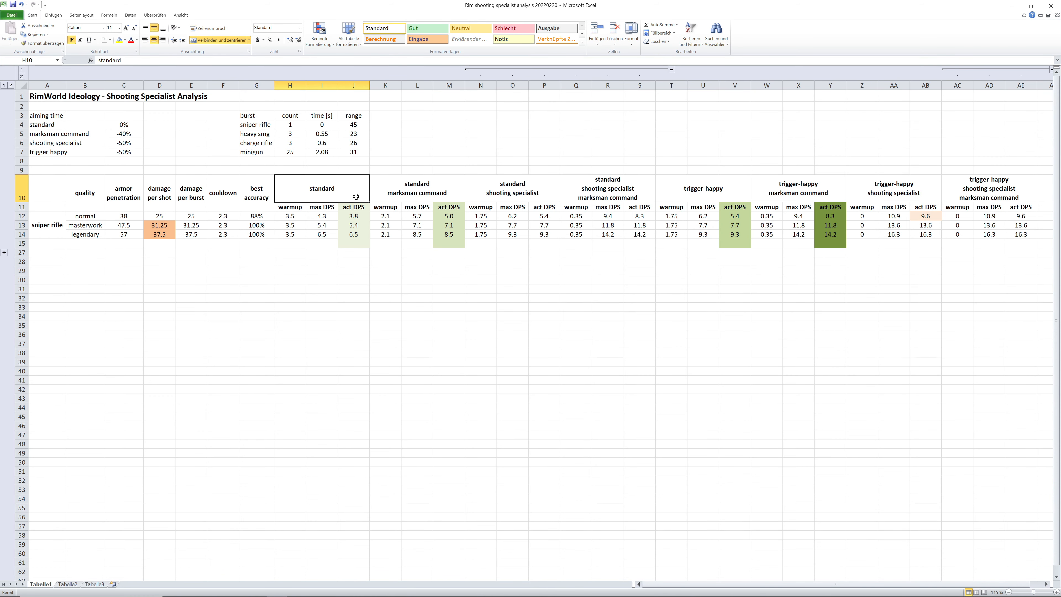
Select the scenario block headers across standard, trigger-happy and marksman command groups.
left_click(513, 188)
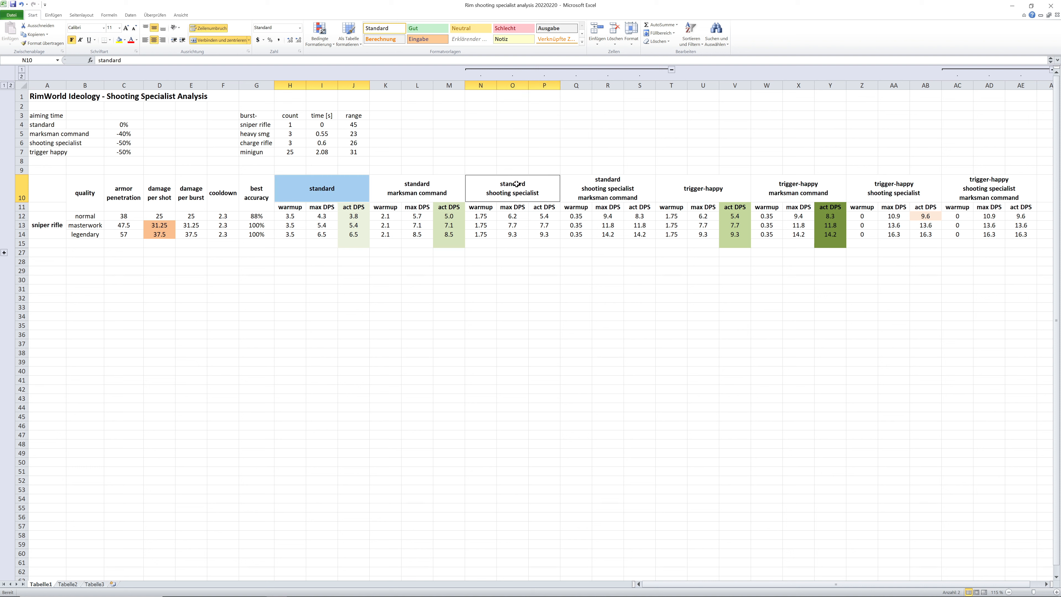
left_click(703, 188)
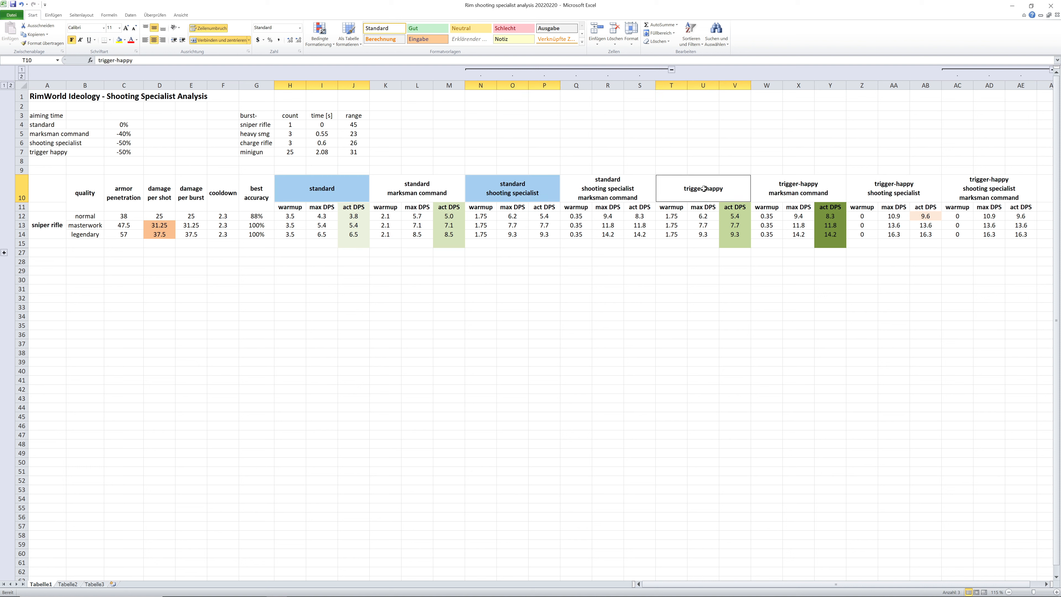
left_click(893, 188)
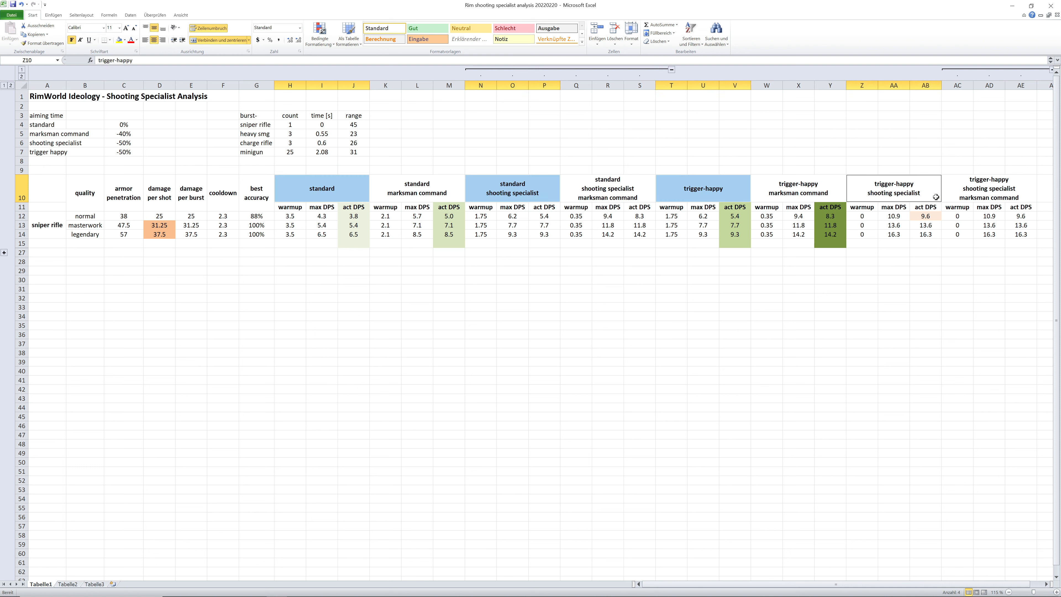
left_click(417, 189)
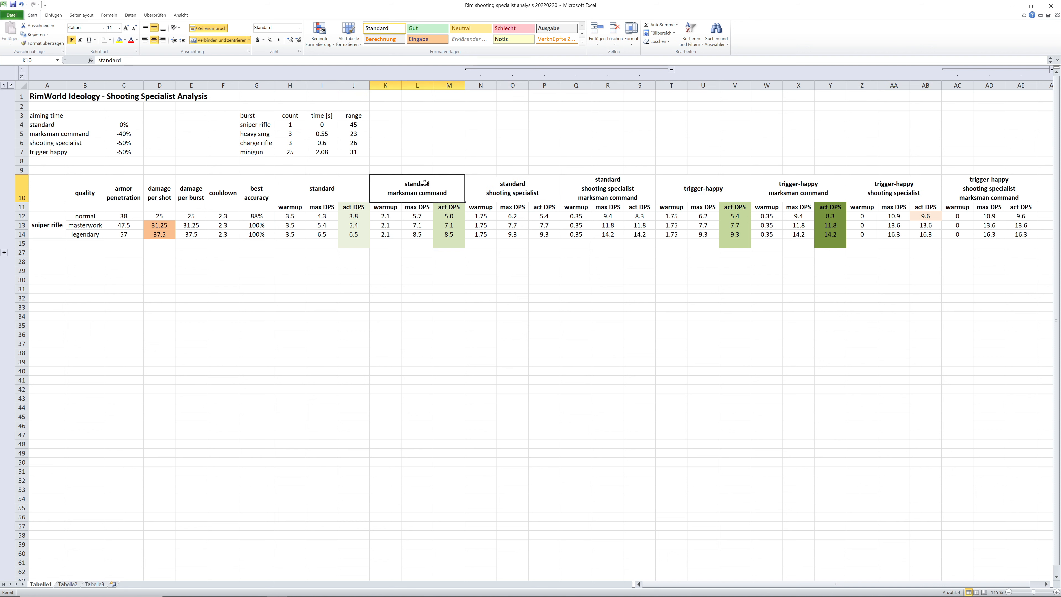
left_click(988, 188)
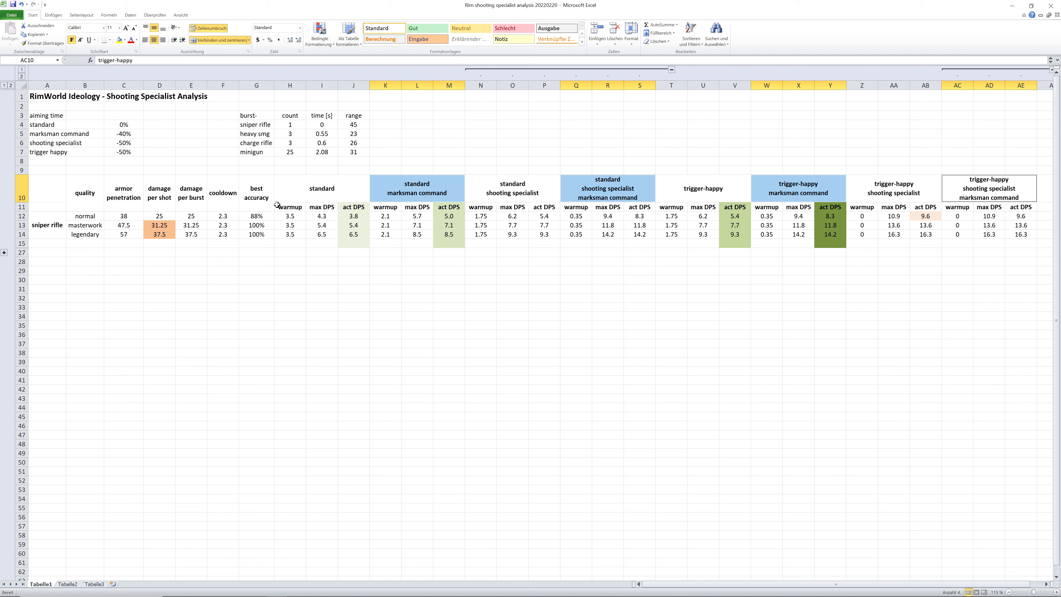
Check the shooting specialist headings and hide the standard shooting specialist scenario columns.
left_click(513, 188)
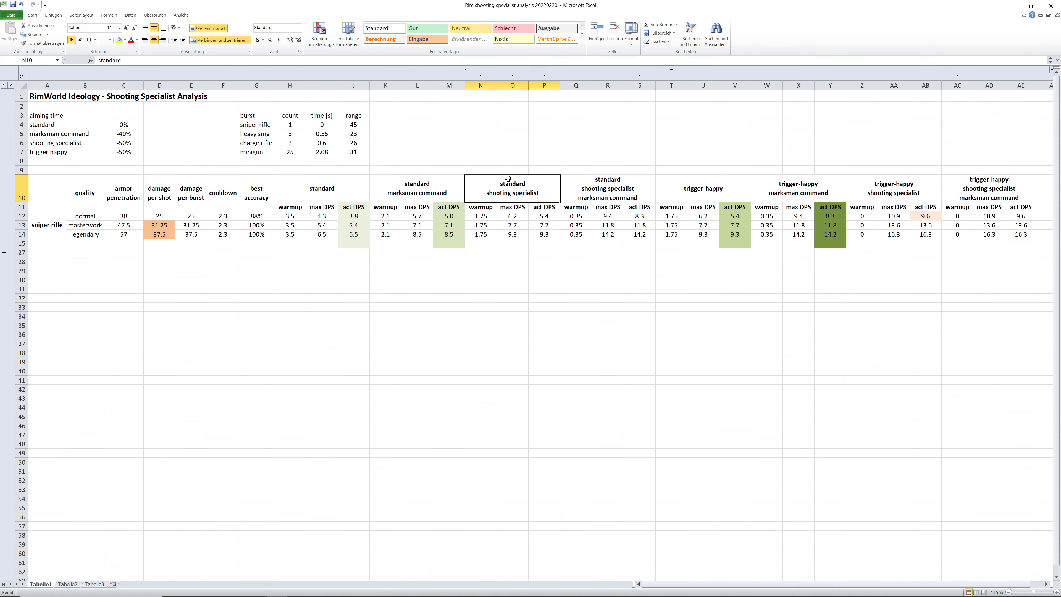
left_click(703, 188)
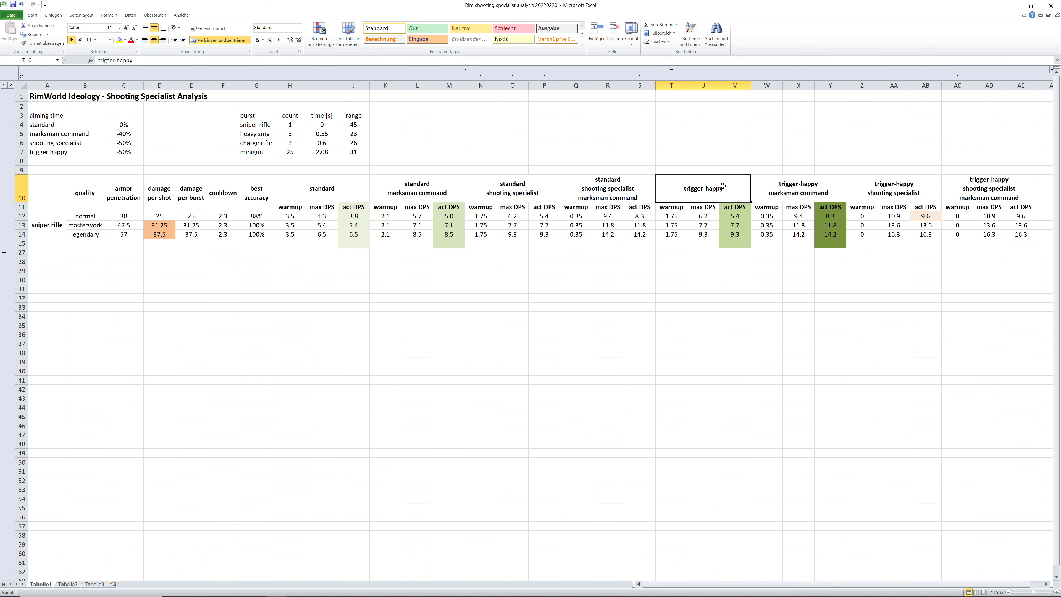
left_click(607, 188)
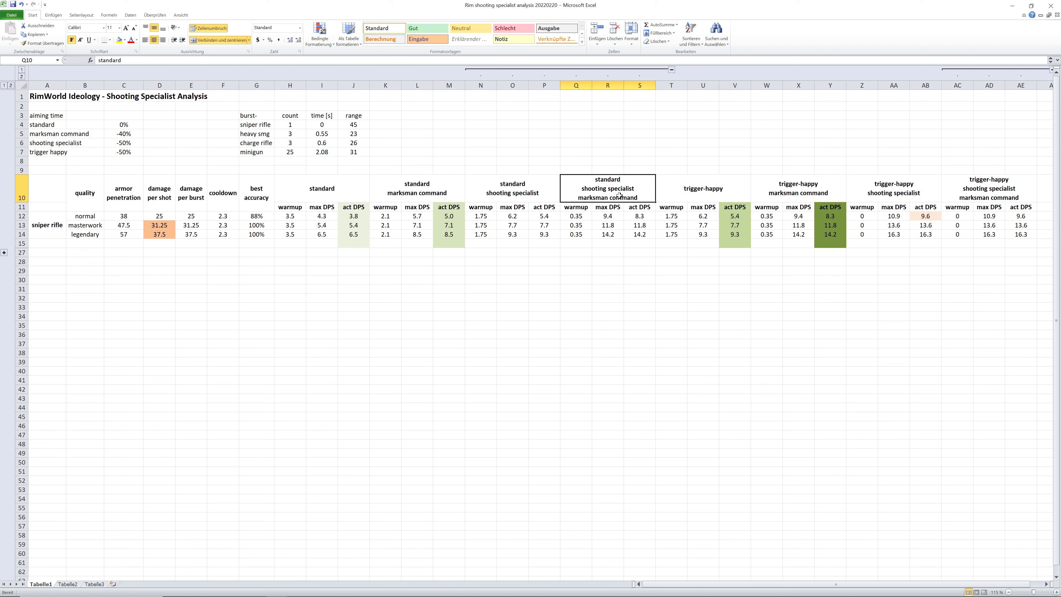
left_click(799, 188)
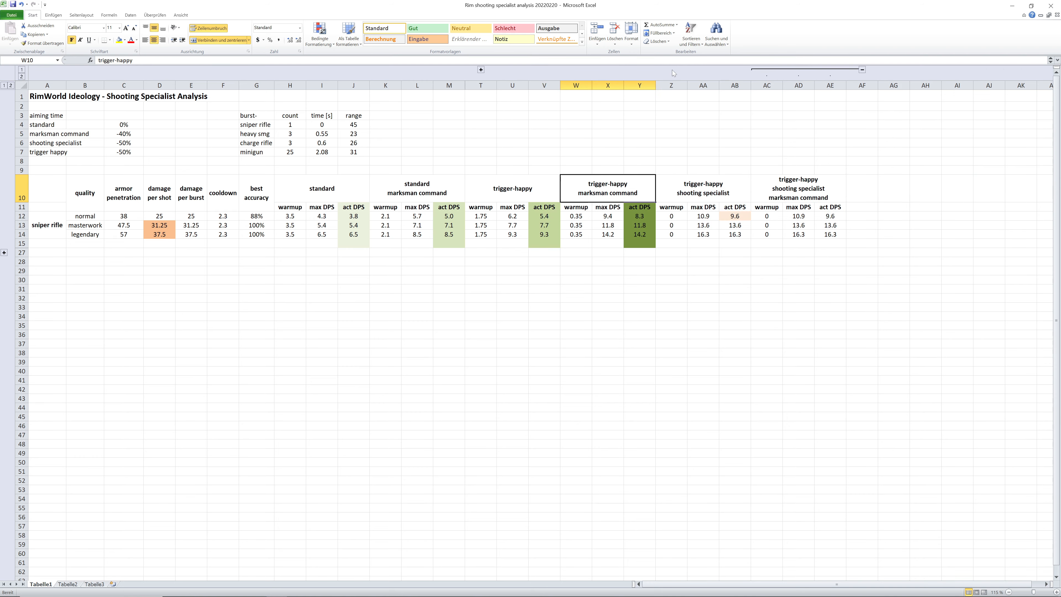
Hide the trigger-happy shooting specialist marksman command scenario columns.
left_click(798, 188)
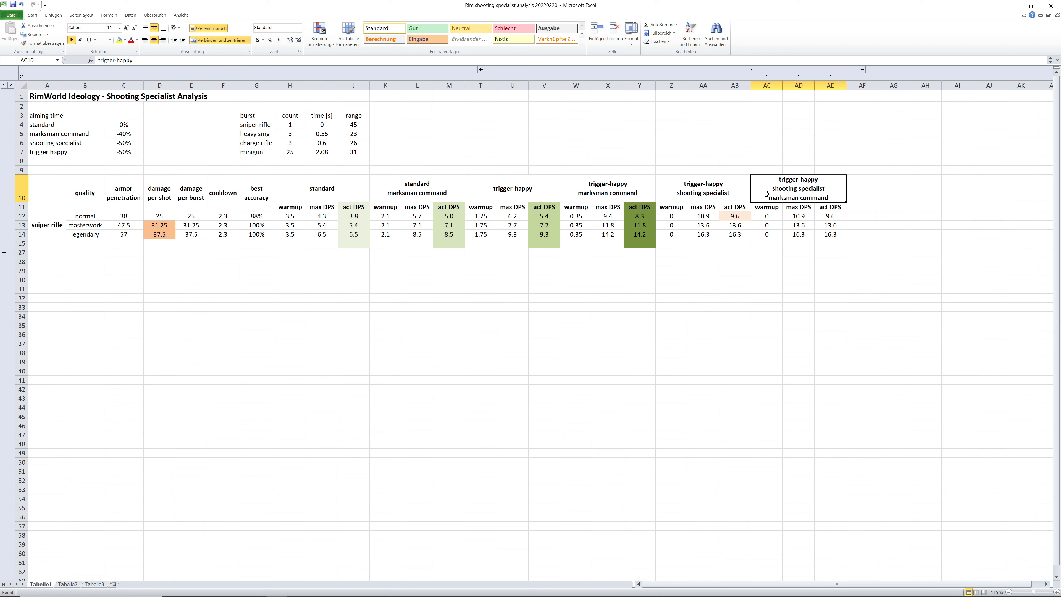
left_click(703, 188)
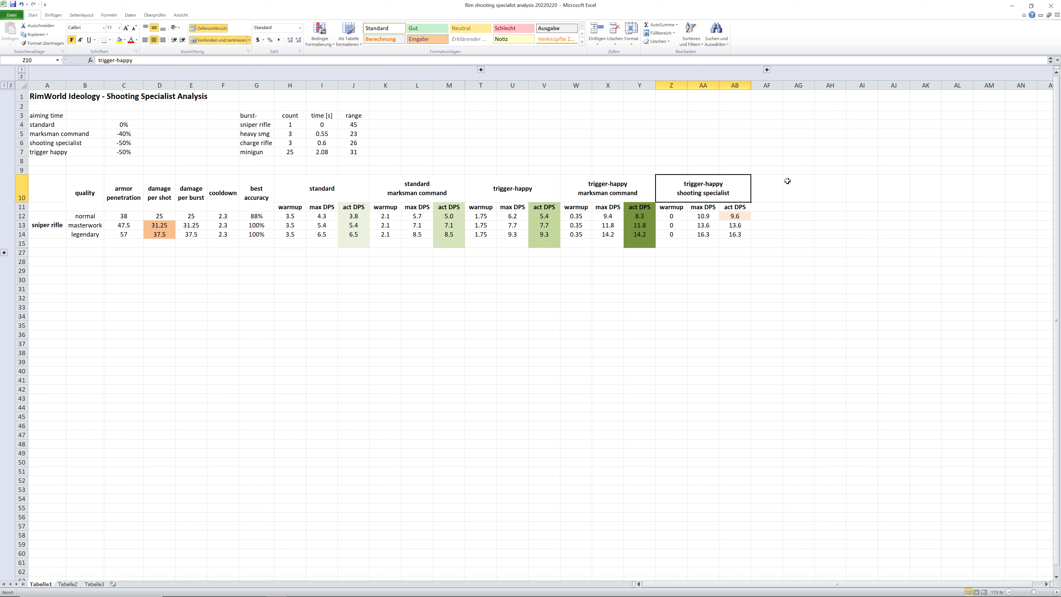
mouse_move(697, 184)
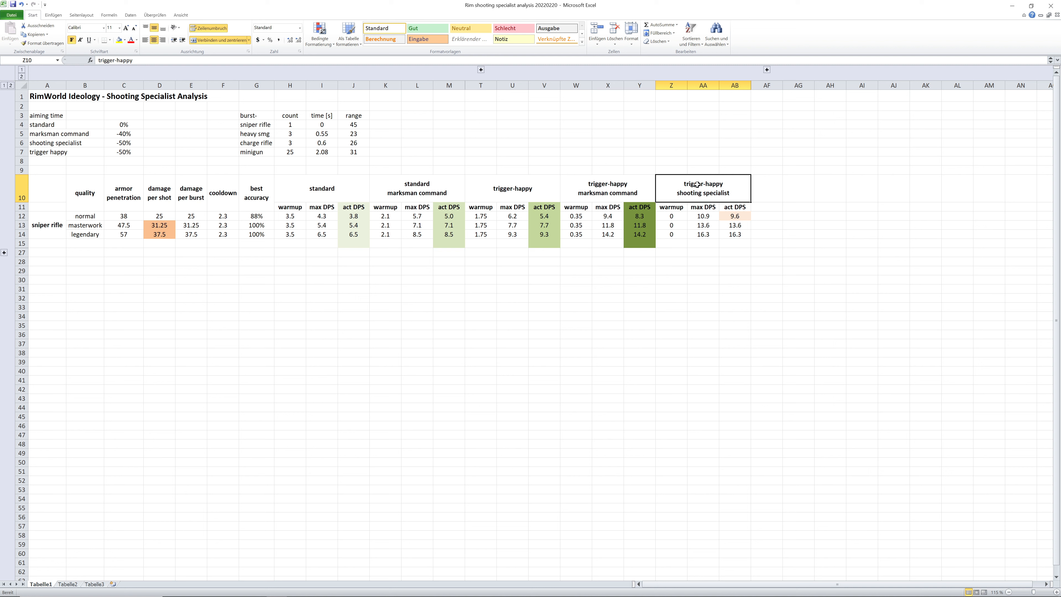
mouse_move(745, 184)
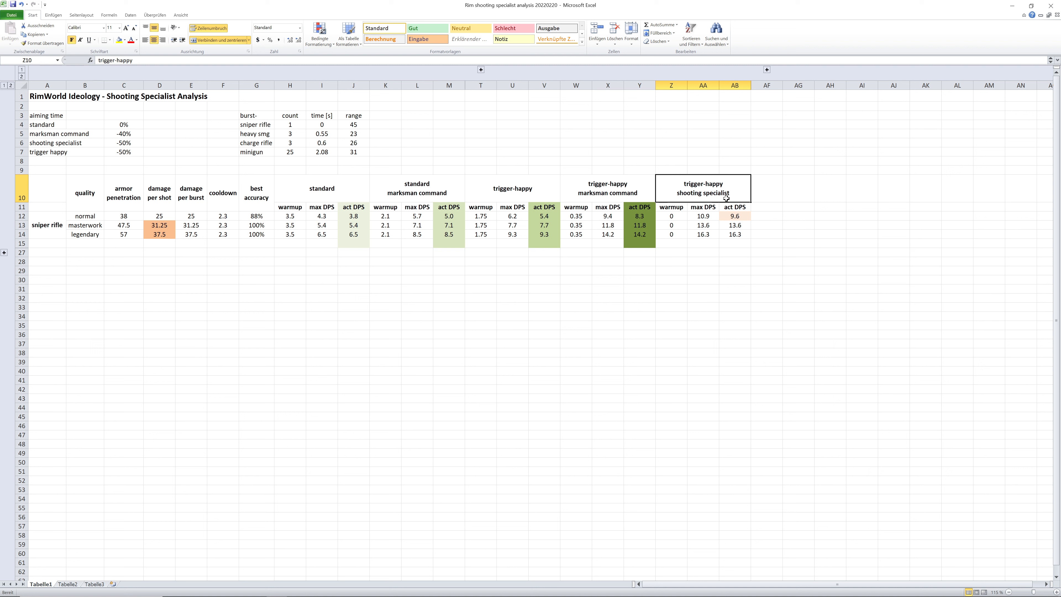
mouse_move(743, 186)
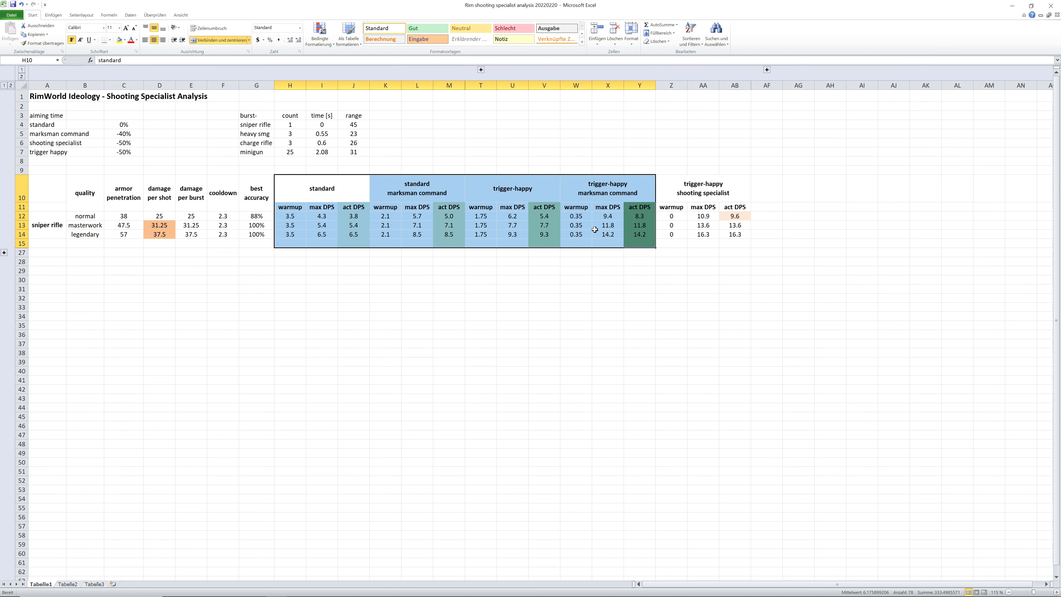
left_click(85, 215)
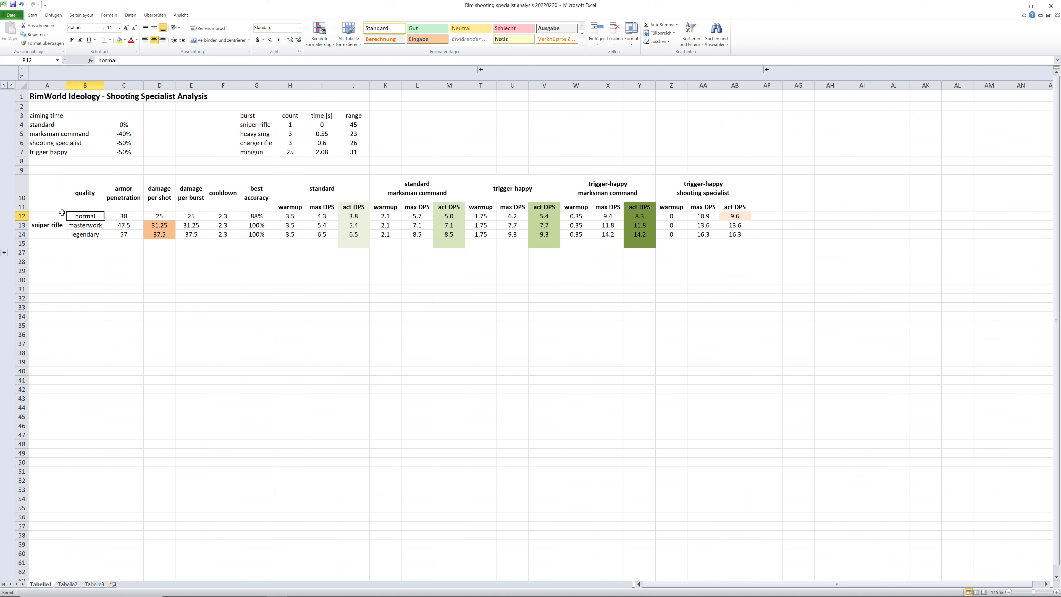
left_click(85, 225)
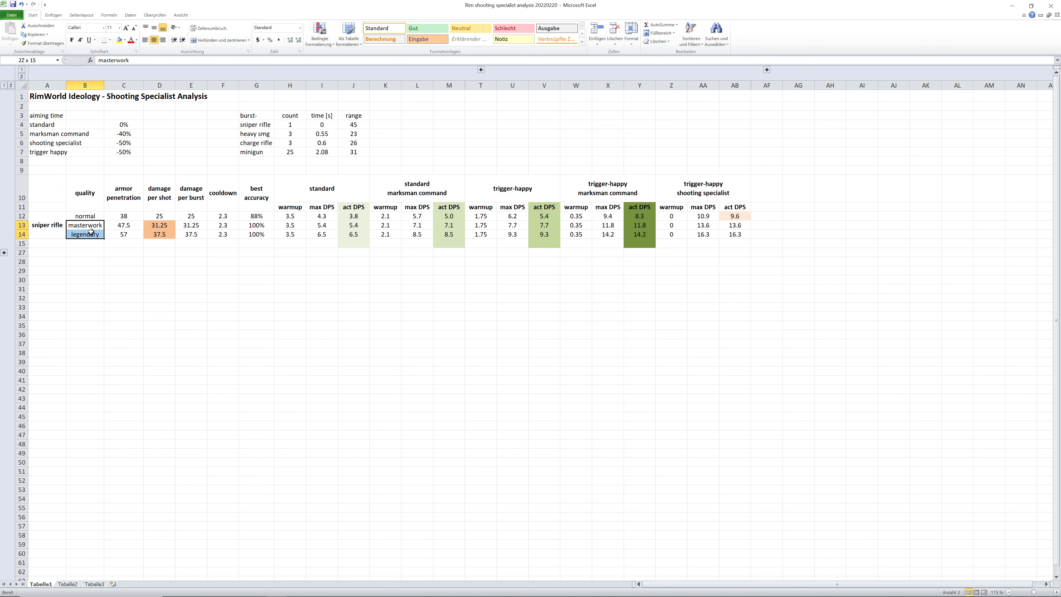
left_click(85, 226)
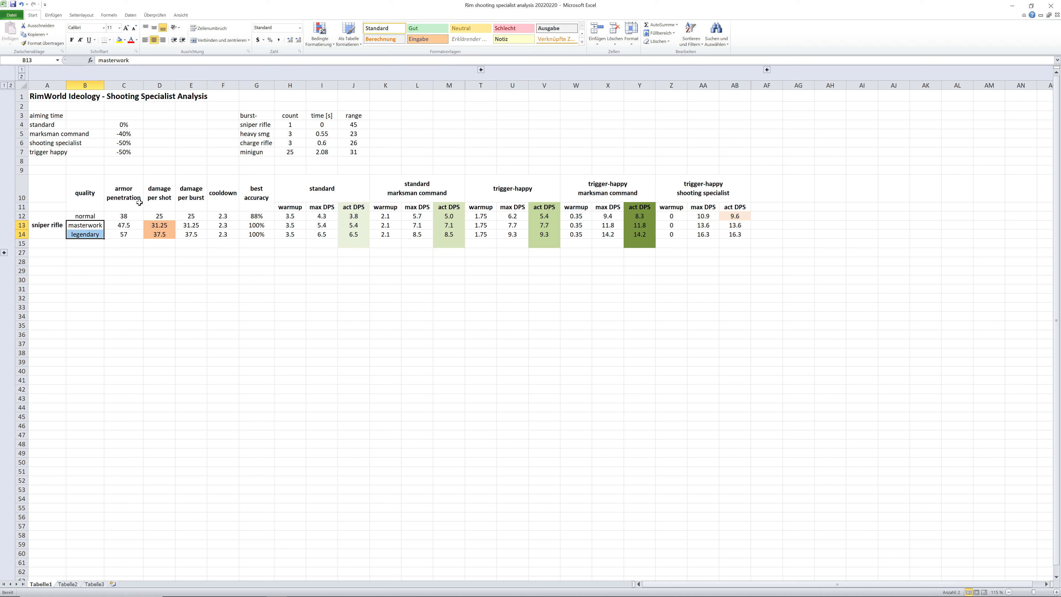
left_click(159, 225)
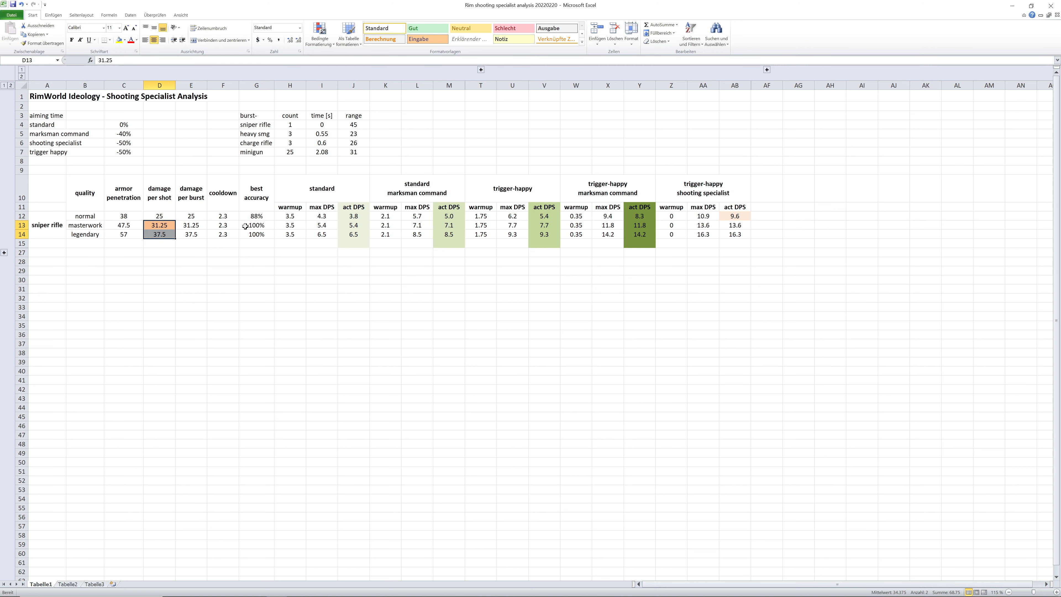
left_click(321, 188)
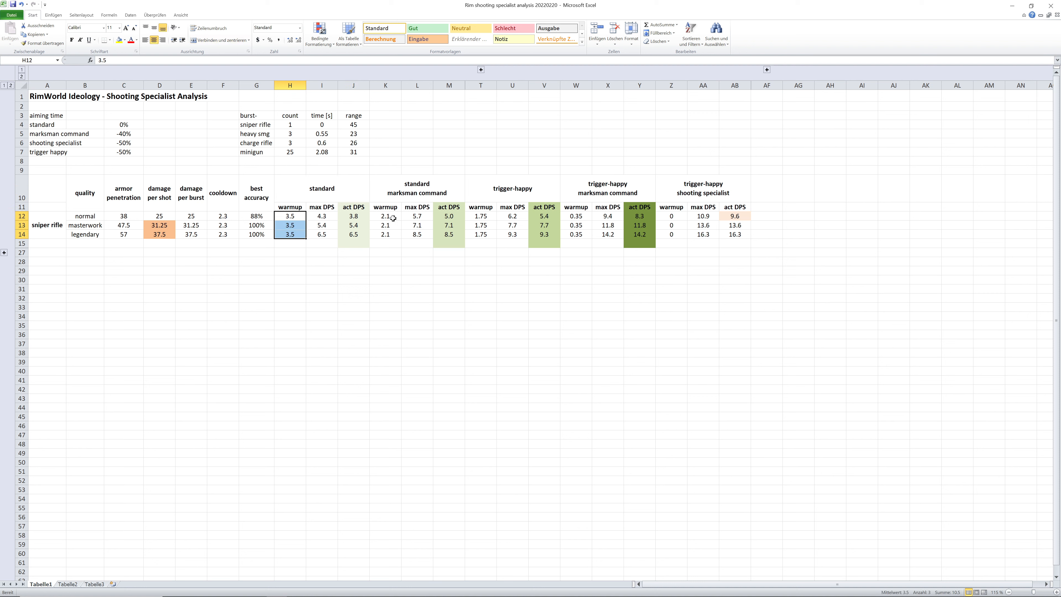
left_click(386, 216)
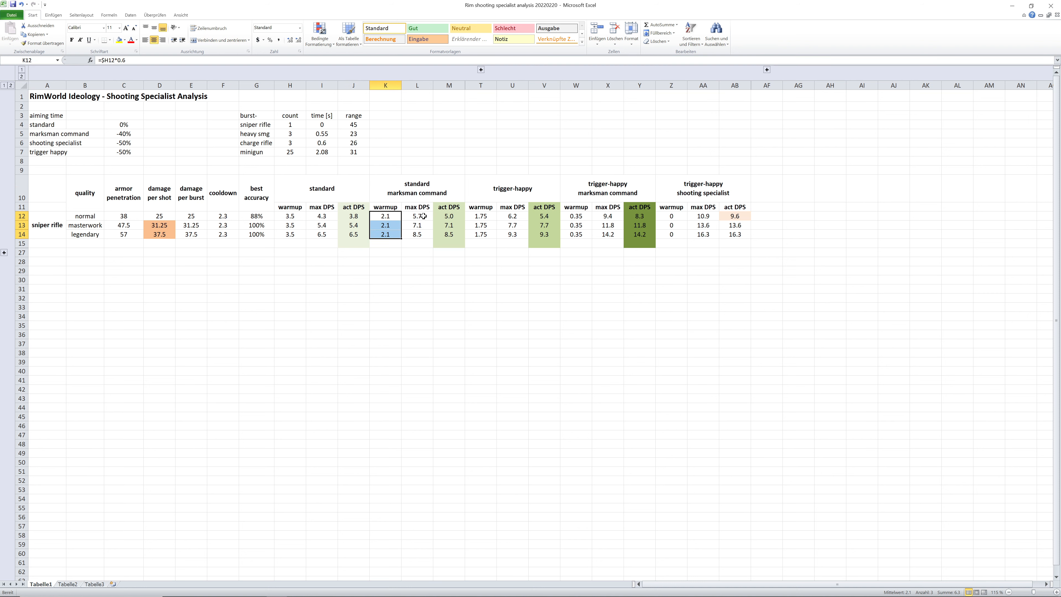
left_click(575, 216)
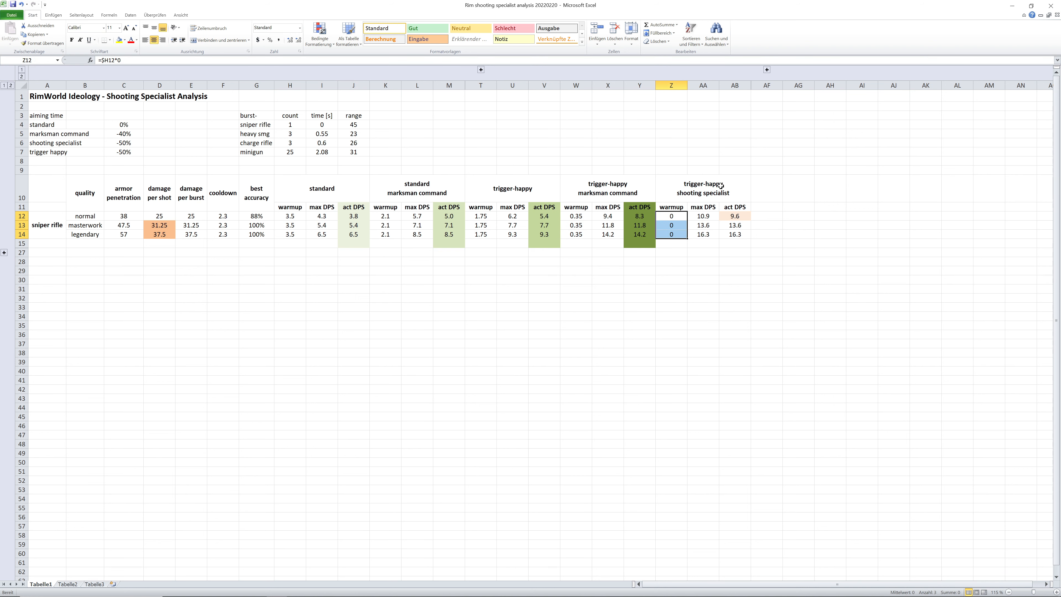
left_click(322, 216)
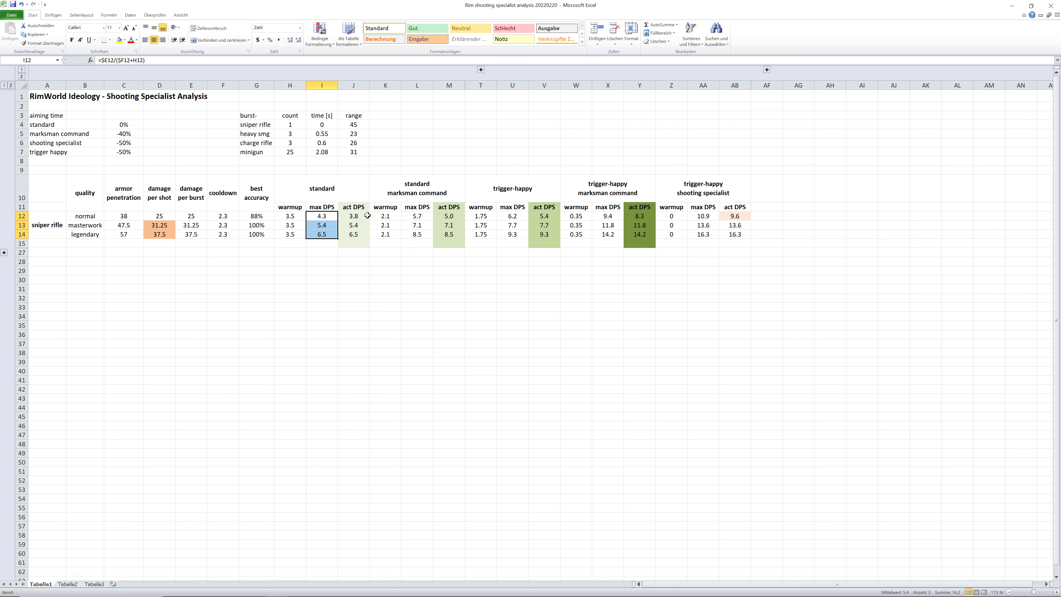
left_click(257, 216)
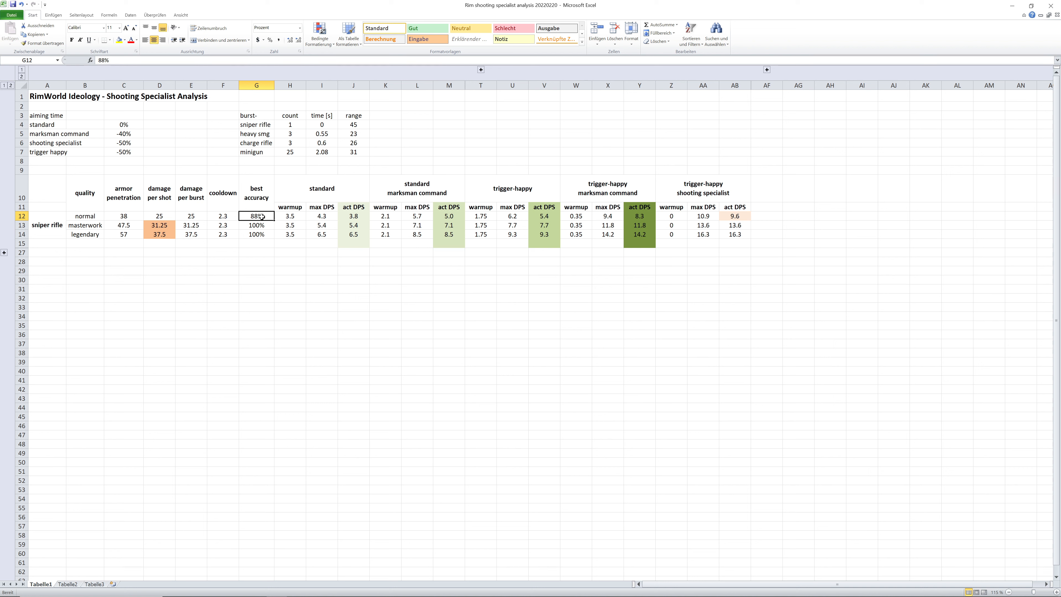
left_click_drag(256, 216, 256, 235)
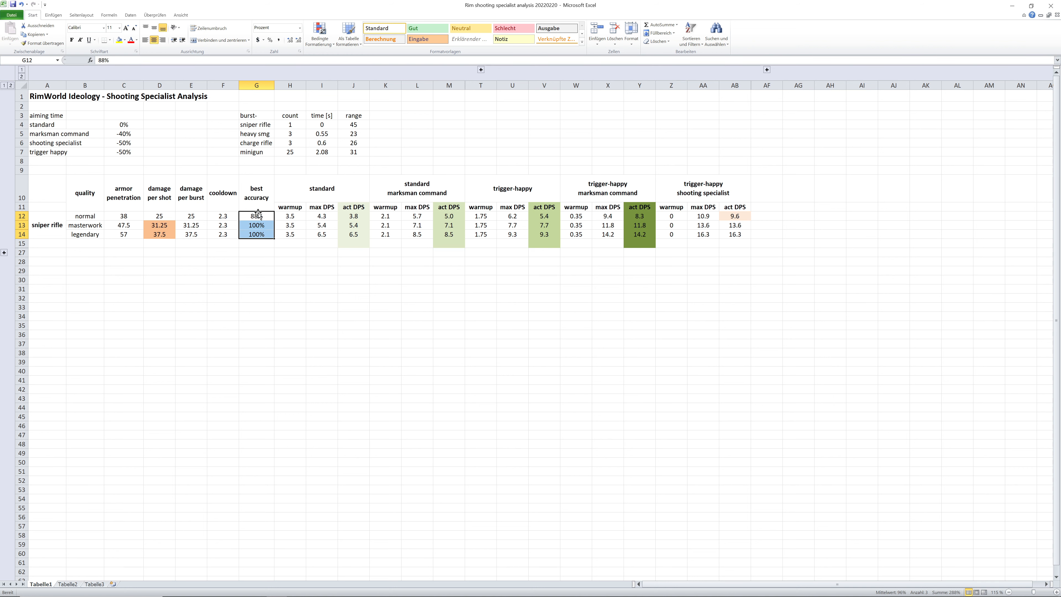
mouse_move(261, 215)
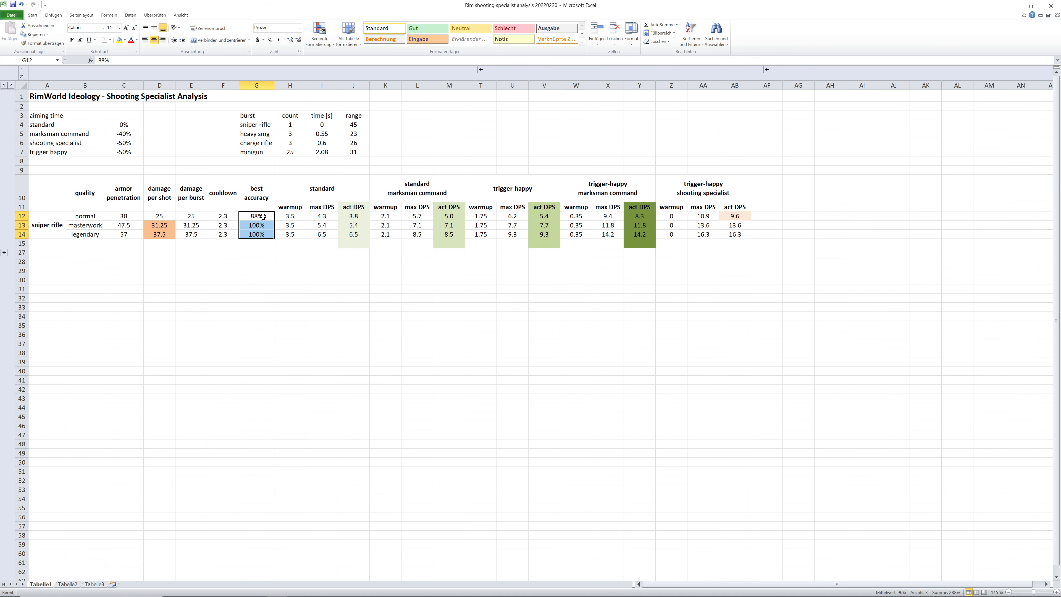
left_click(353, 216)
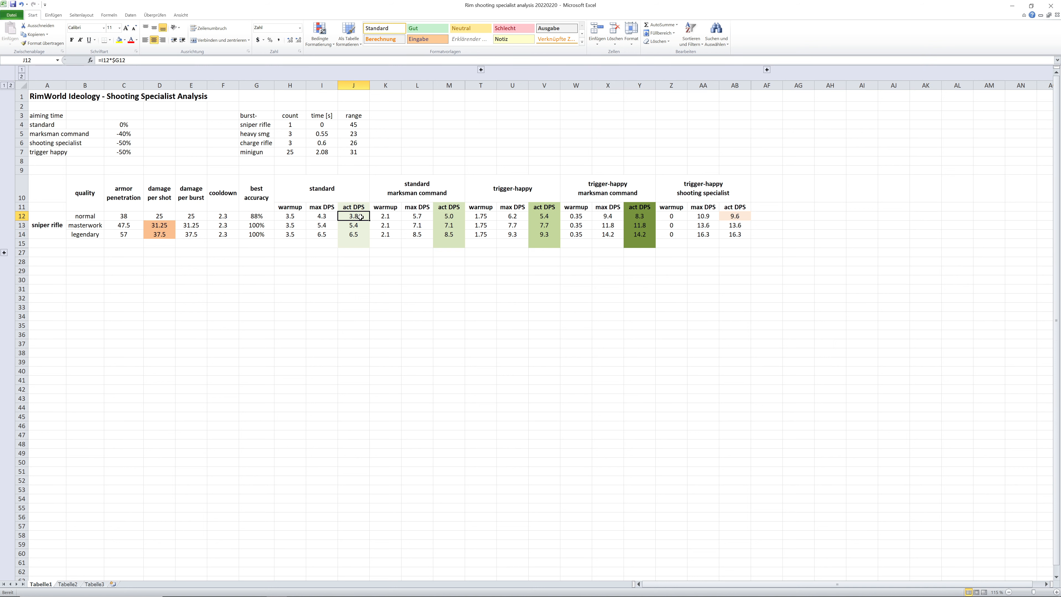
left_click(322, 216)
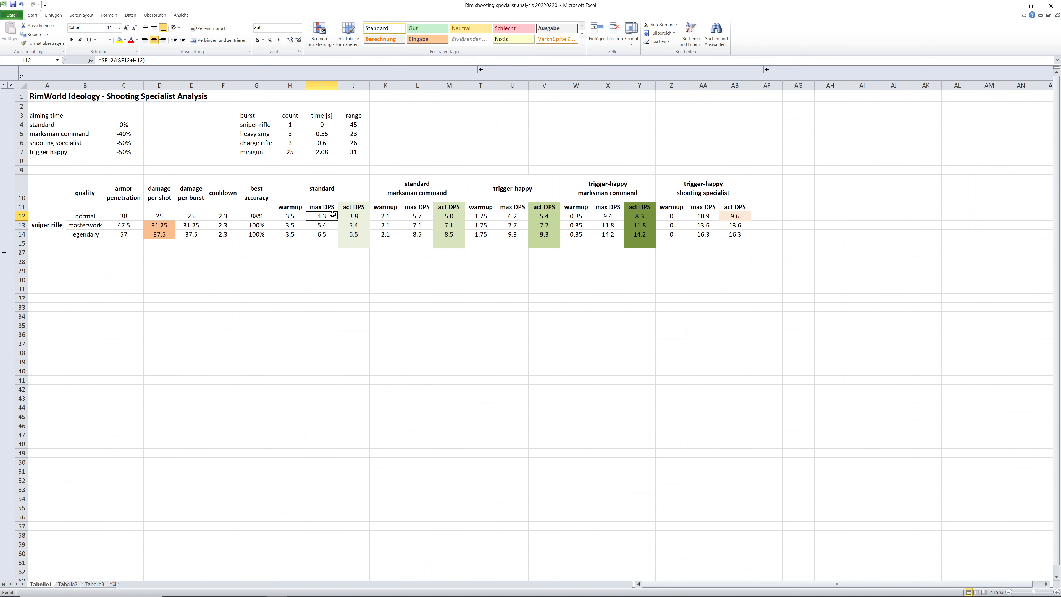
left_click(352, 216)
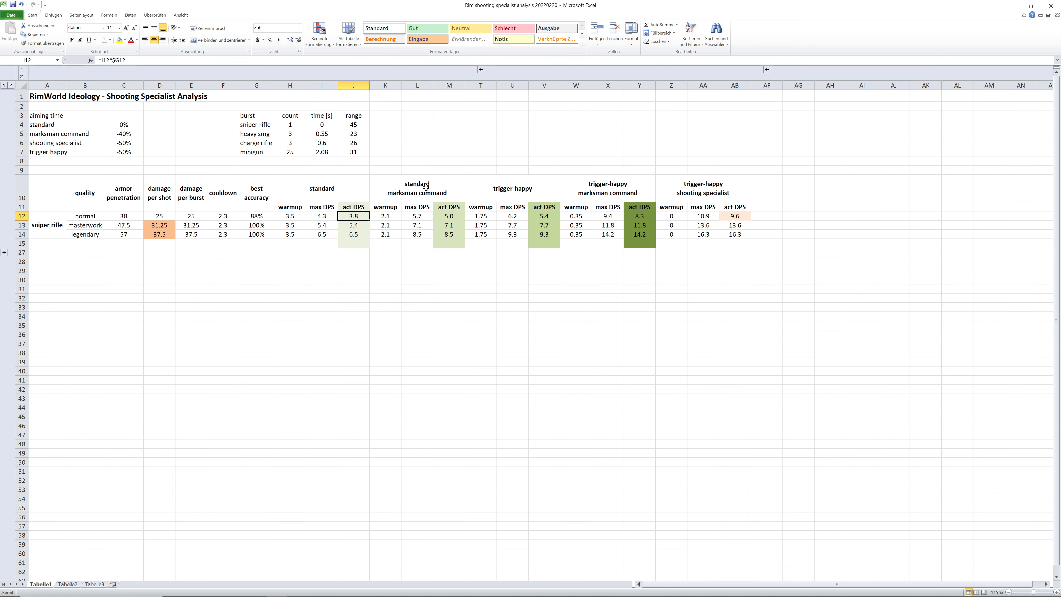
mouse_move(444, 190)
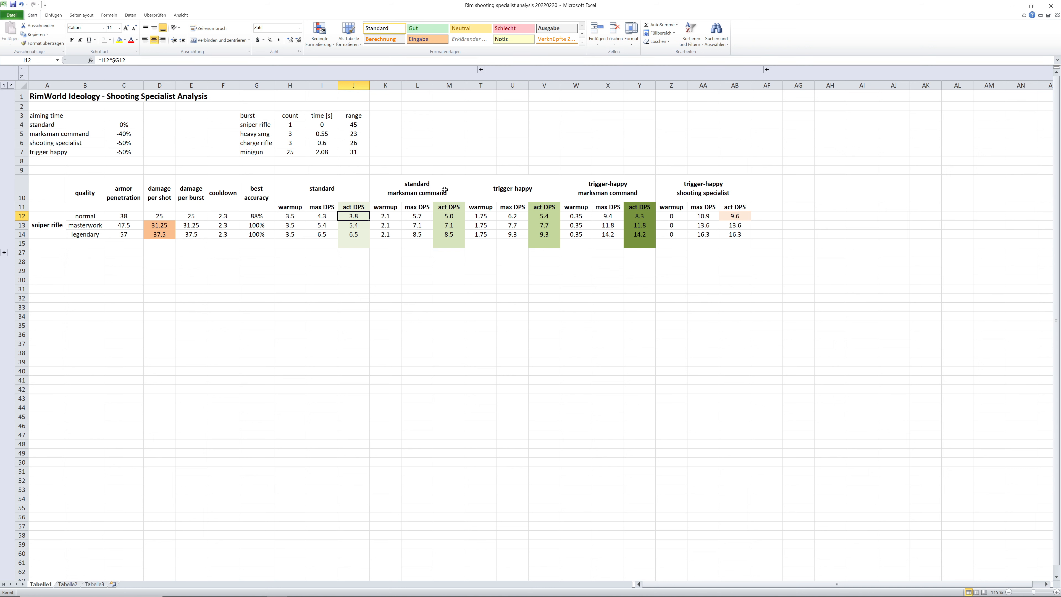
left_click(123, 133)
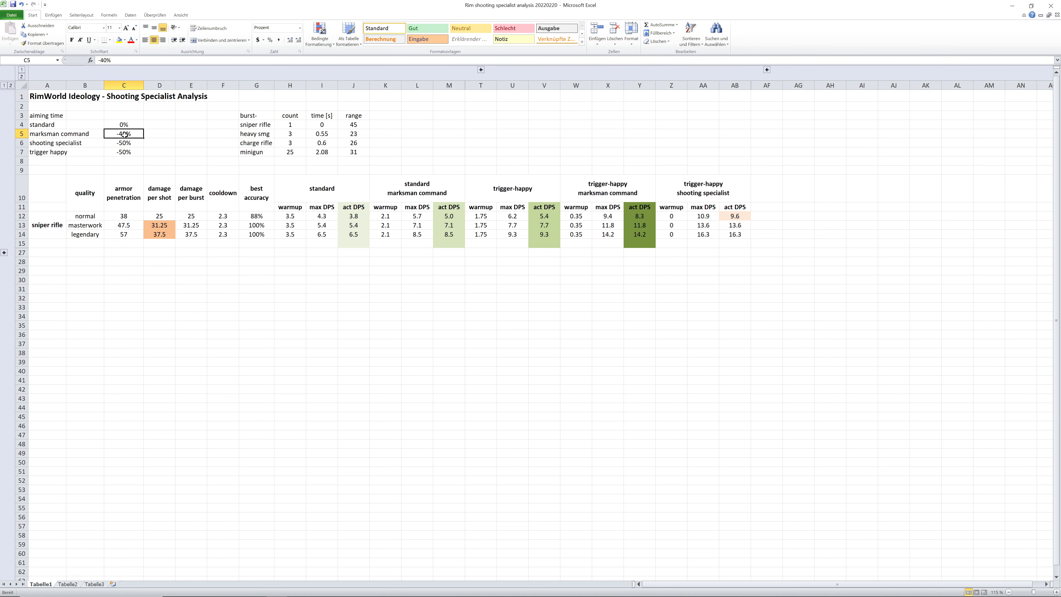
left_click(449, 216)
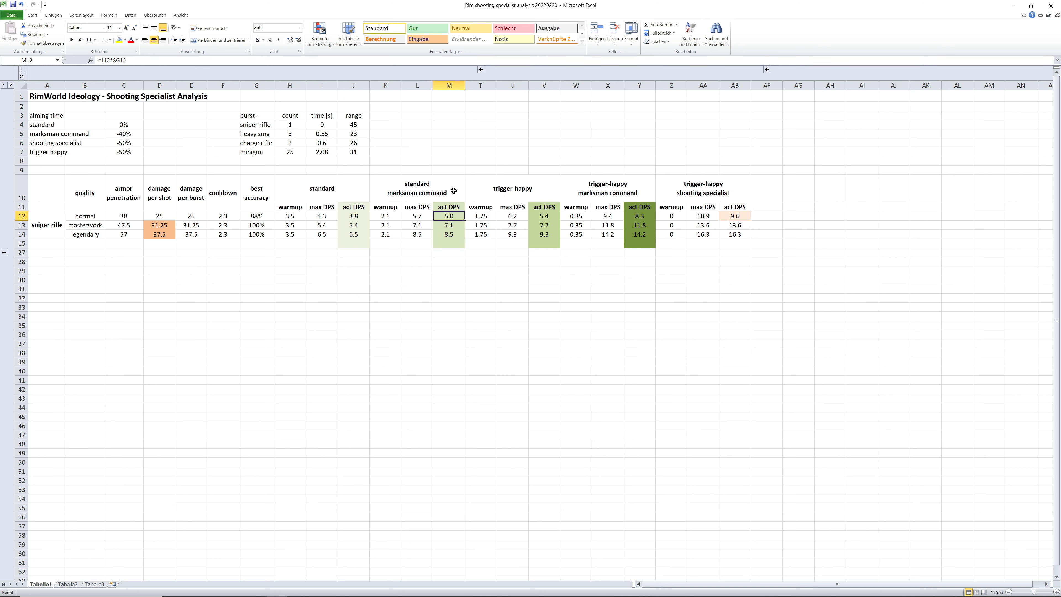
left_click(123, 143)
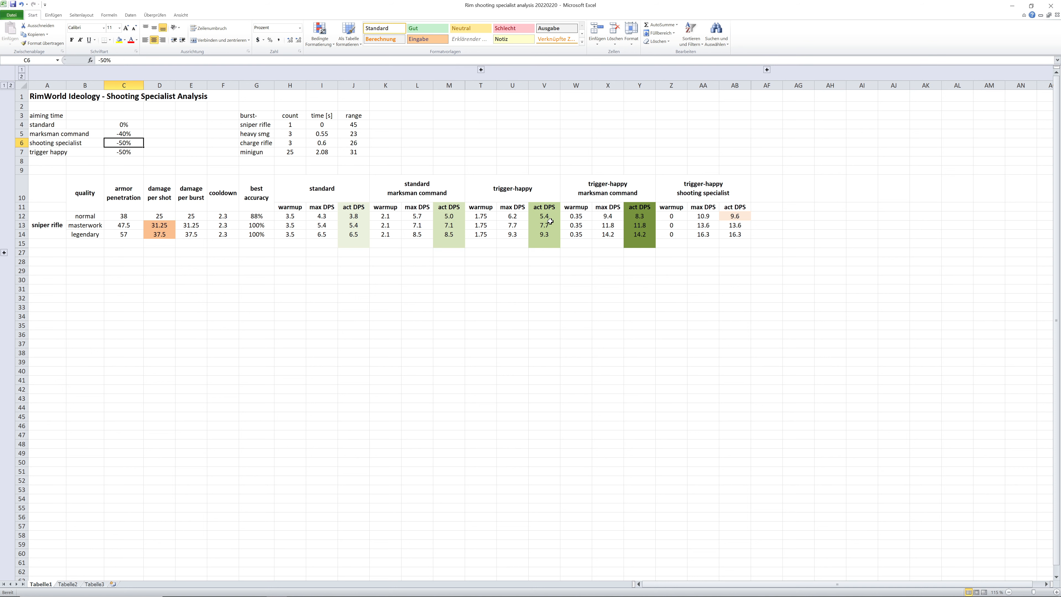
left_click(543, 216)
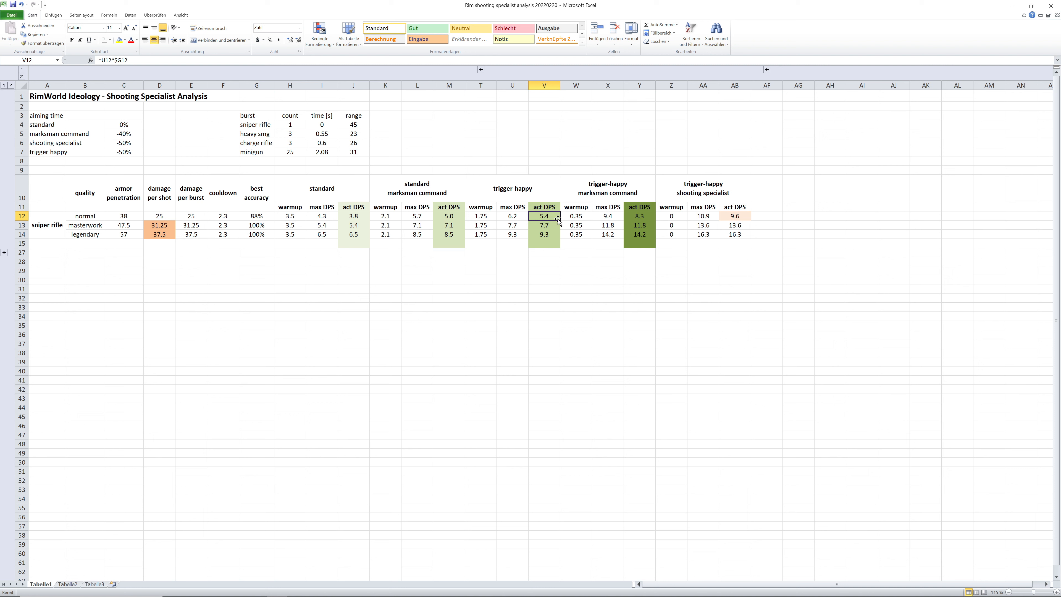
mouse_move(636, 193)
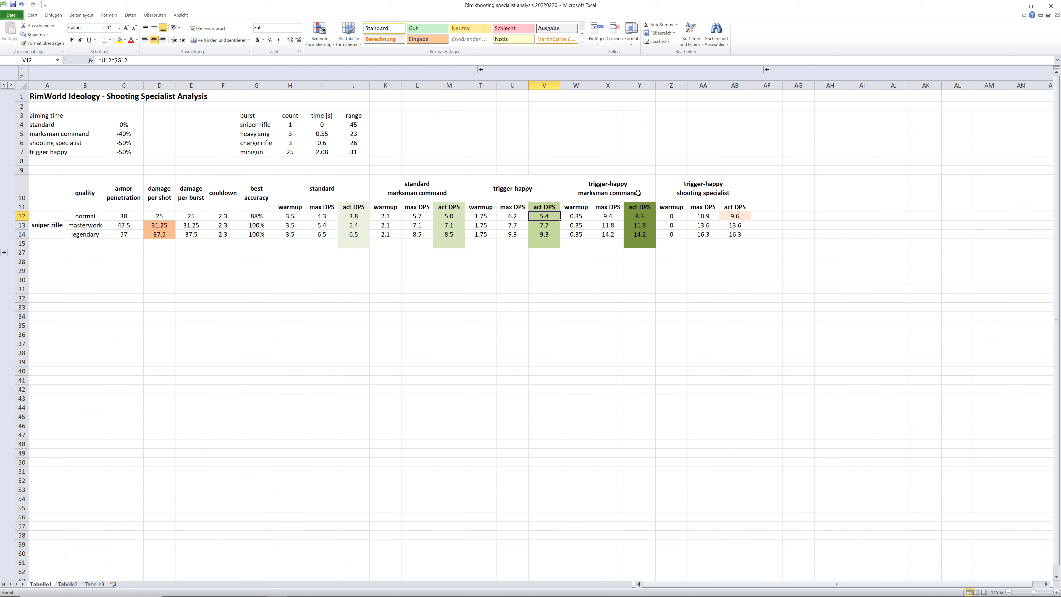
left_click(639, 216)
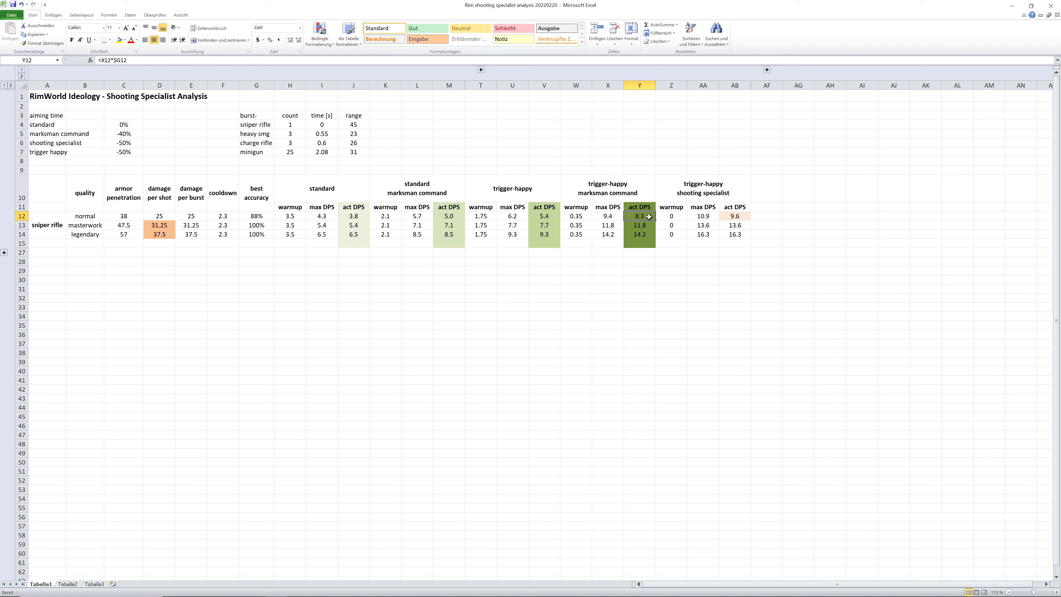
left_click(353, 216)
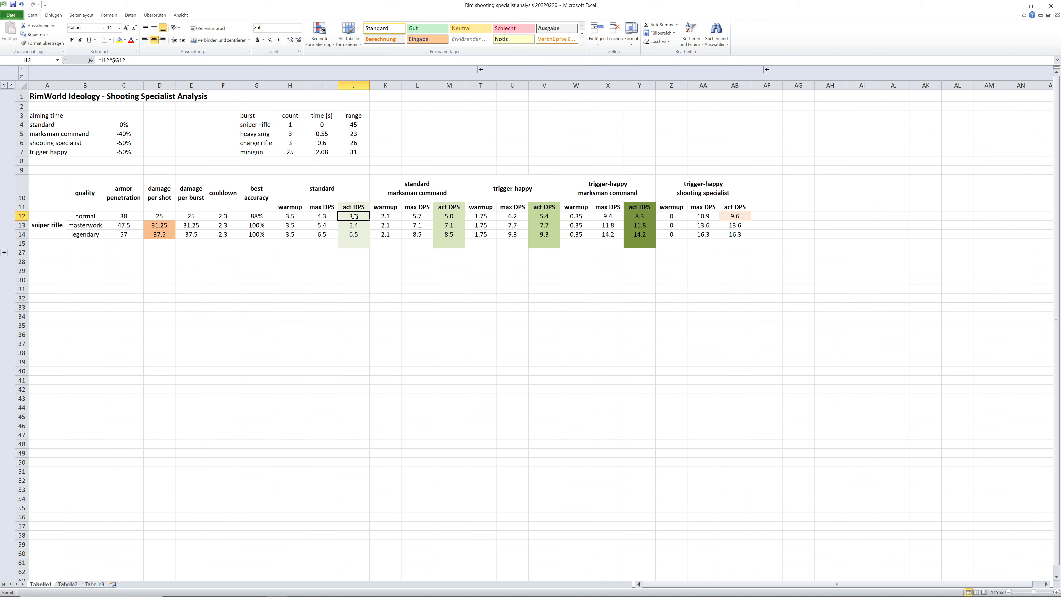
left_click(639, 216)
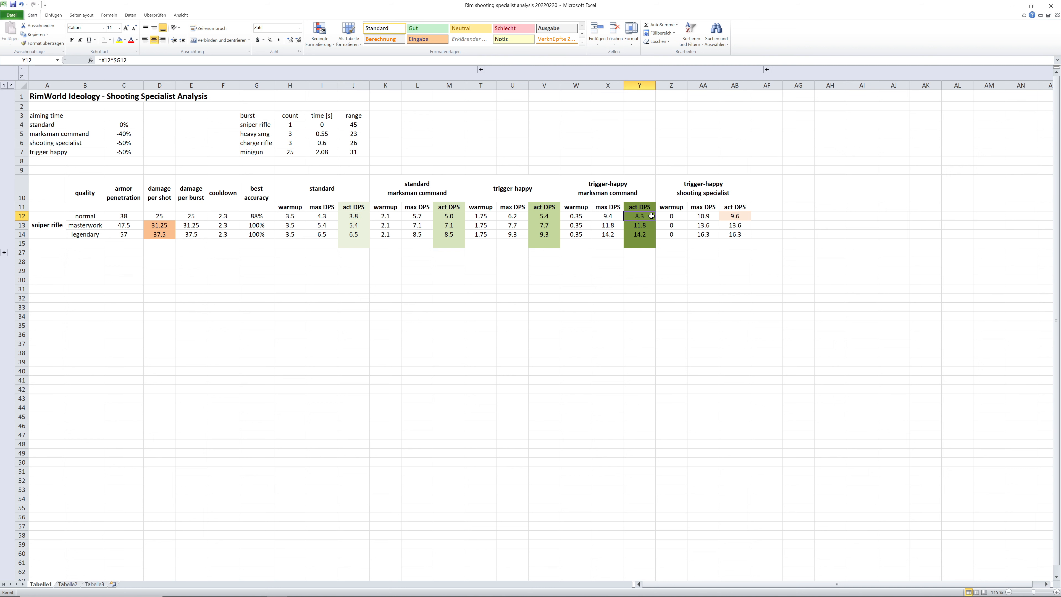
left_click(734, 243)
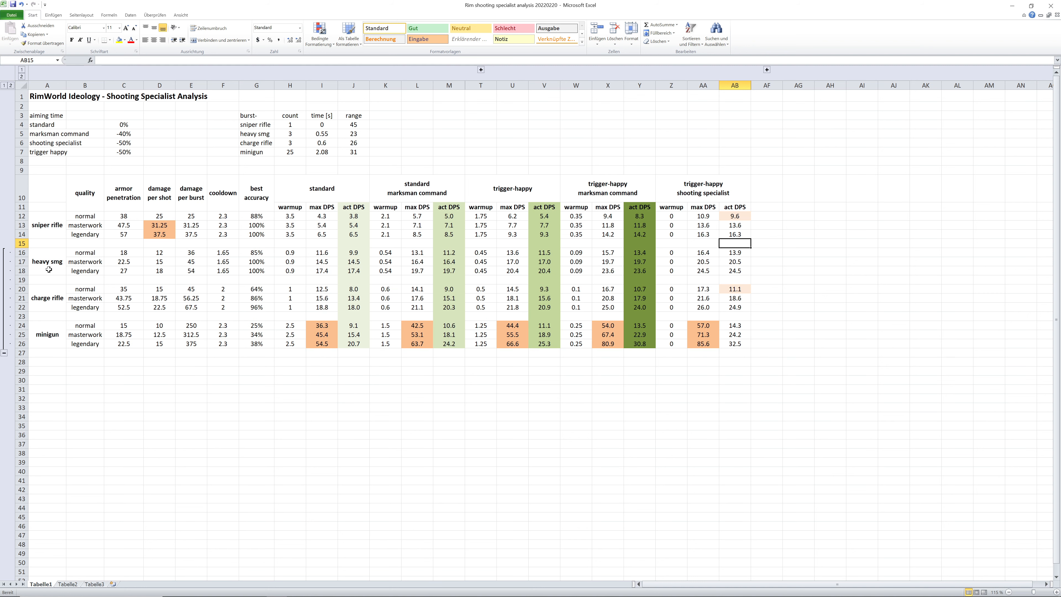
left_click(47, 262)
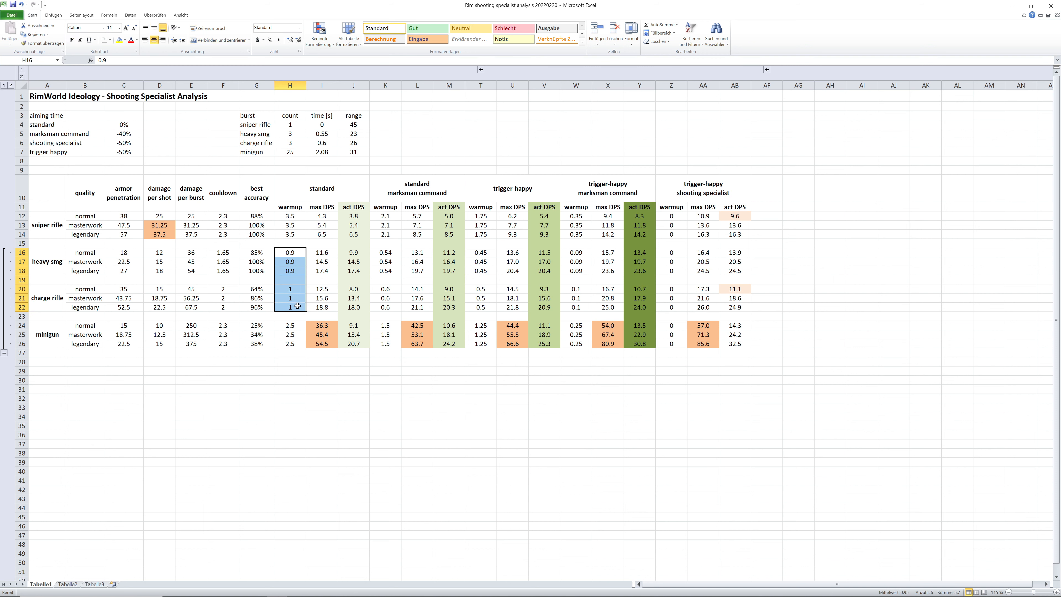
mouse_move(597, 186)
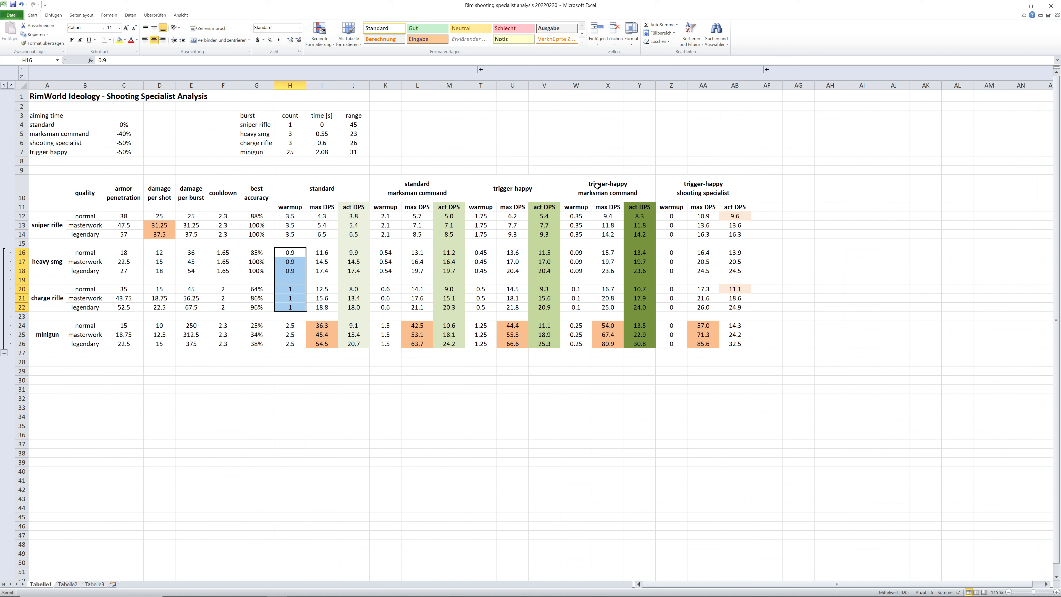
mouse_move(391, 251)
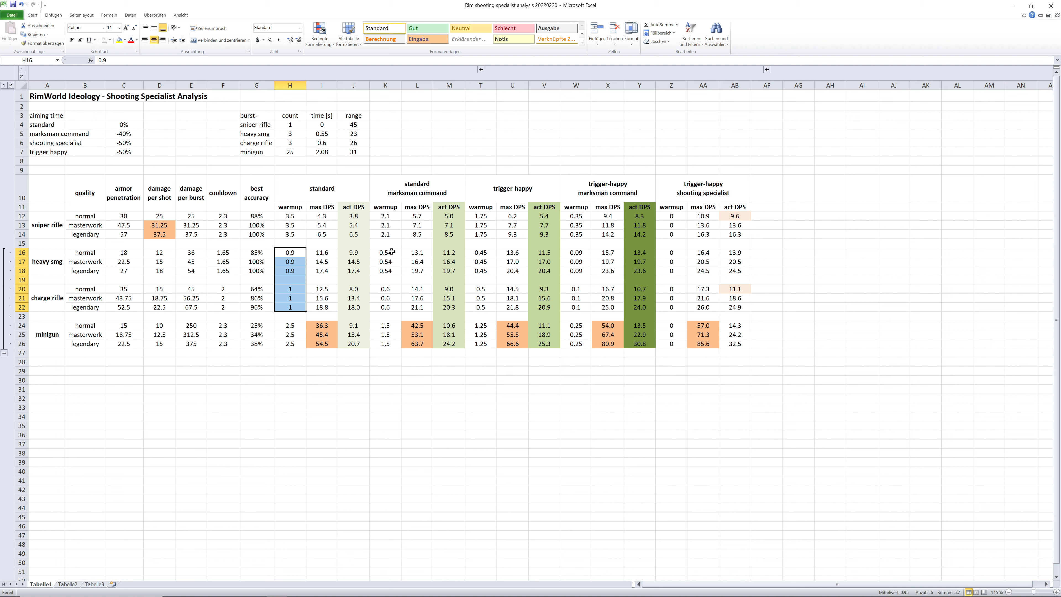
left_click(385, 252)
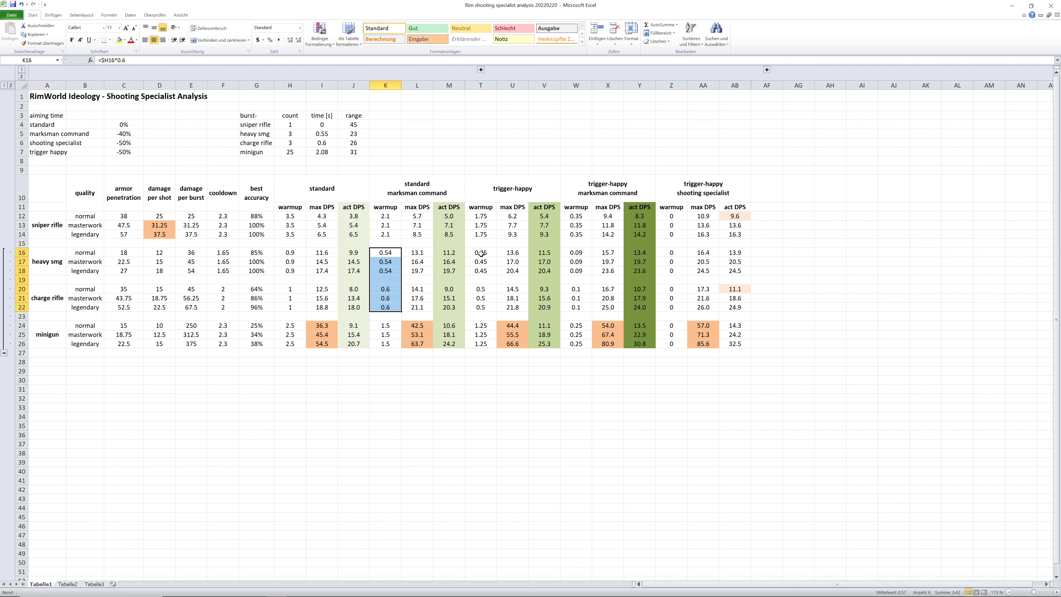
left_click(290, 253)
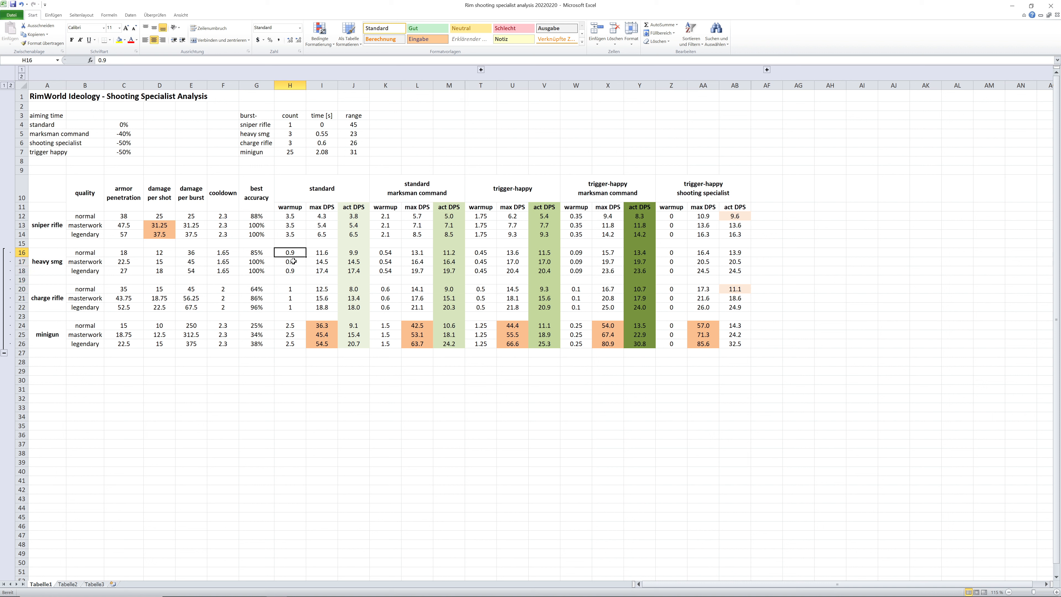
left_click(352, 253)
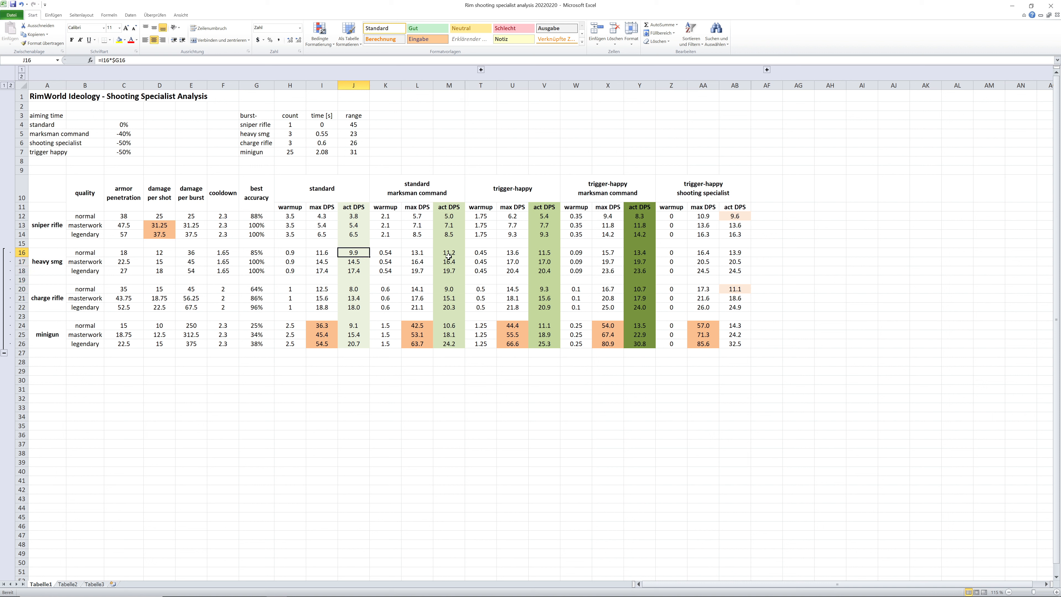
left_click(449, 253)
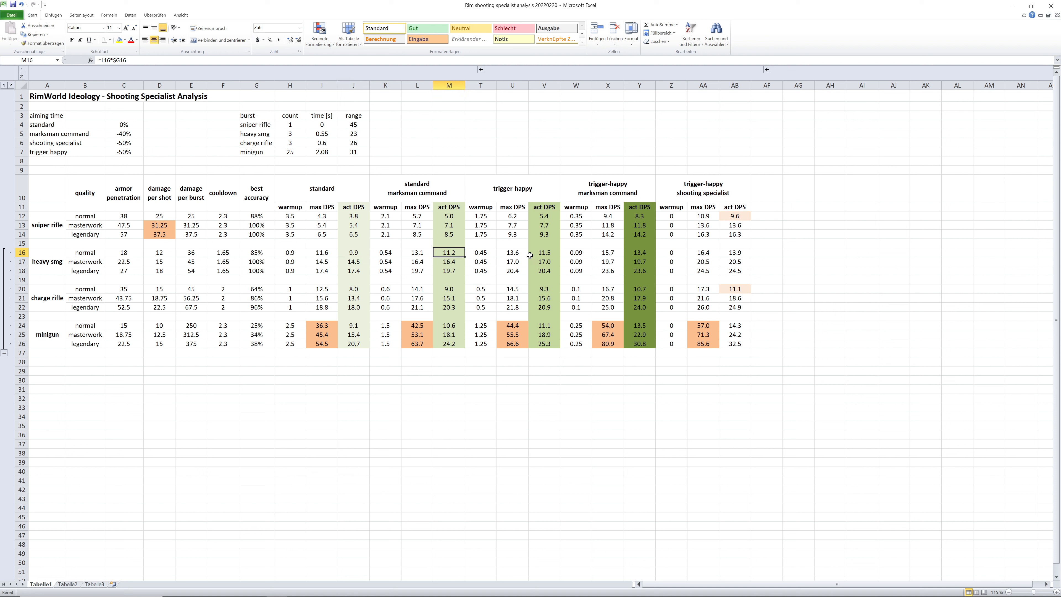
left_click(639, 289)
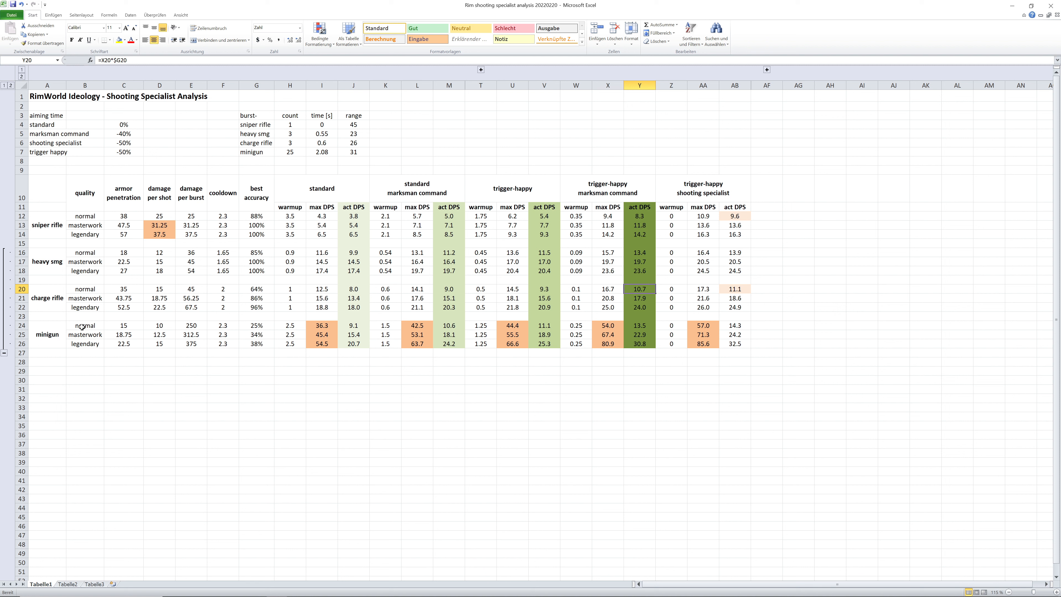
left_click(47, 335)
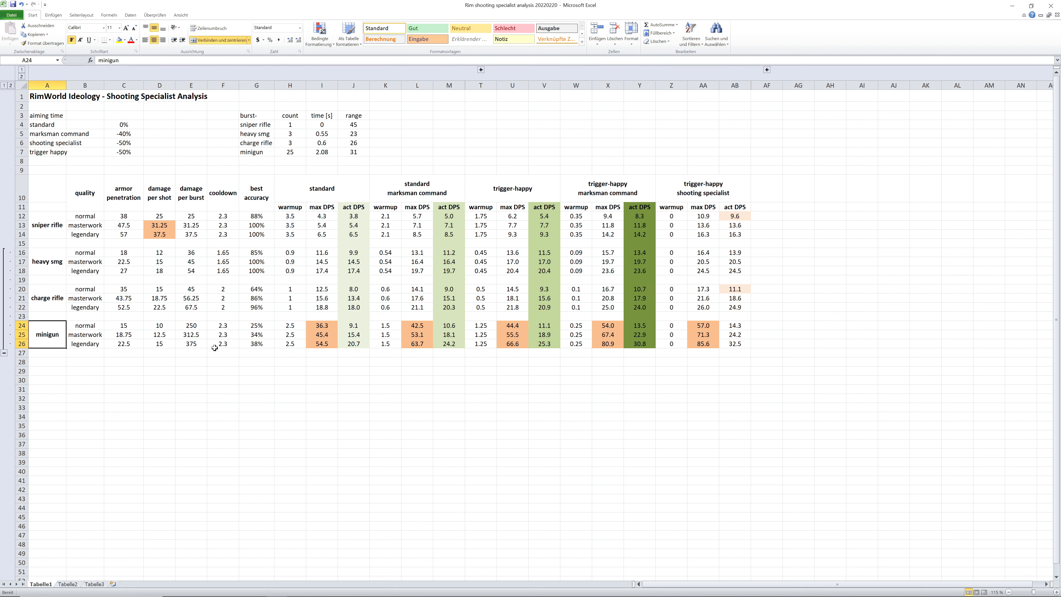
left_click(289, 326)
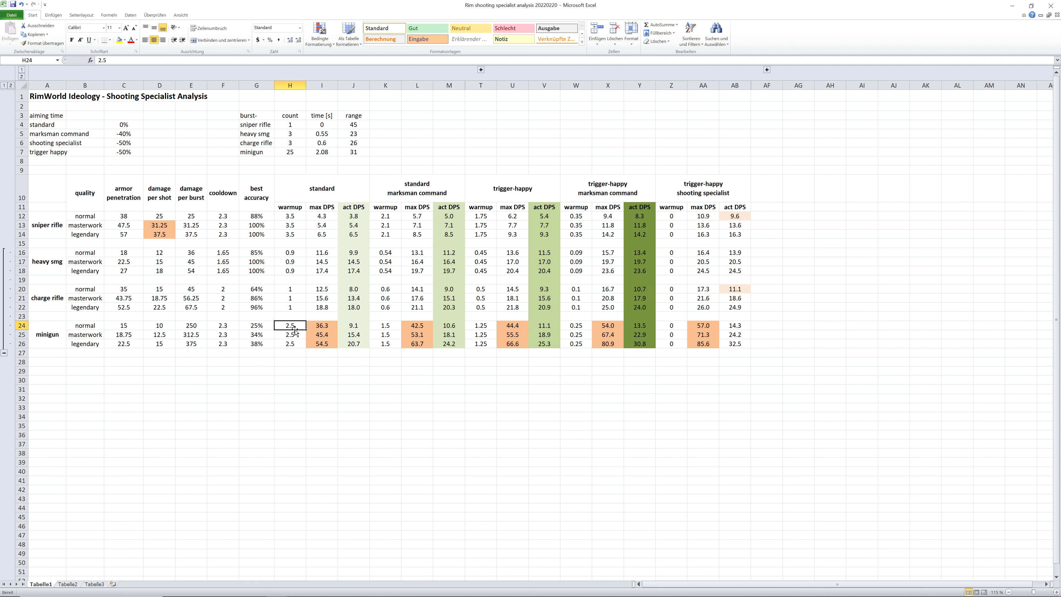
left_click(323, 152)
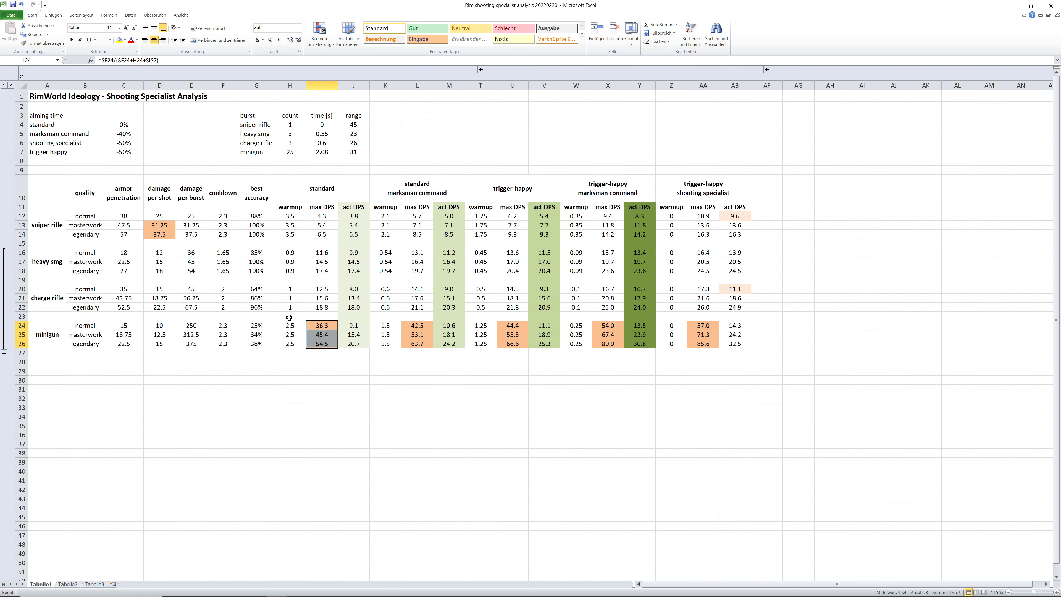
left_click(257, 325)
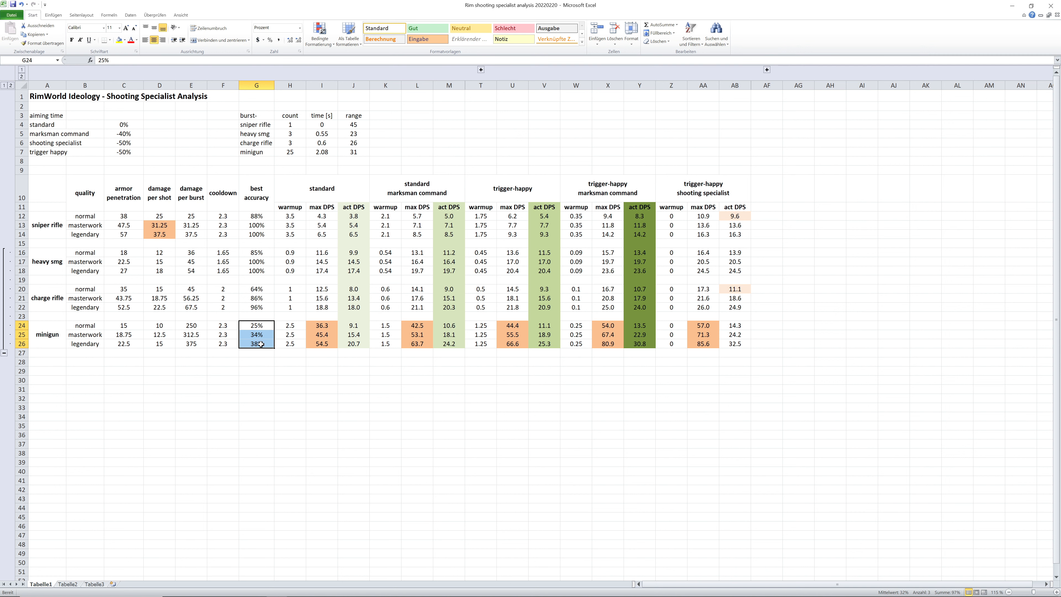
left_click(353, 325)
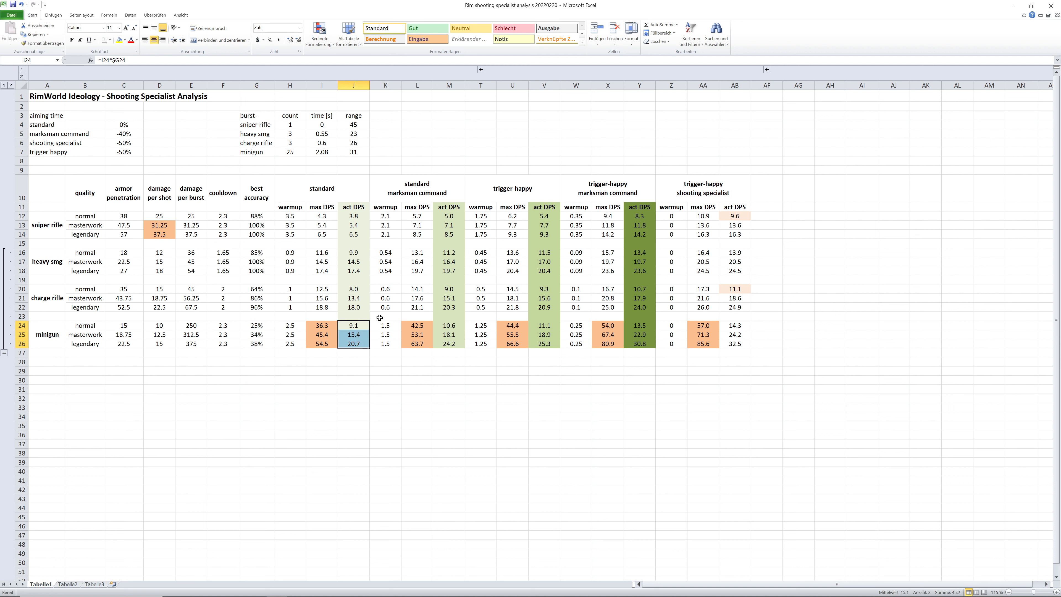
left_click(449, 325)
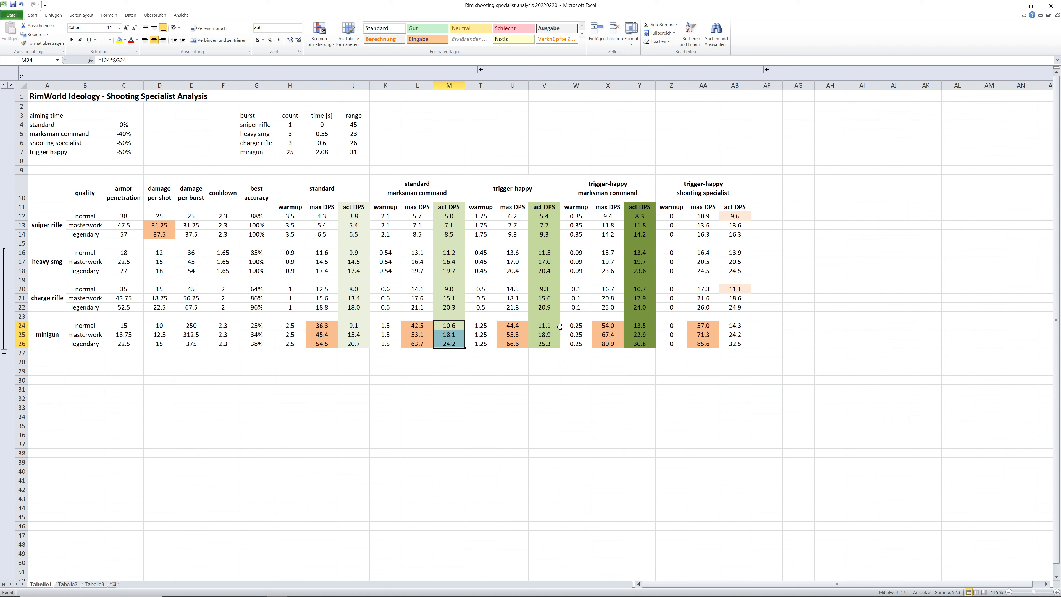
left_click(639, 334)
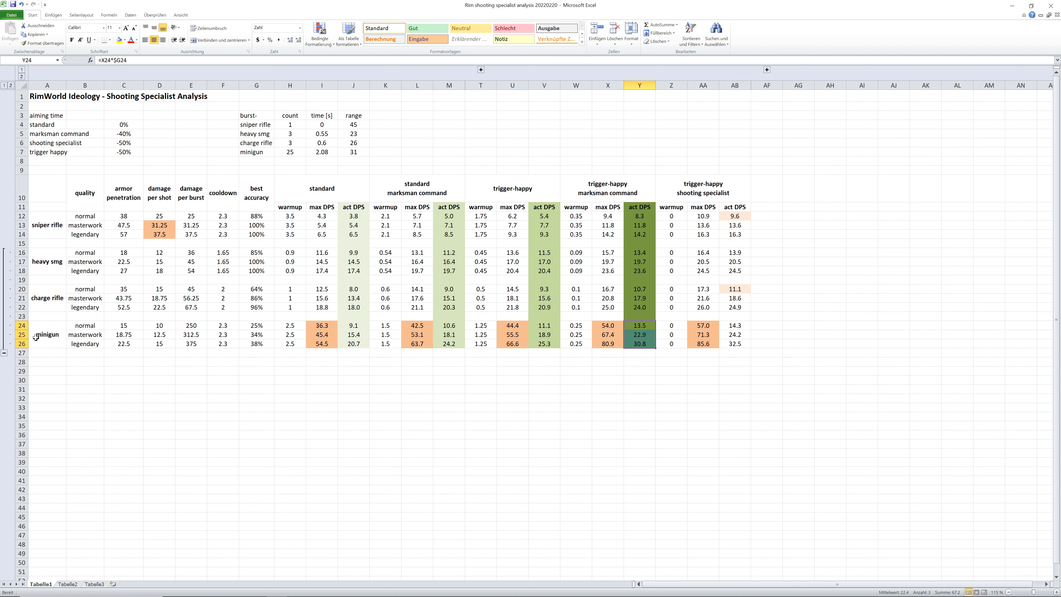
left_click(46, 335)
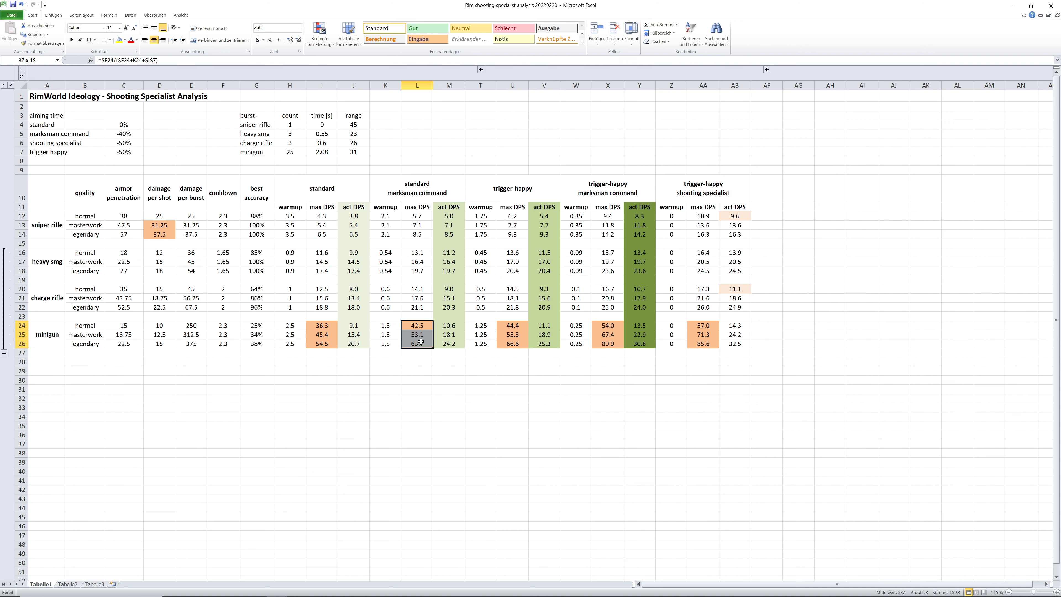
left_click(607, 326)
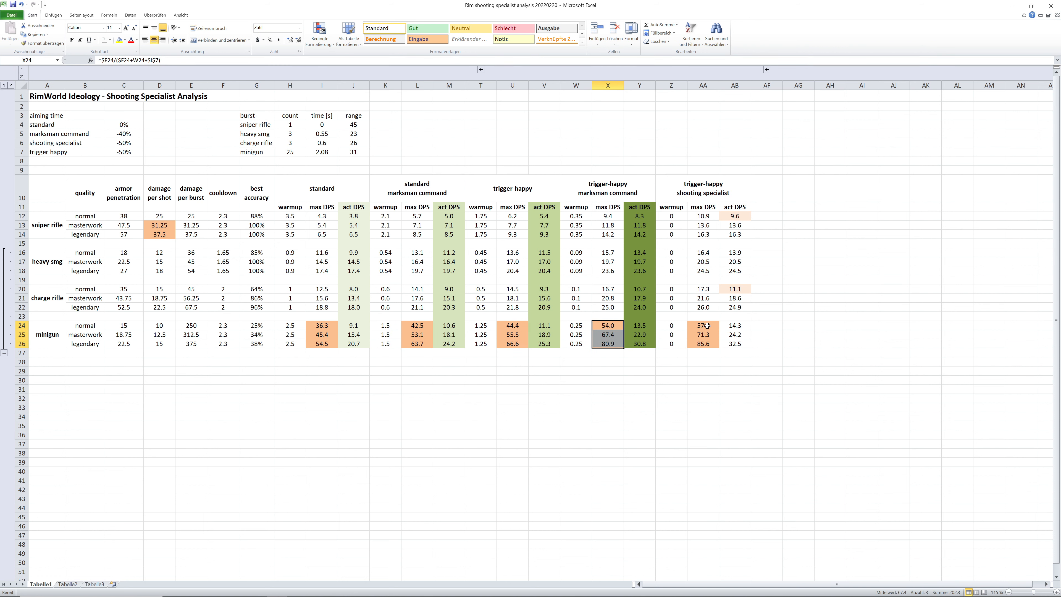
left_click(702, 326)
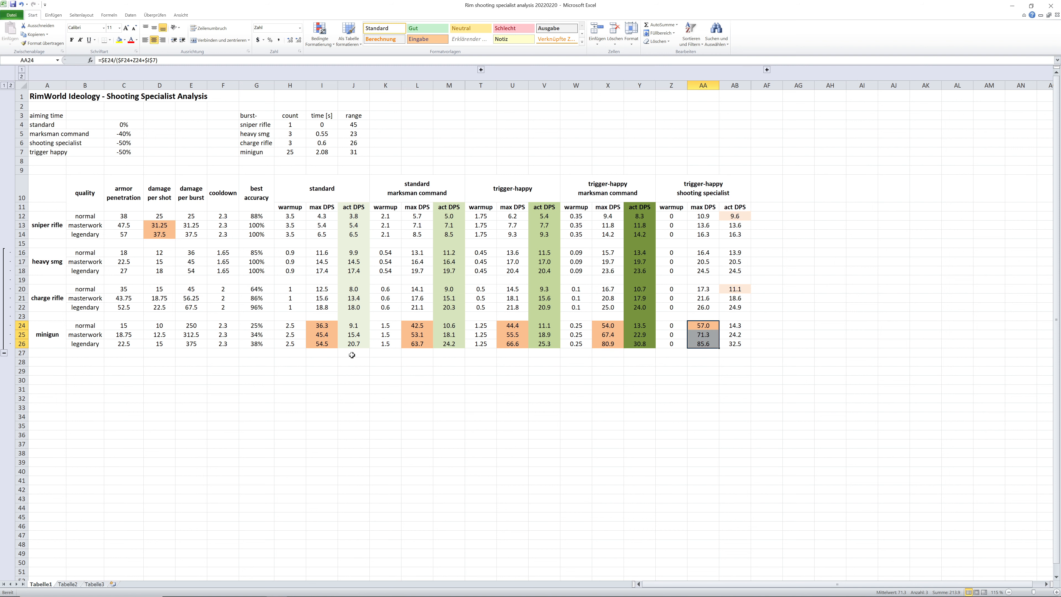
mouse_move(328, 334)
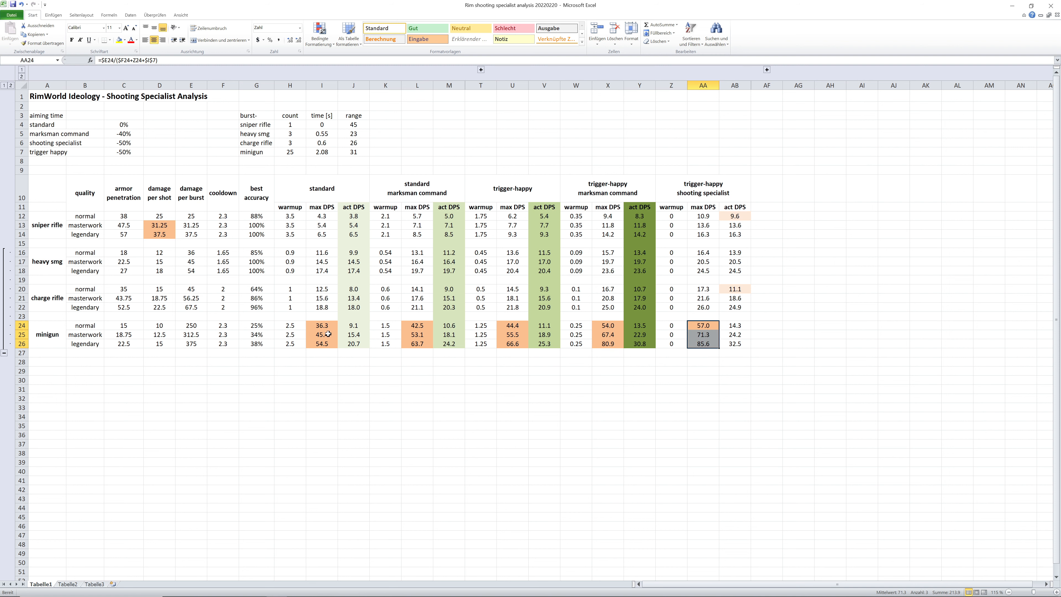
left_click(48, 326)
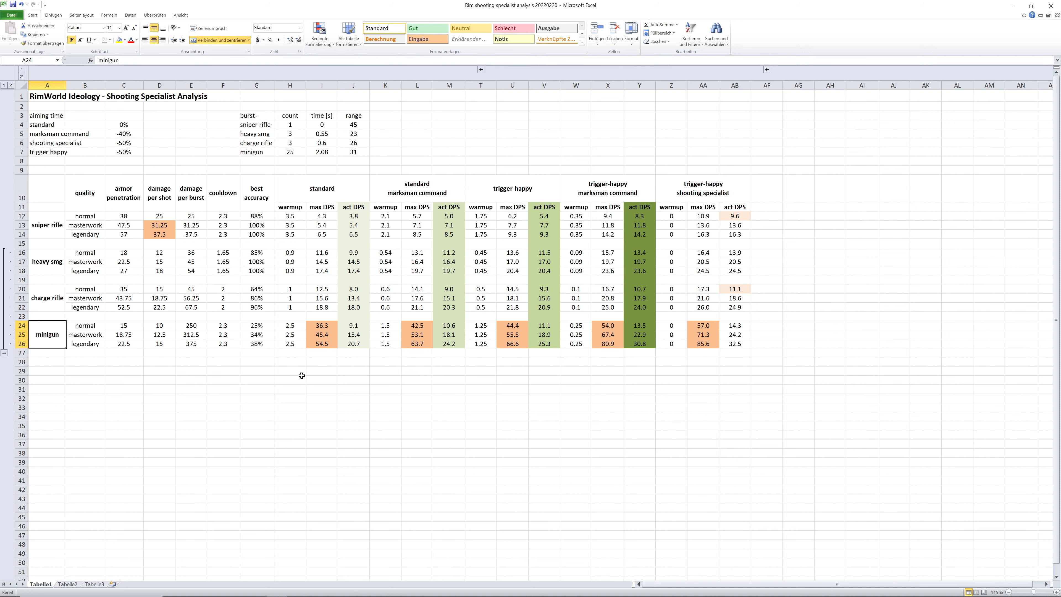
mouse_move(376, 313)
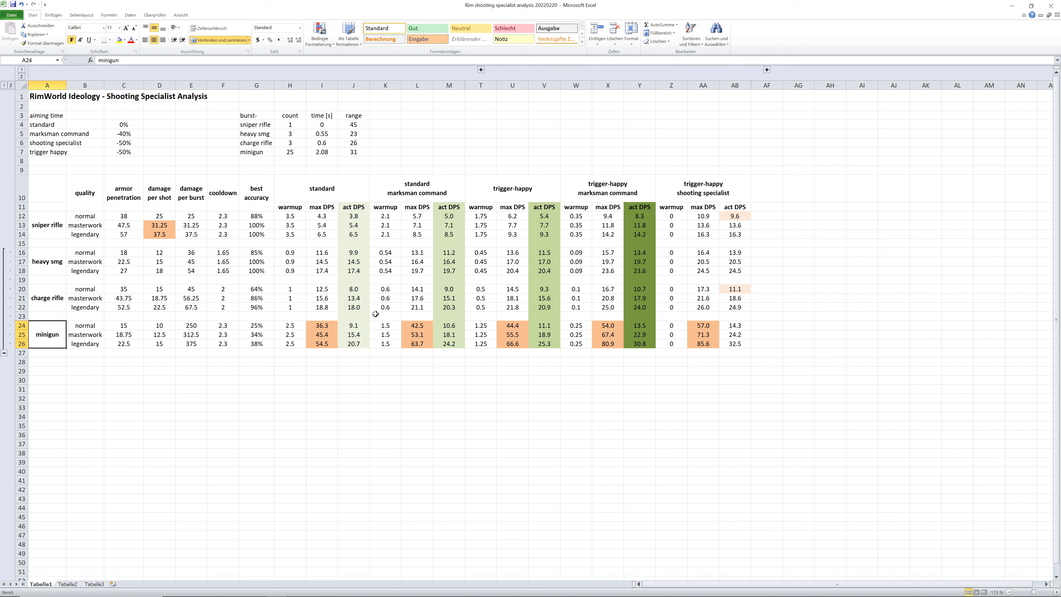
mouse_move(326, 325)
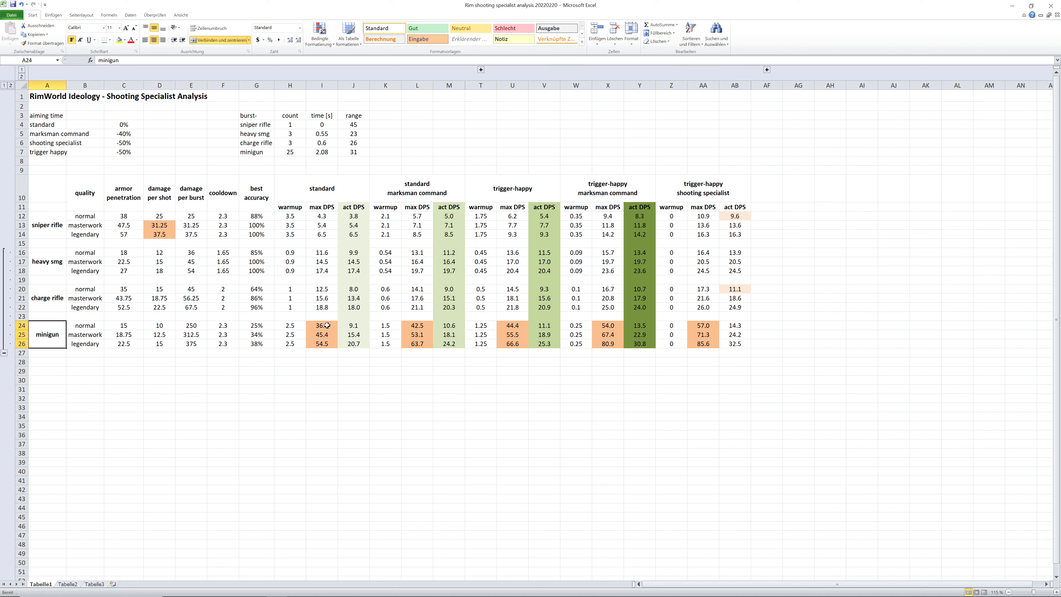
left_click(322, 326)
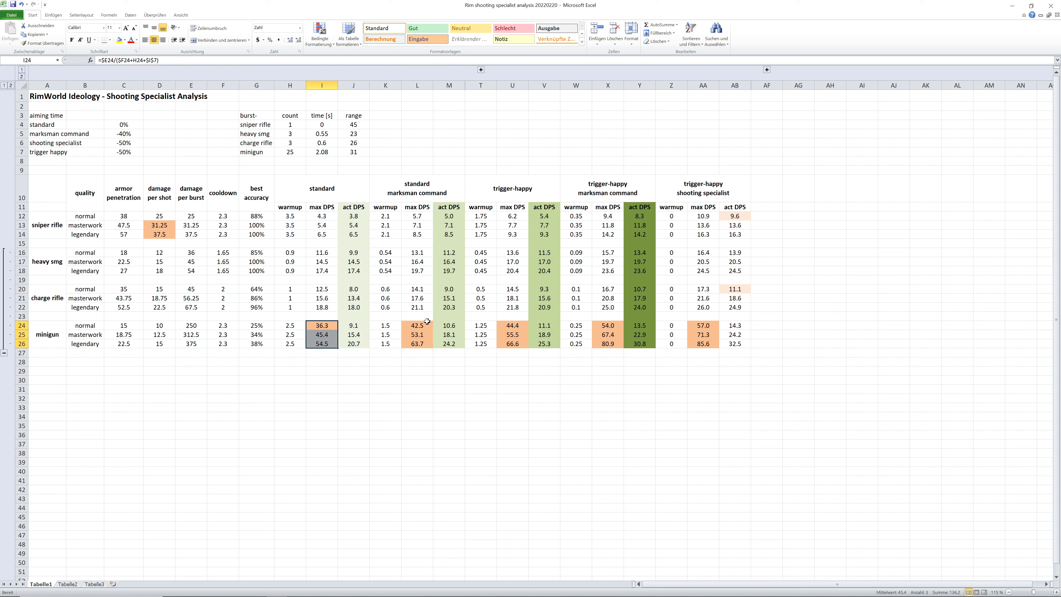
left_click(608, 326)
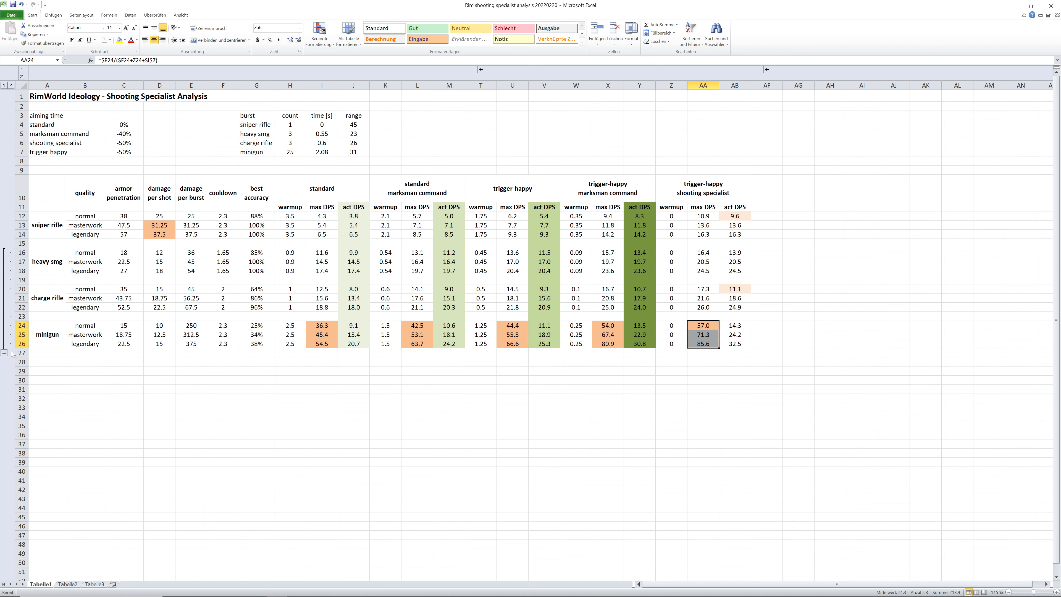
left_click(734, 370)
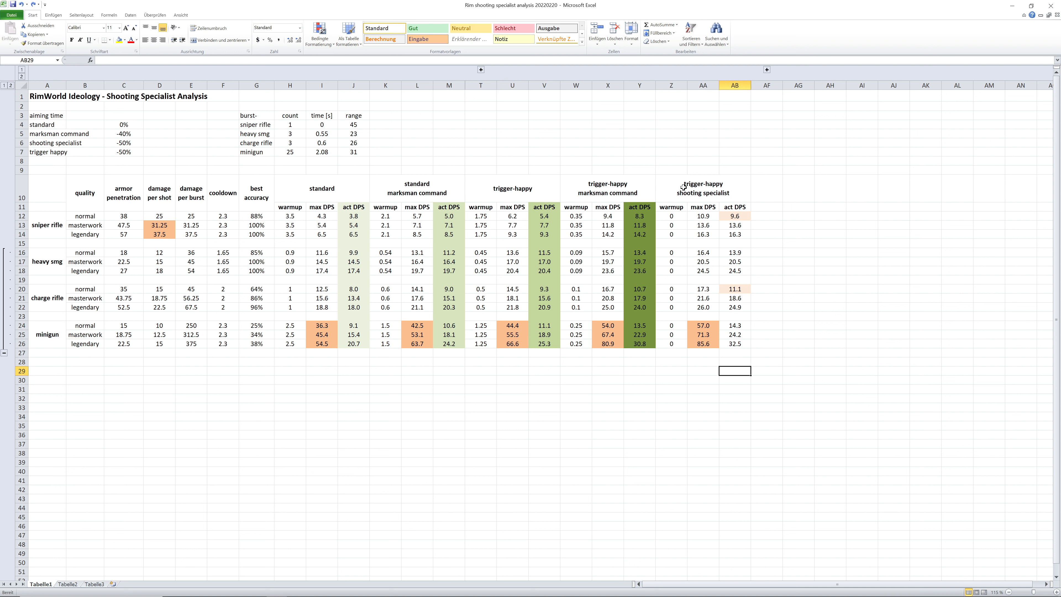
left_click(735, 216)
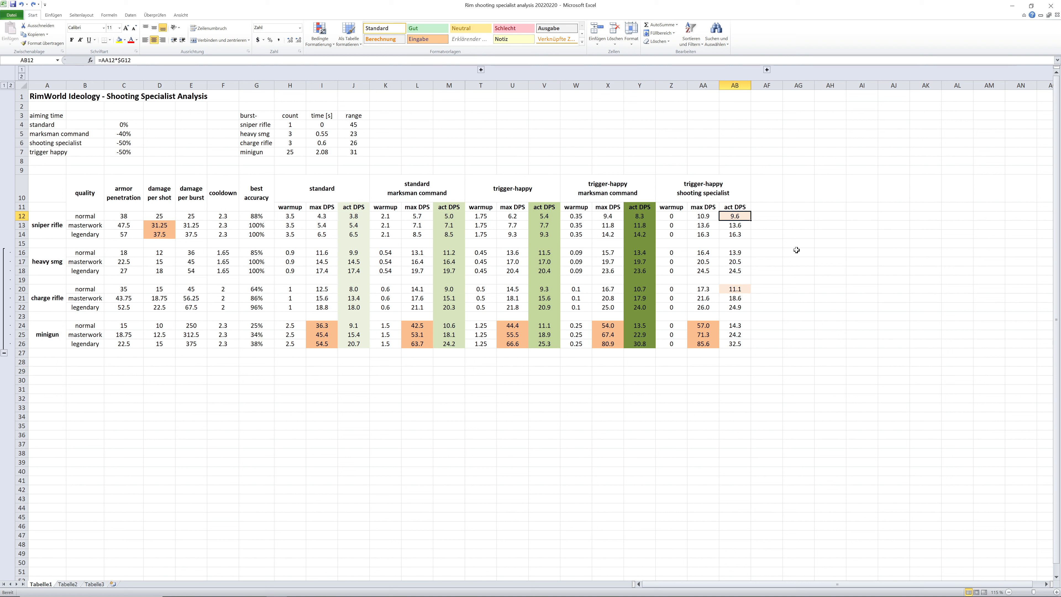
left_click(733, 289)
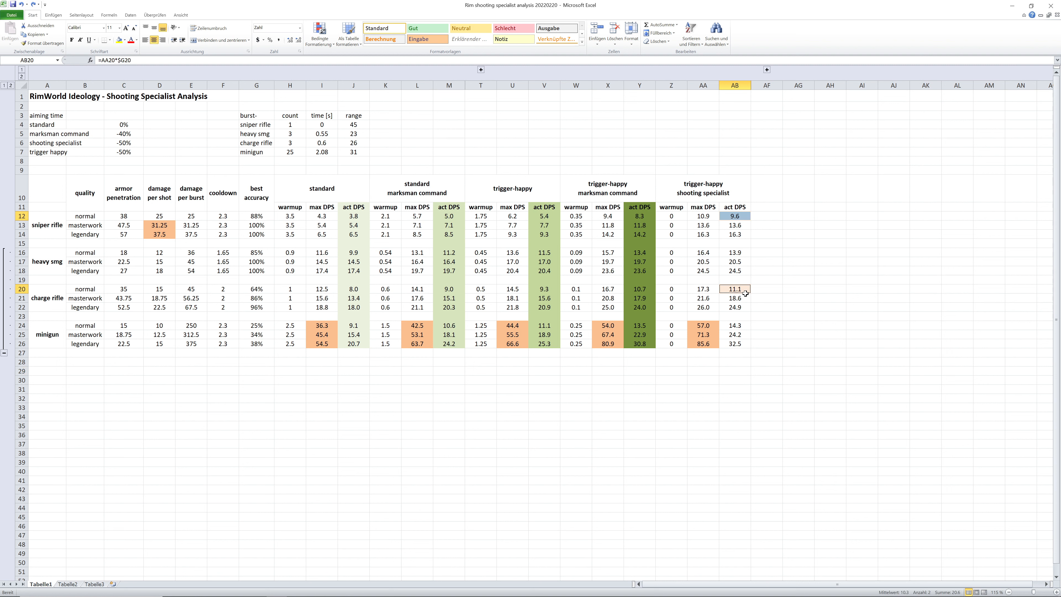
mouse_move(87, 206)
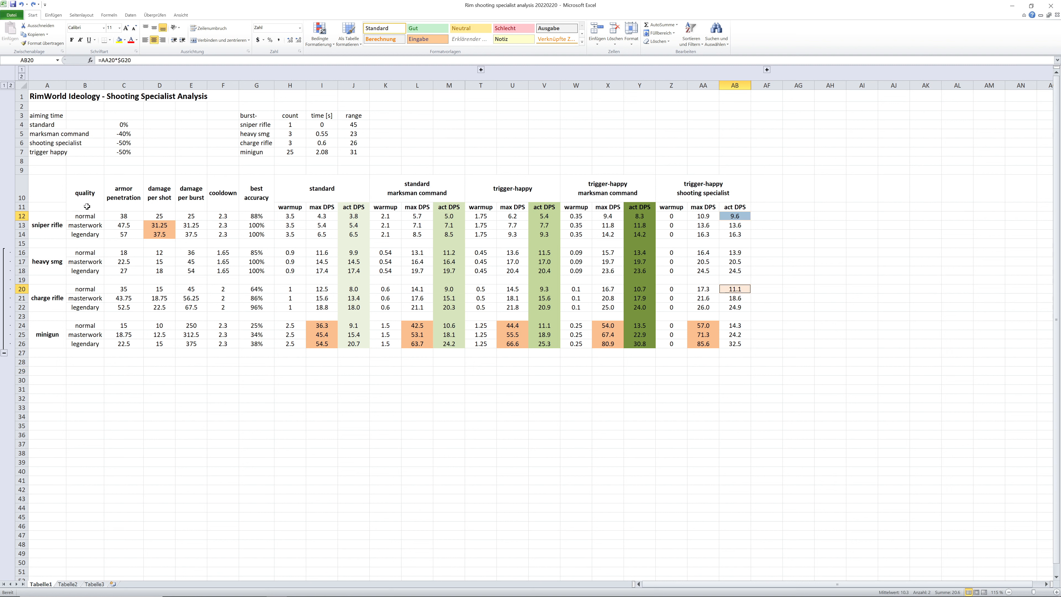
mouse_move(86, 216)
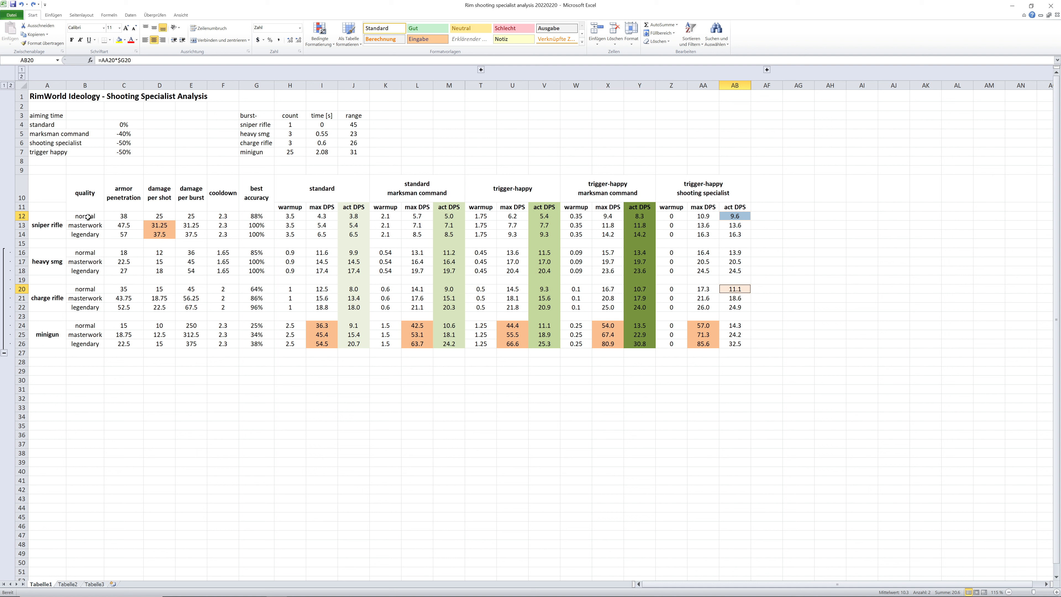
left_click(85, 215)
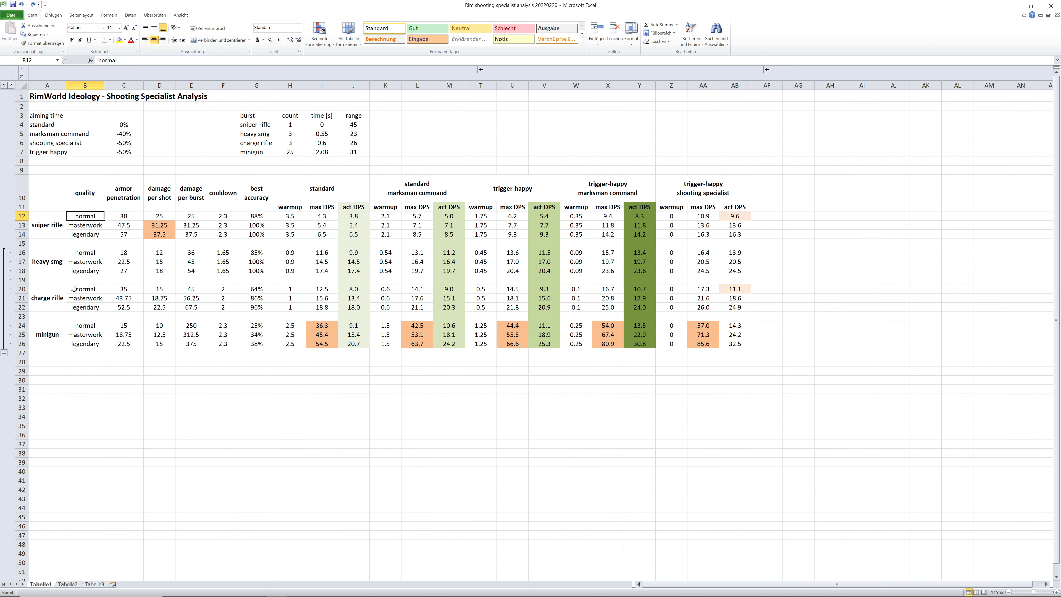
left_click(733, 289)
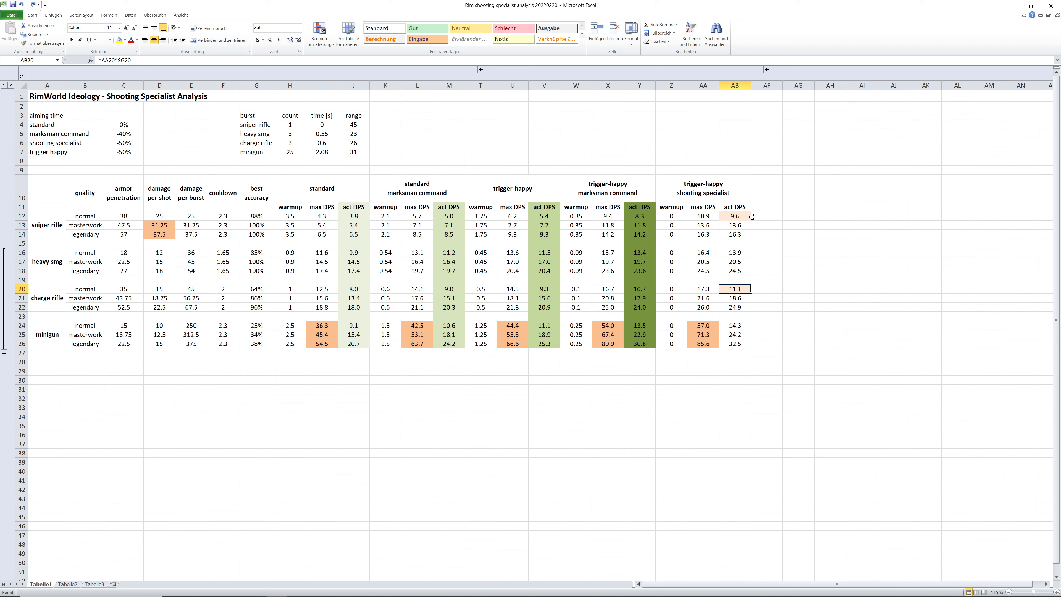
mouse_move(744, 213)
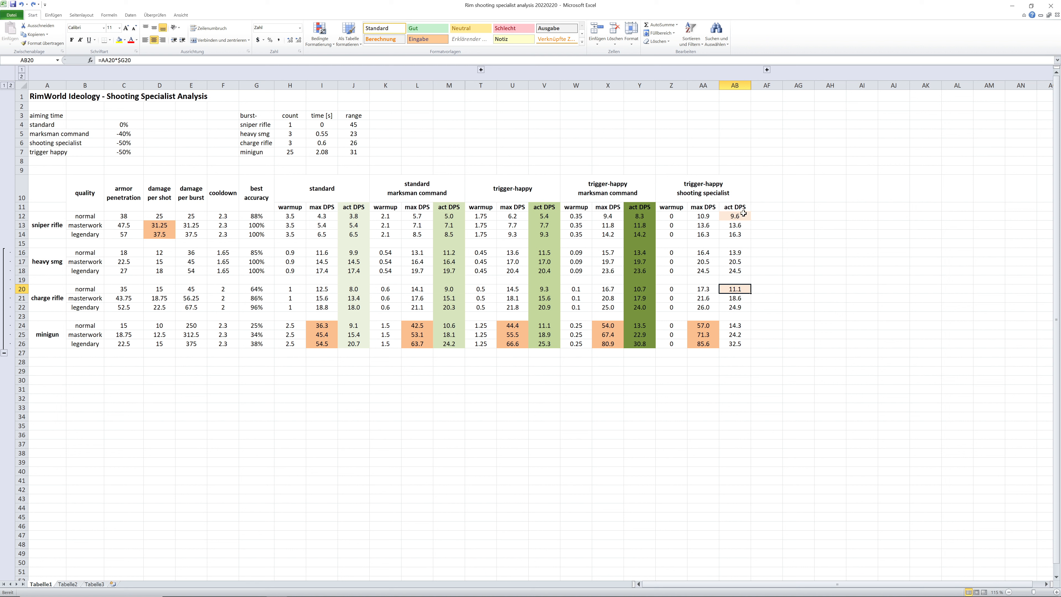
left_click(734, 217)
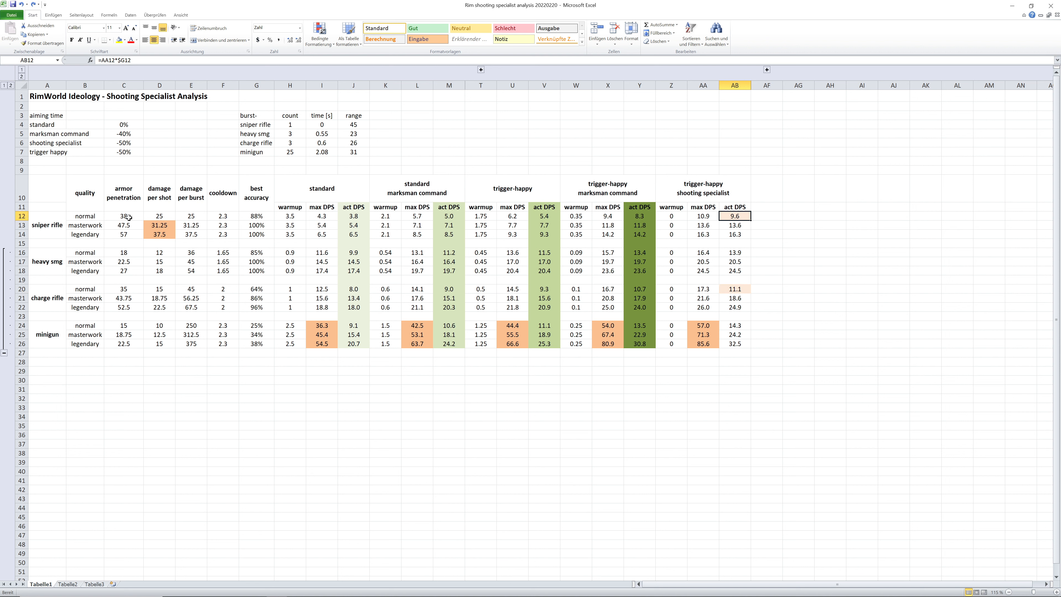
left_click(352, 125)
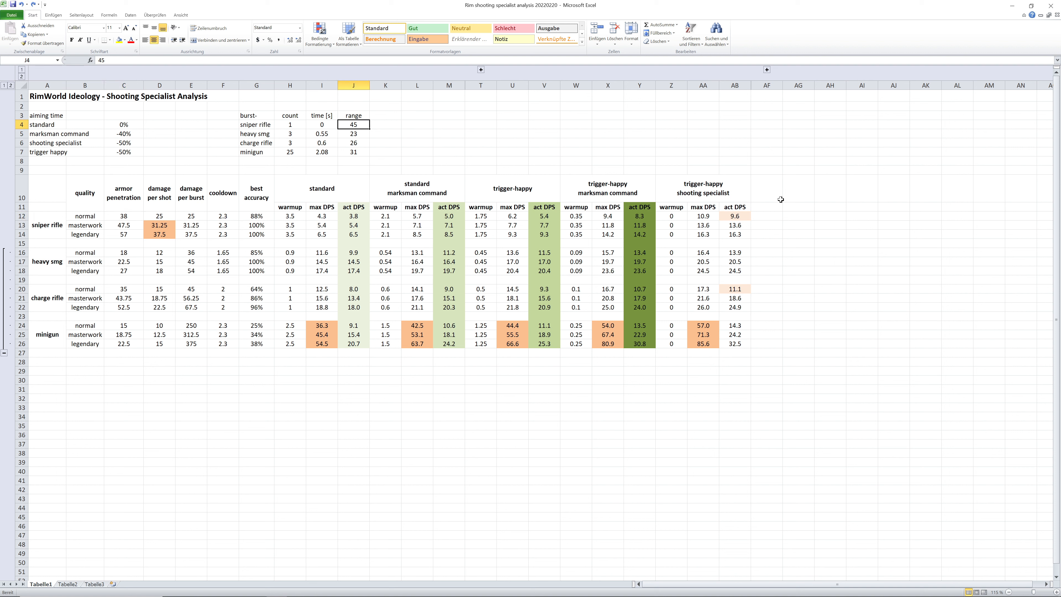
left_click(735, 216)
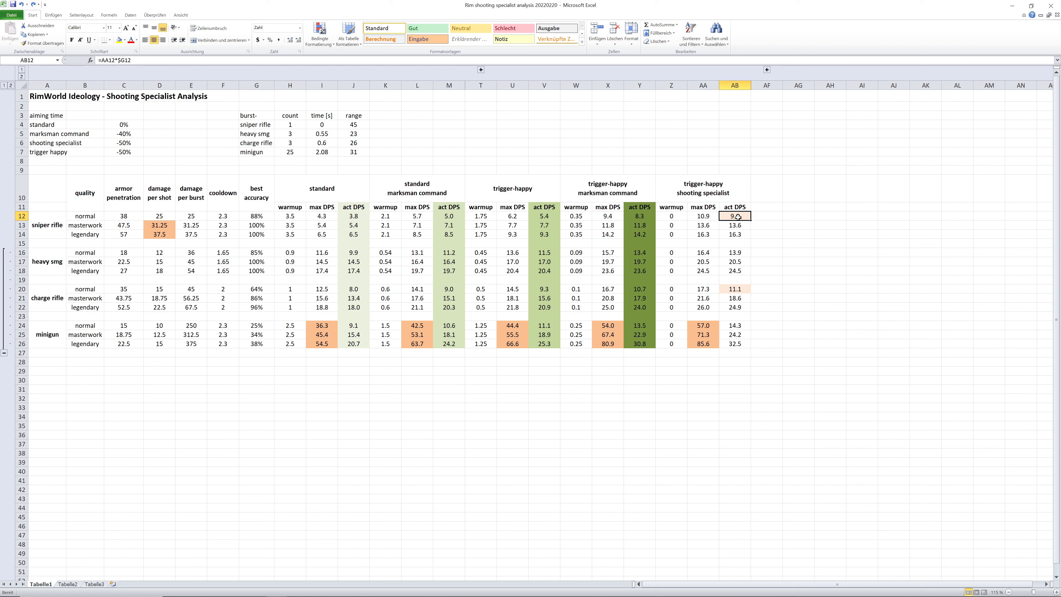
left_click(734, 289)
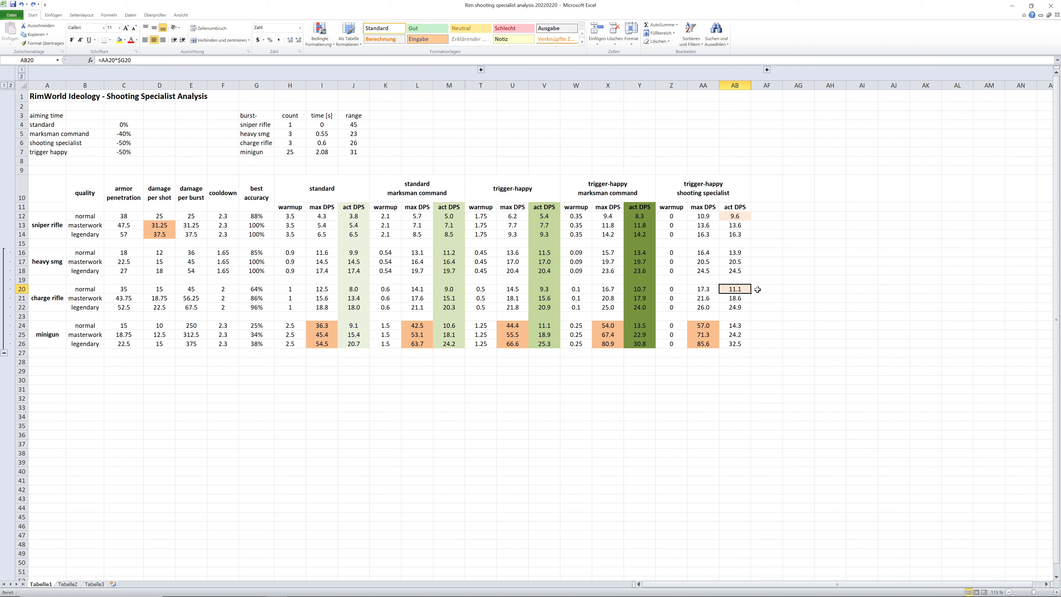
left_click(735, 252)
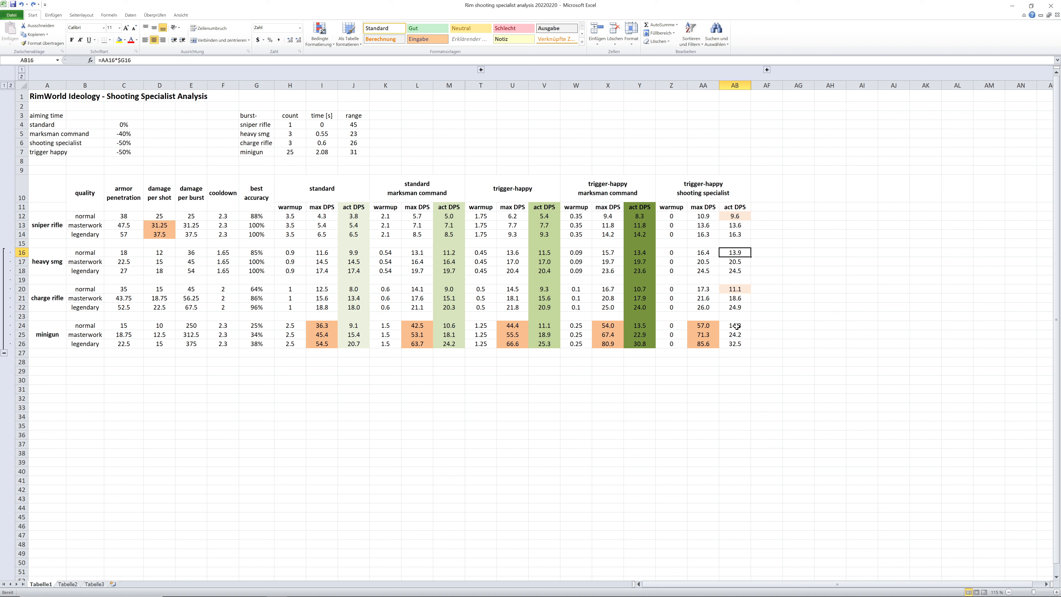
left_click(735, 325)
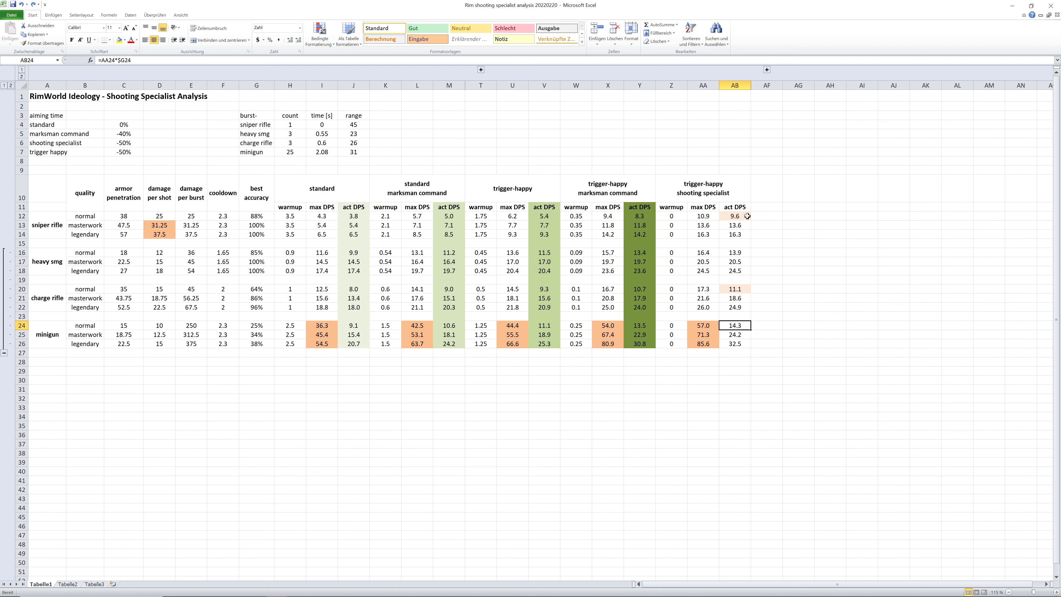
left_click(734, 216)
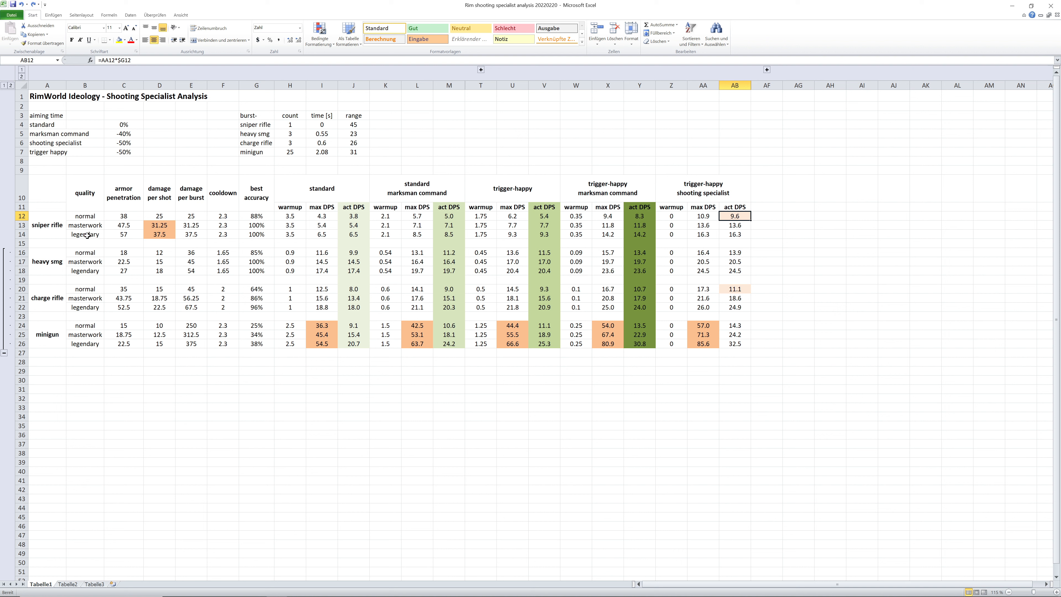
left_click(85, 343)
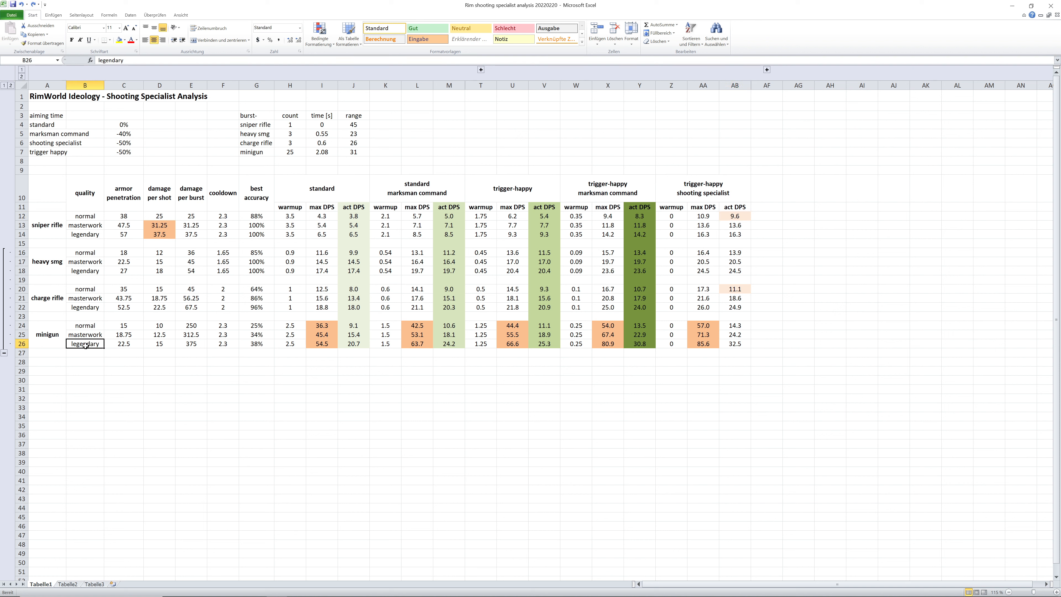
left_click(123, 344)
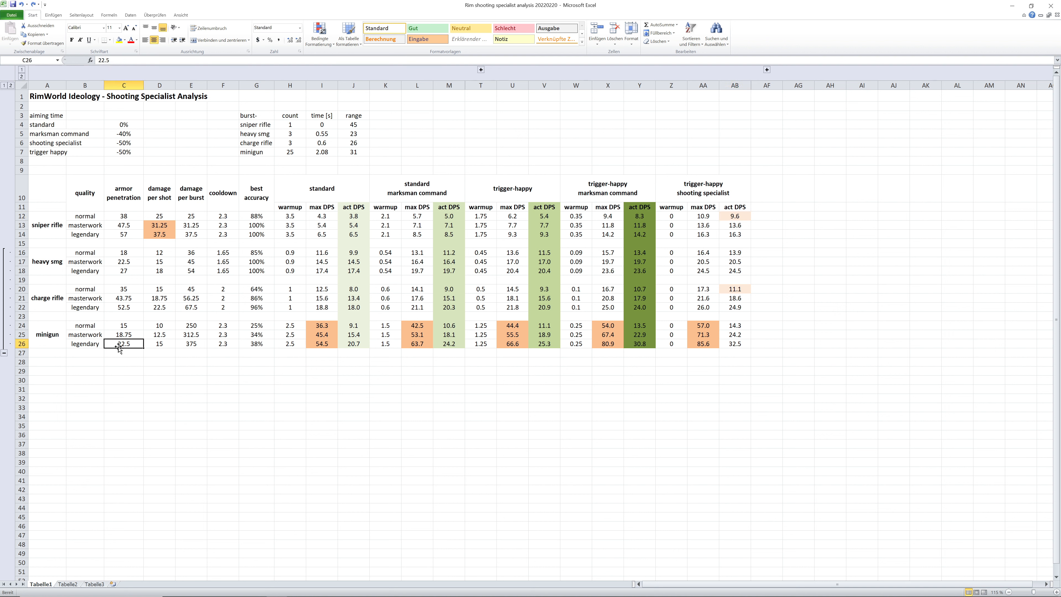
left_click(159, 343)
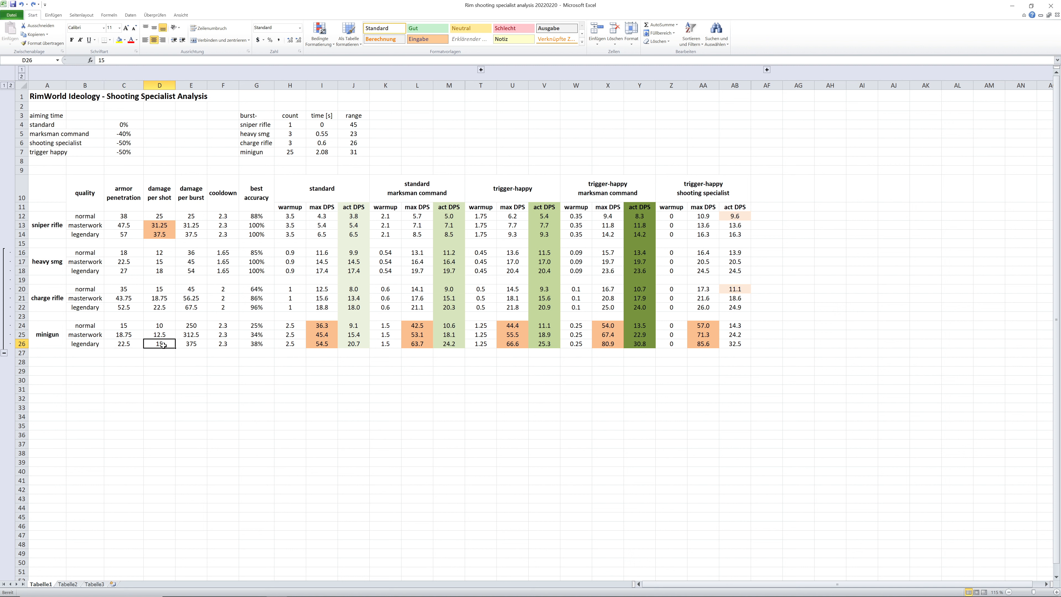
left_click(256, 343)
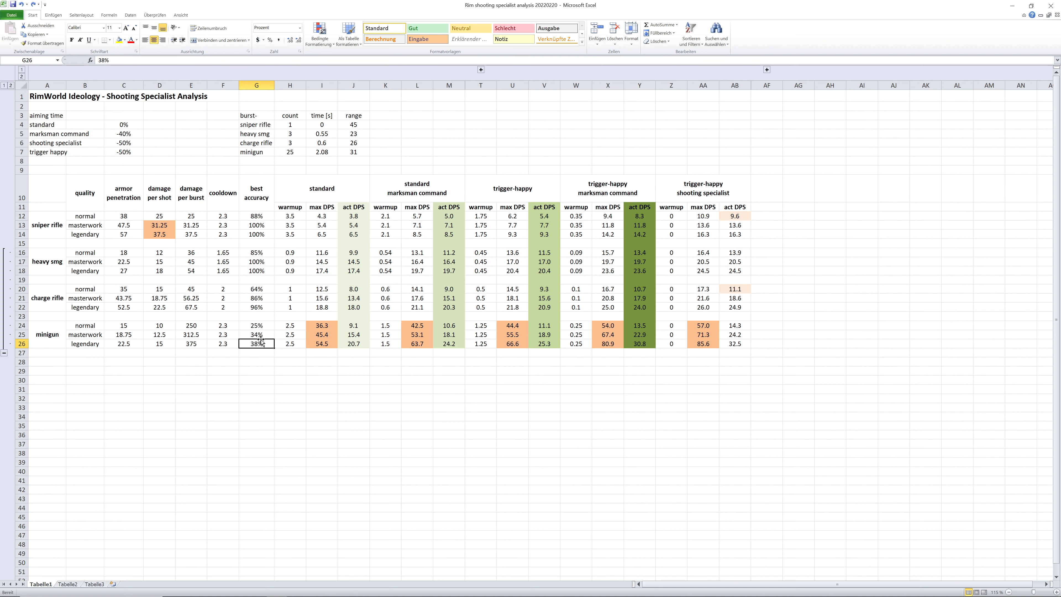
left_click(159, 343)
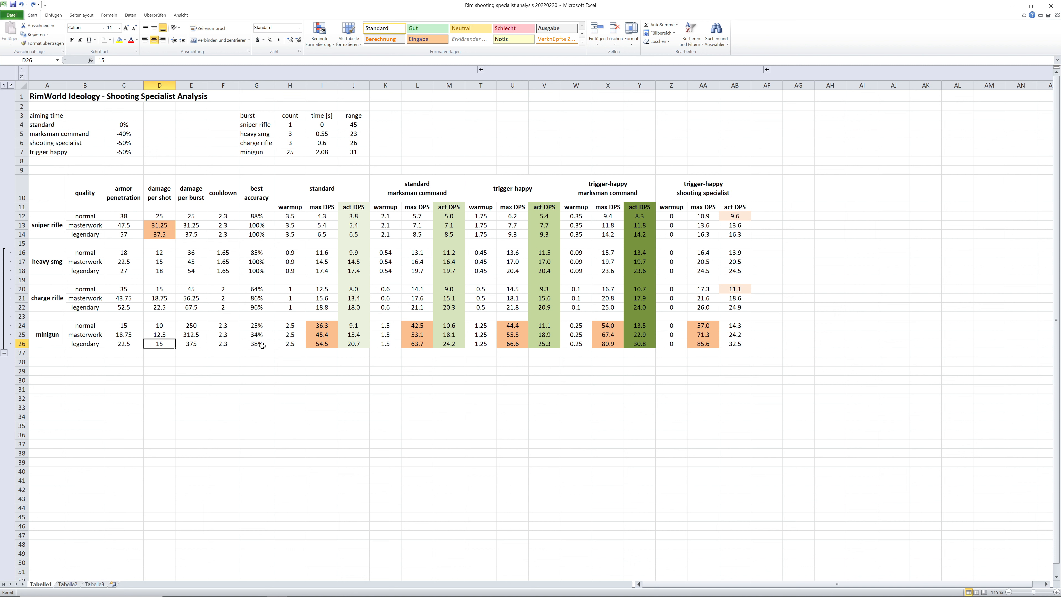
left_click(256, 343)
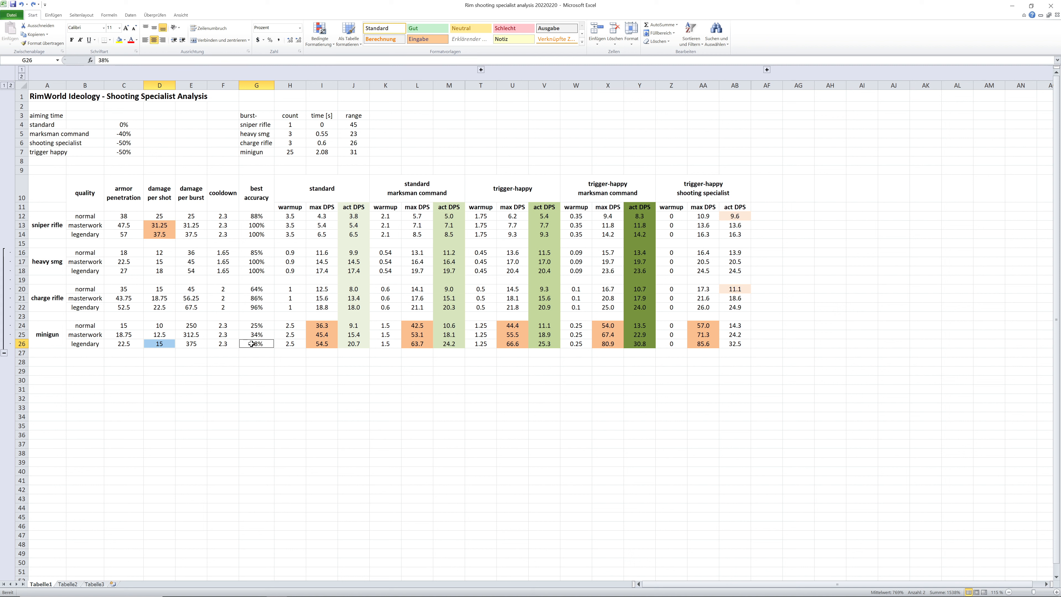
left_click(354, 325)
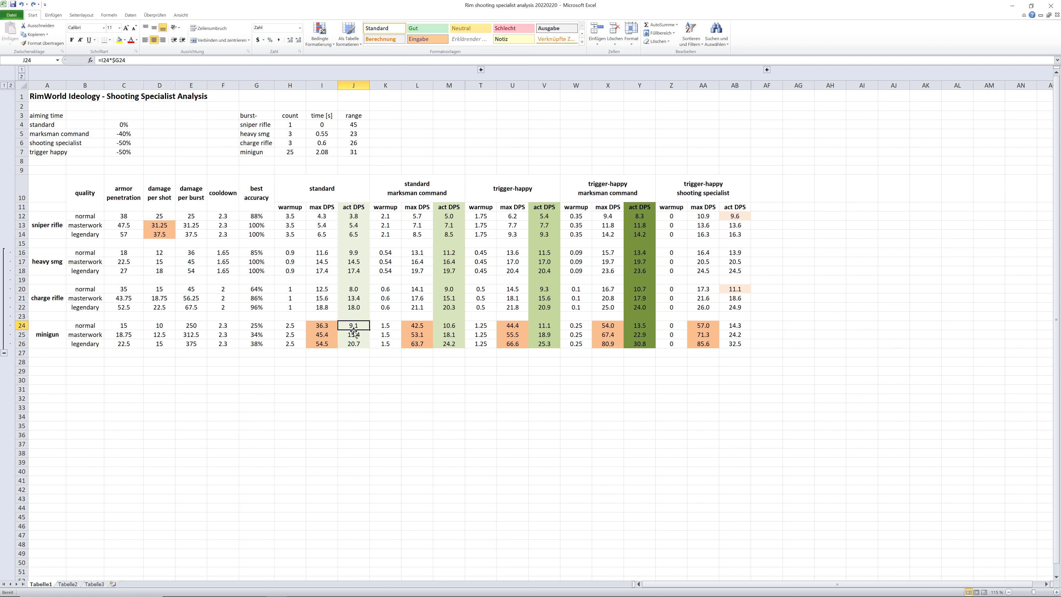
left_click(353, 343)
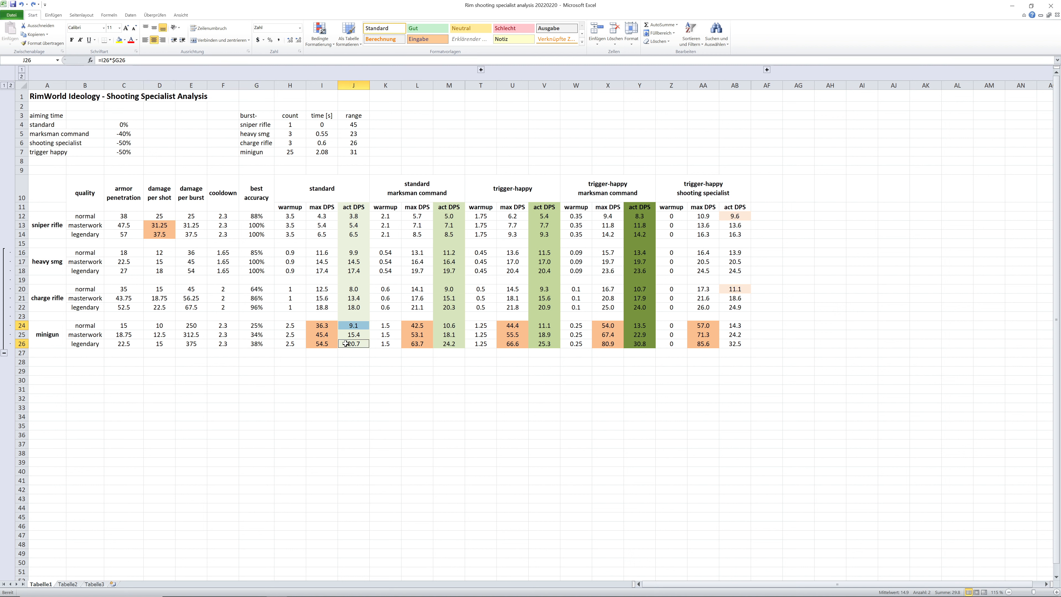
left_click(353, 289)
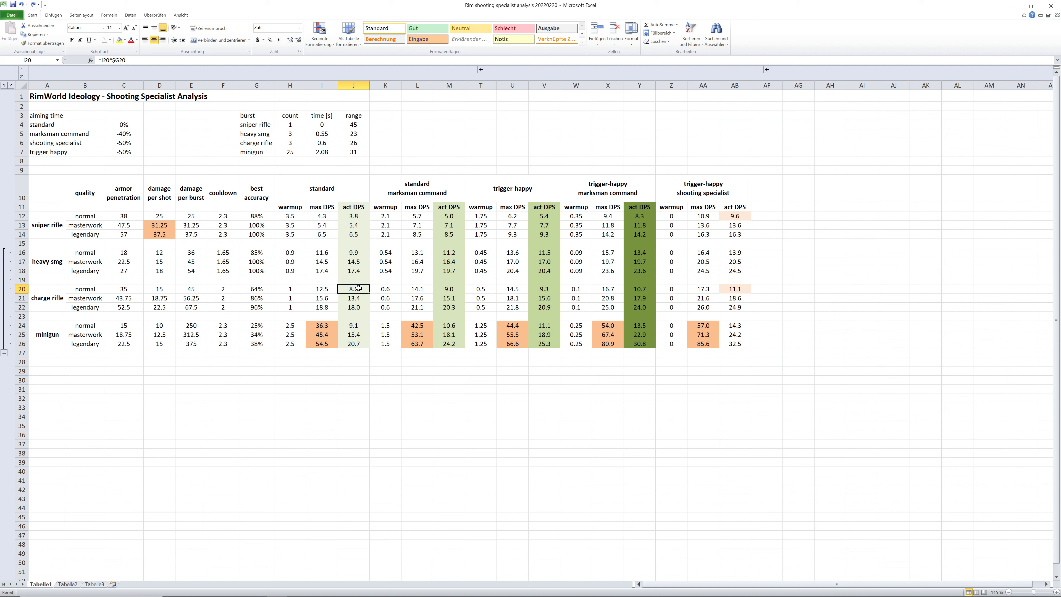
left_click(353, 361)
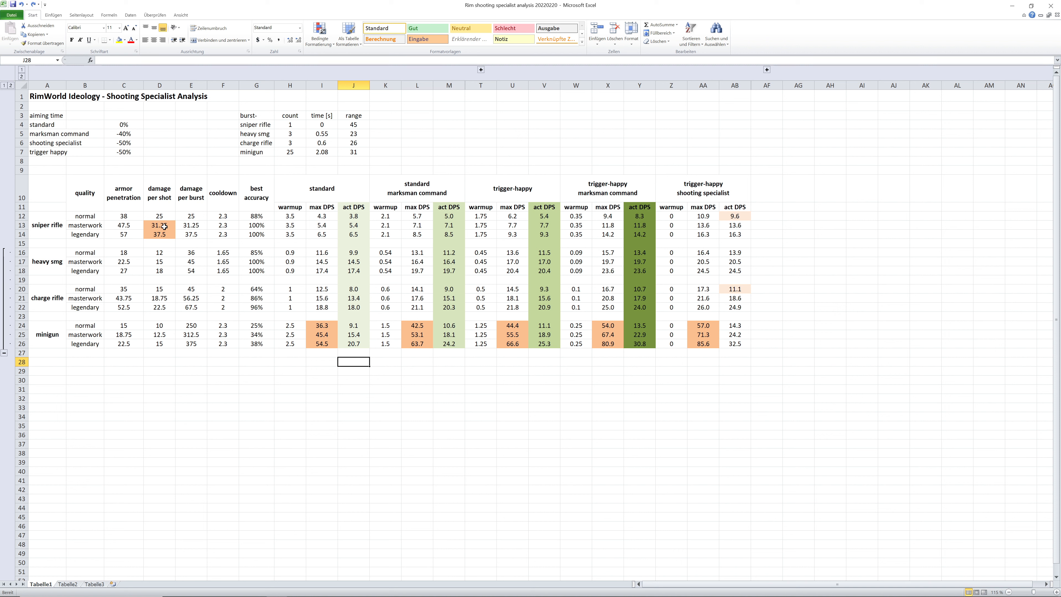
left_click(159, 225)
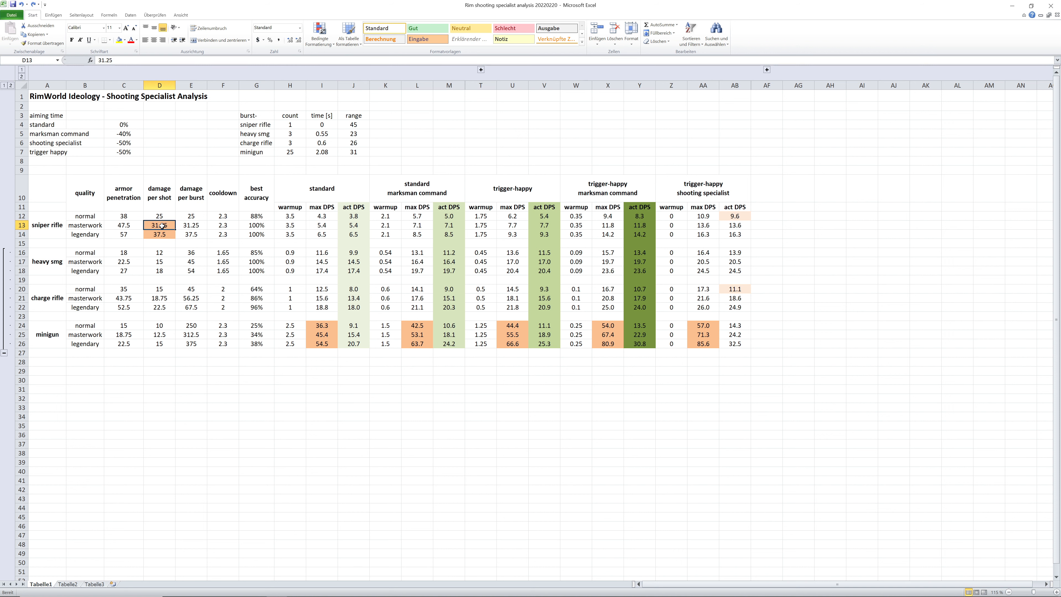
left_click(160, 234)
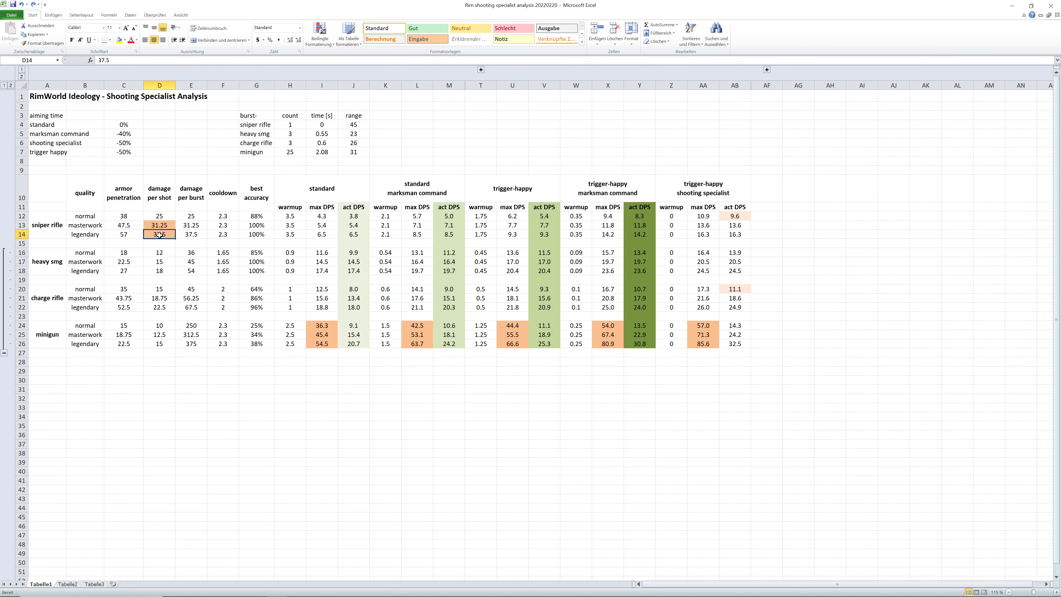
left_click(159, 217)
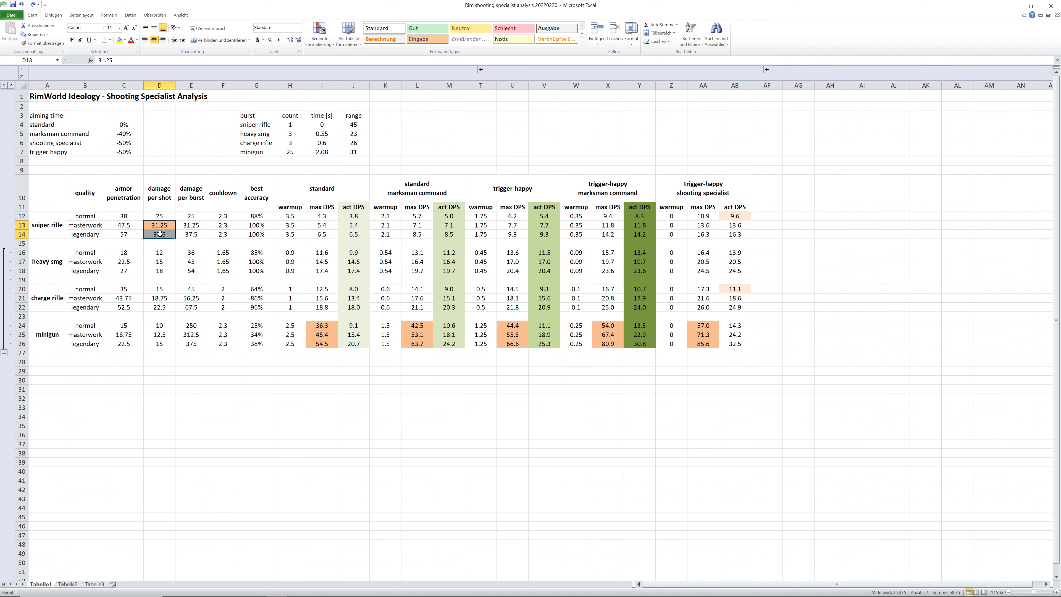
left_click(124, 225)
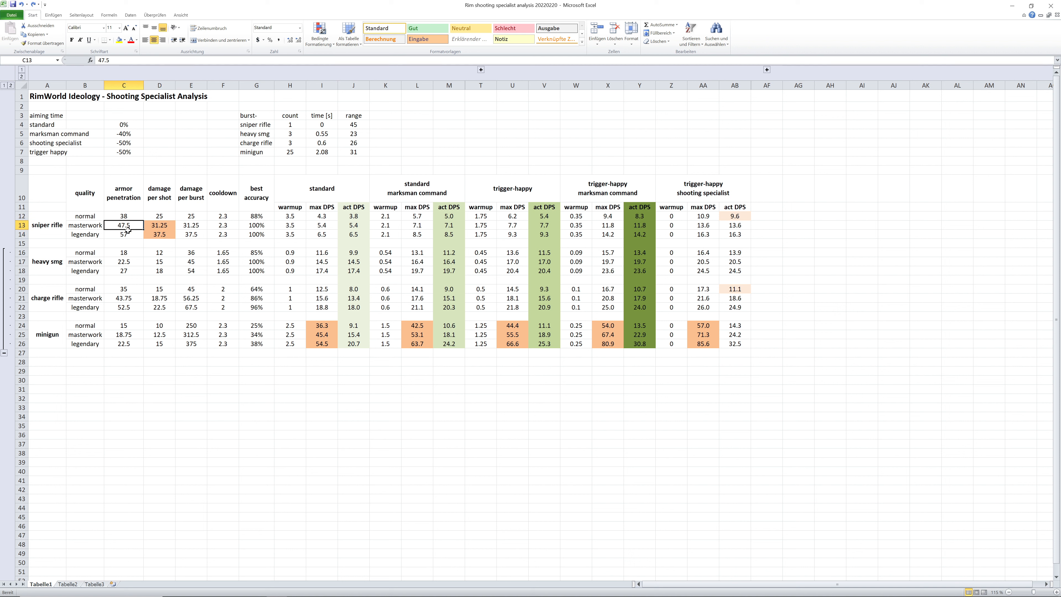
left_click(124, 234)
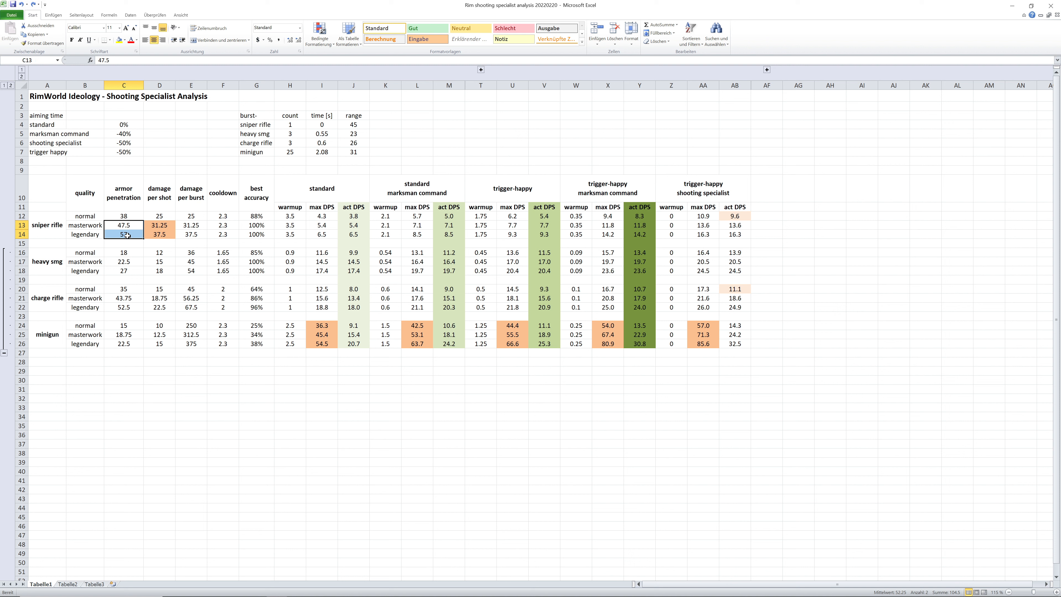
left_click(159, 225)
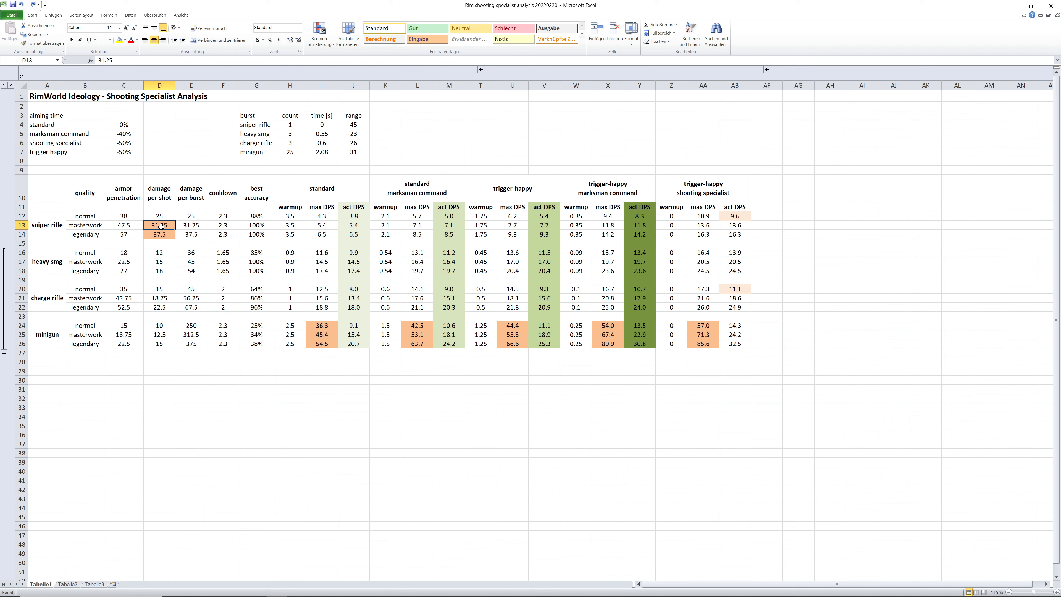
left_click(160, 216)
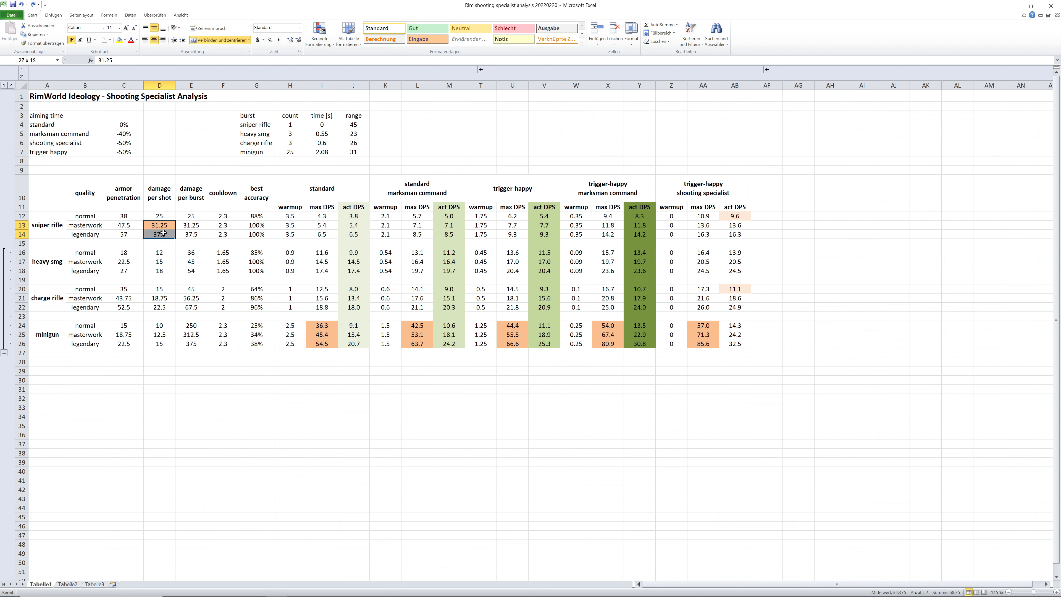
left_click(160, 225)
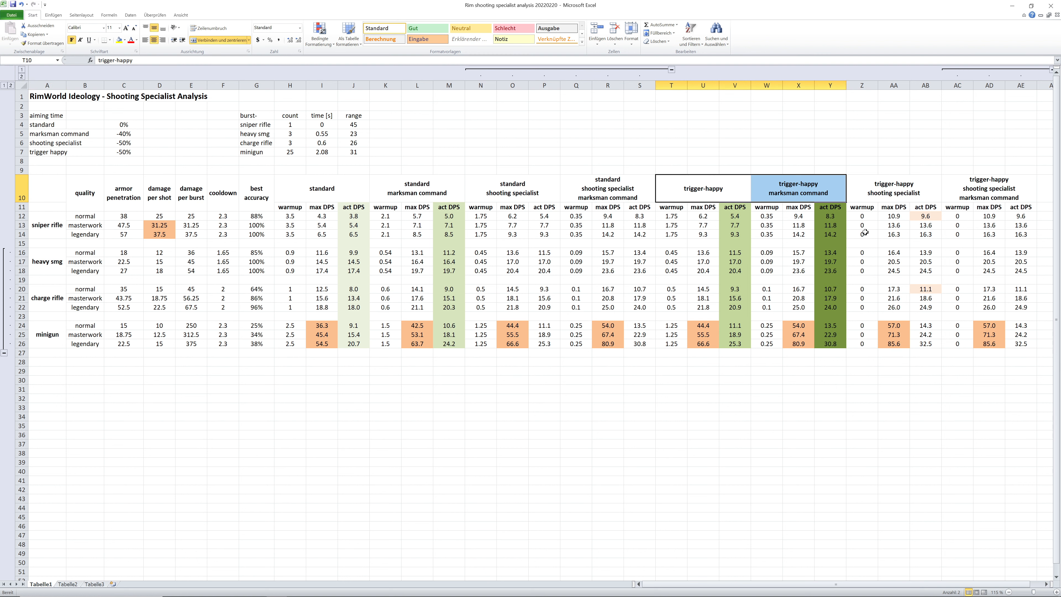
Select the trigger-happy shooting specialist header in the DPS sheet.
left_click(893, 188)
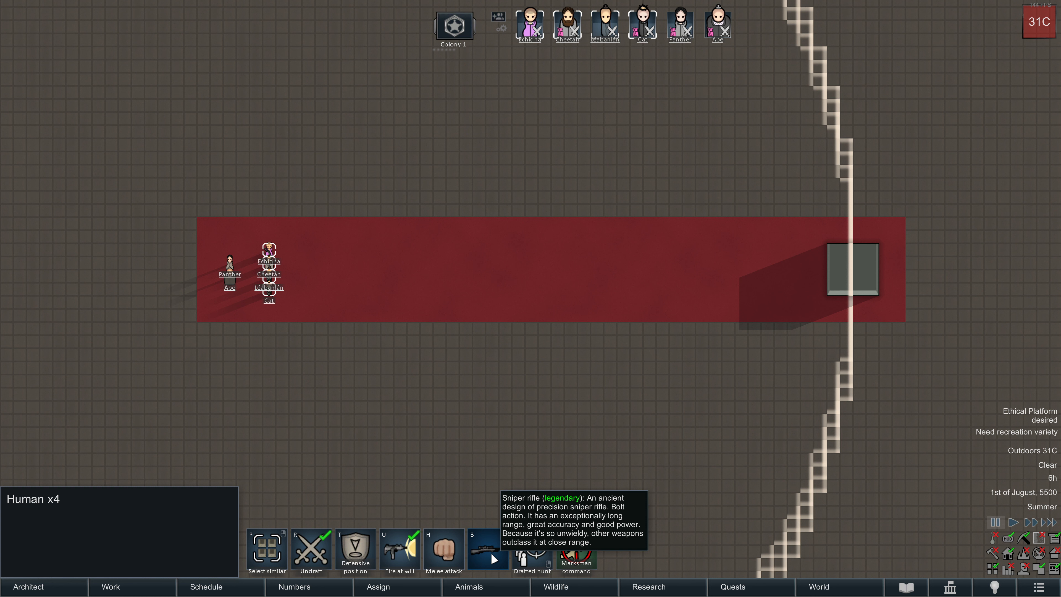
Deselect the four drafted colonists by picking an empty floor tile.
left_click(512, 374)
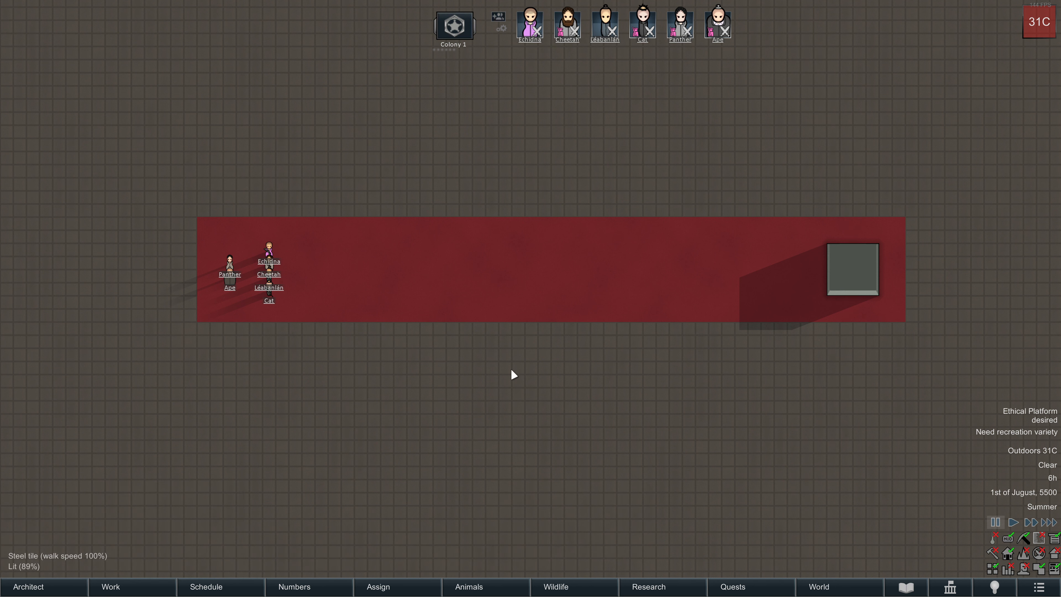
mouse_move(756, 260)
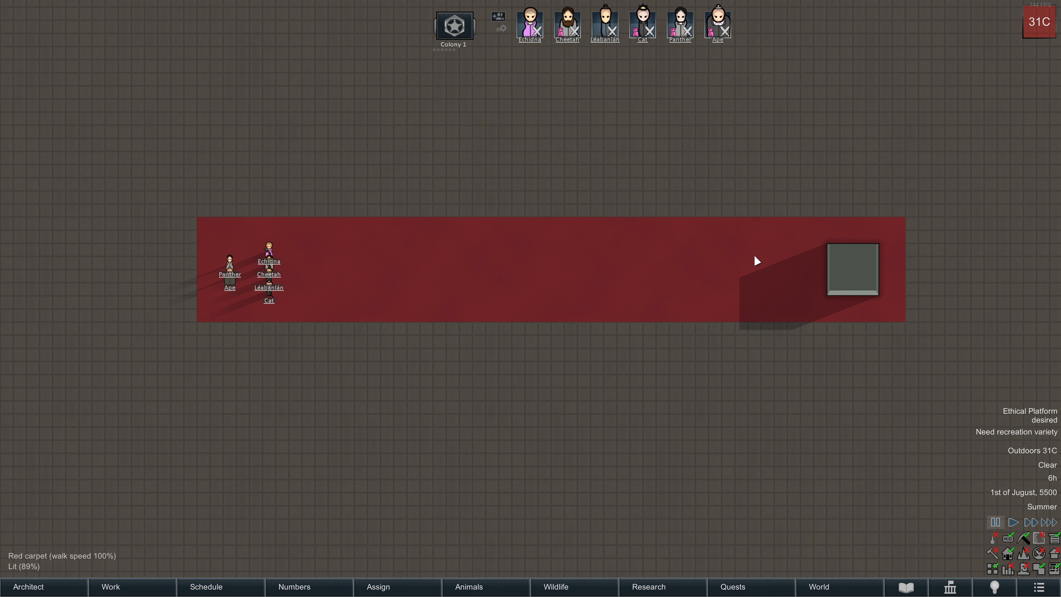
mouse_move(510, 344)
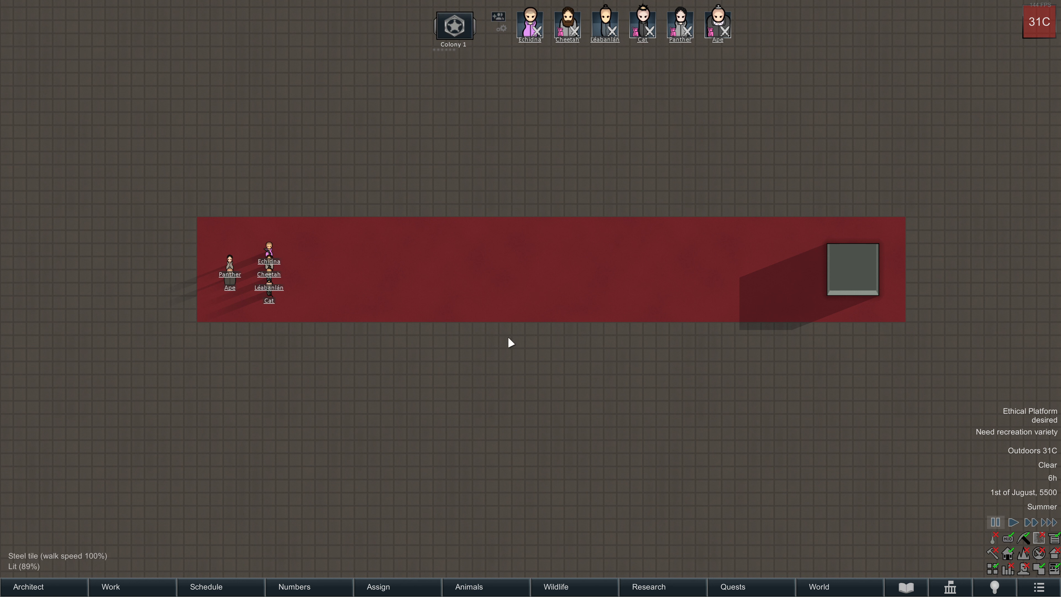